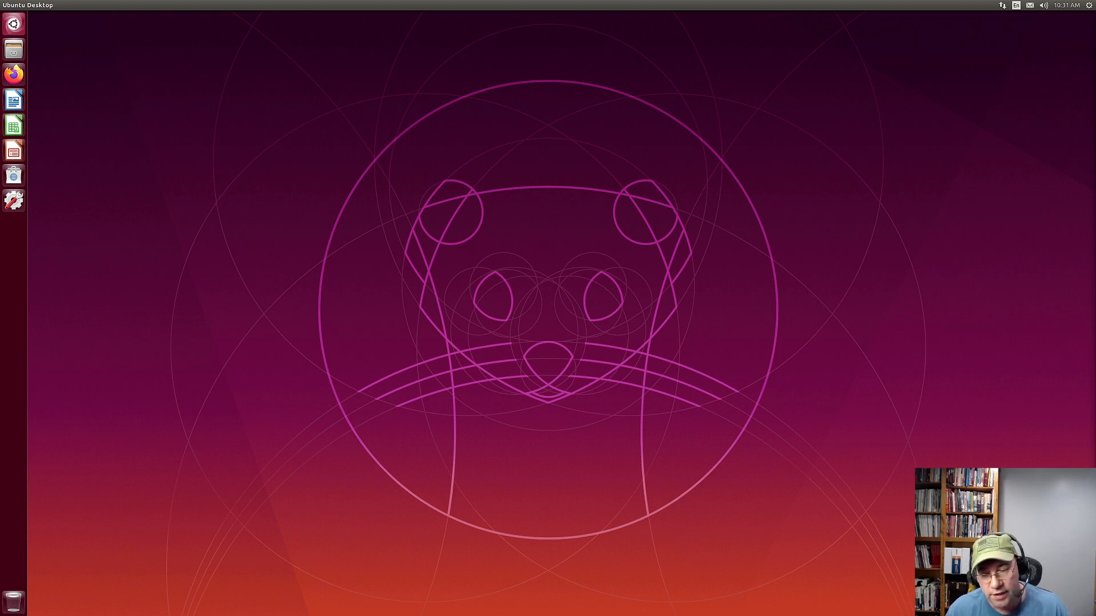
{"action": "mouse_move", "coordinate": [537, 344]}
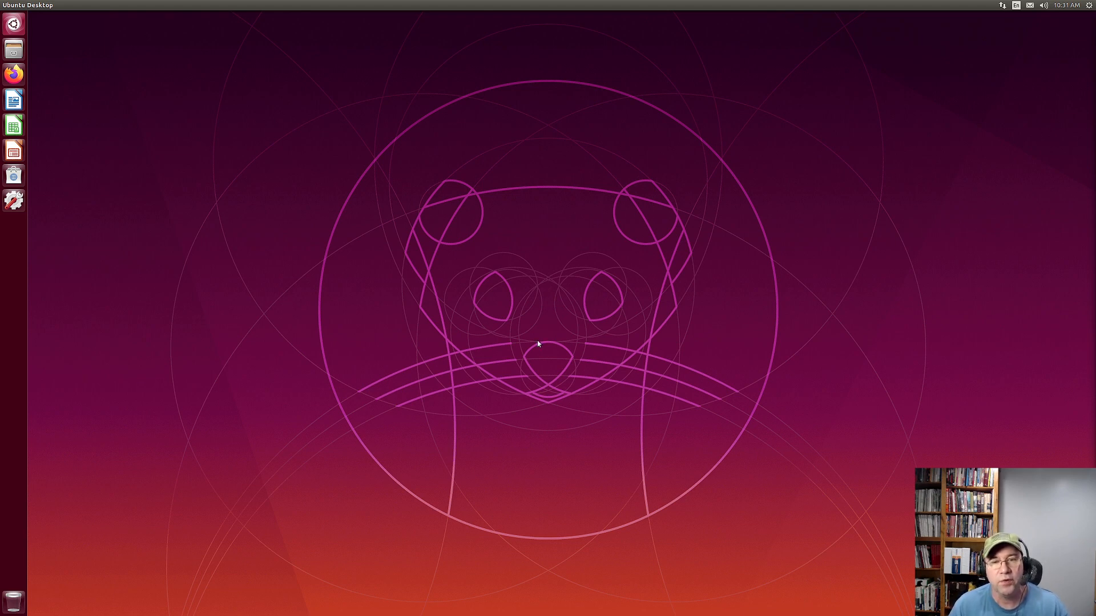
{"action": "mouse_move", "coordinate": [563, 359]}
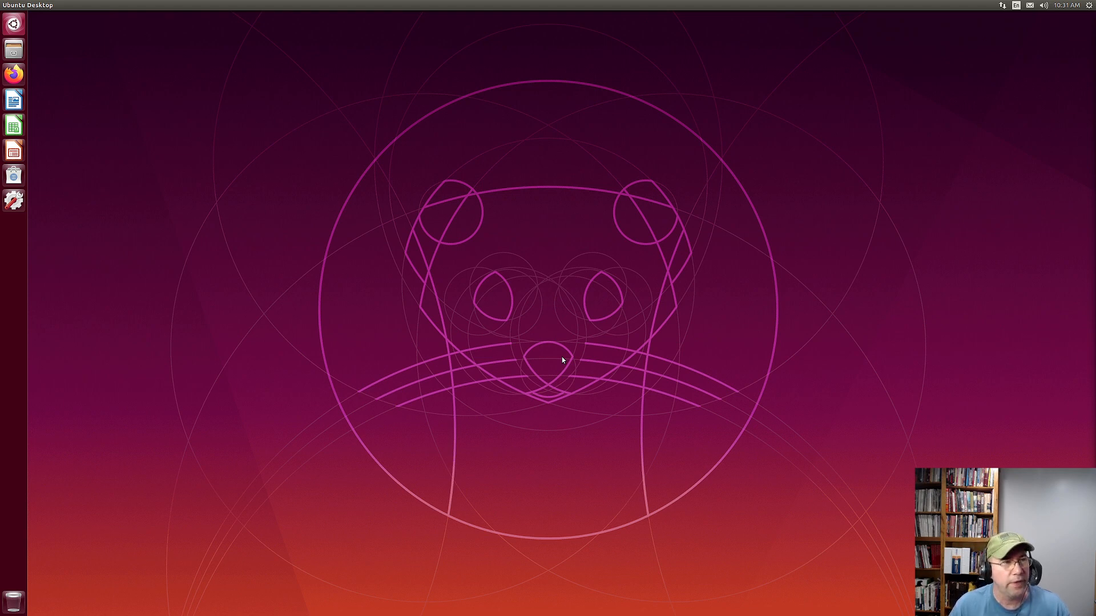
{"action": "mouse_move", "coordinate": [412, 267]}
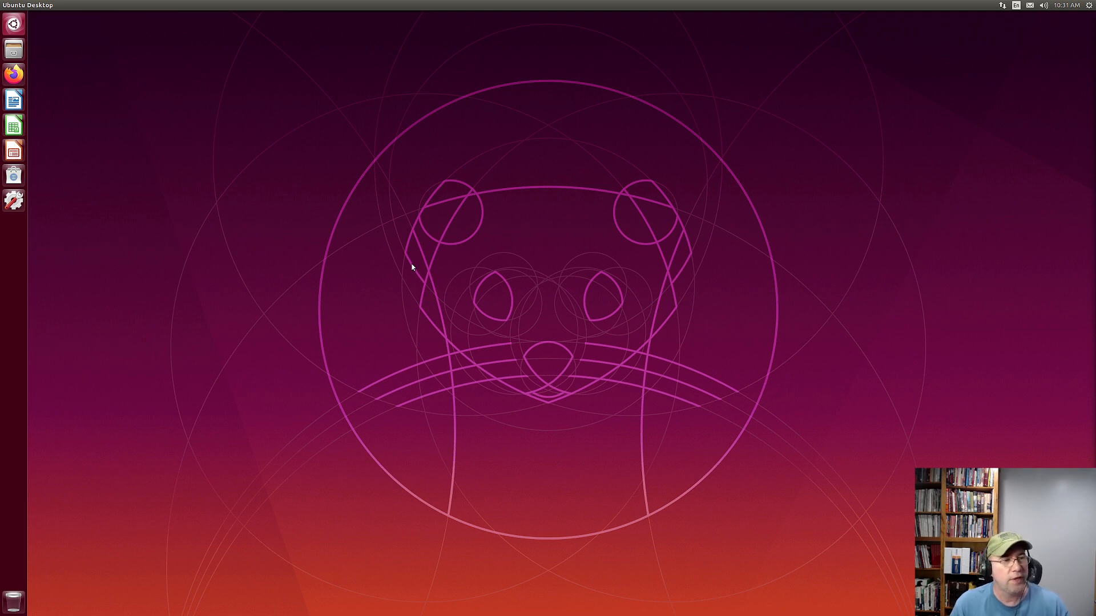
{"action": "mouse_move", "coordinate": [306, 387]}
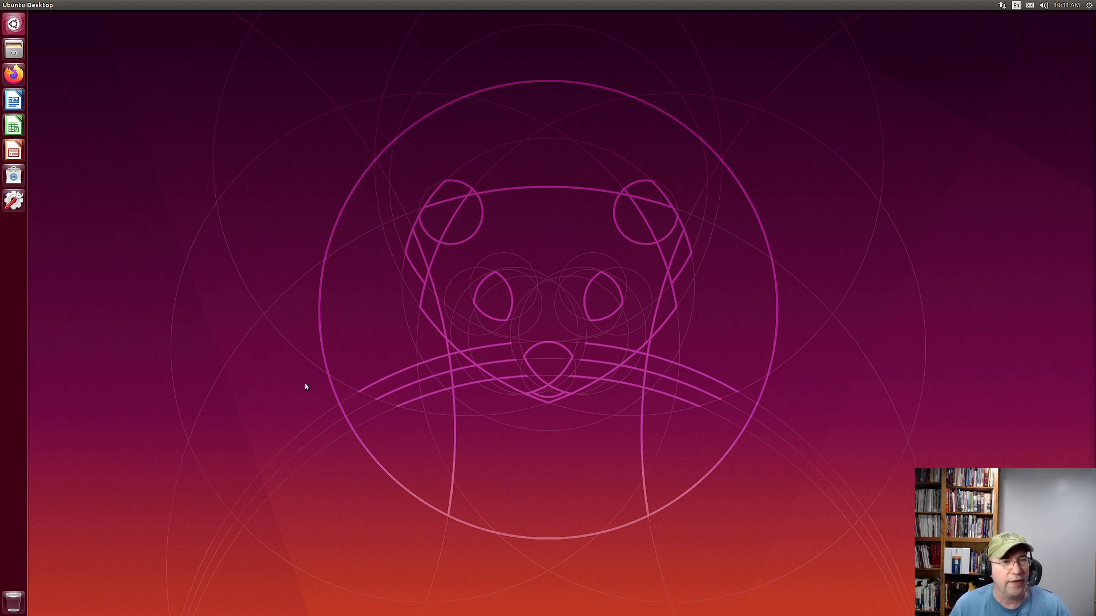
Search the Dash for gedit and then writer, dismissing it without launching anything
{"action": "type", "text": "gedit"}
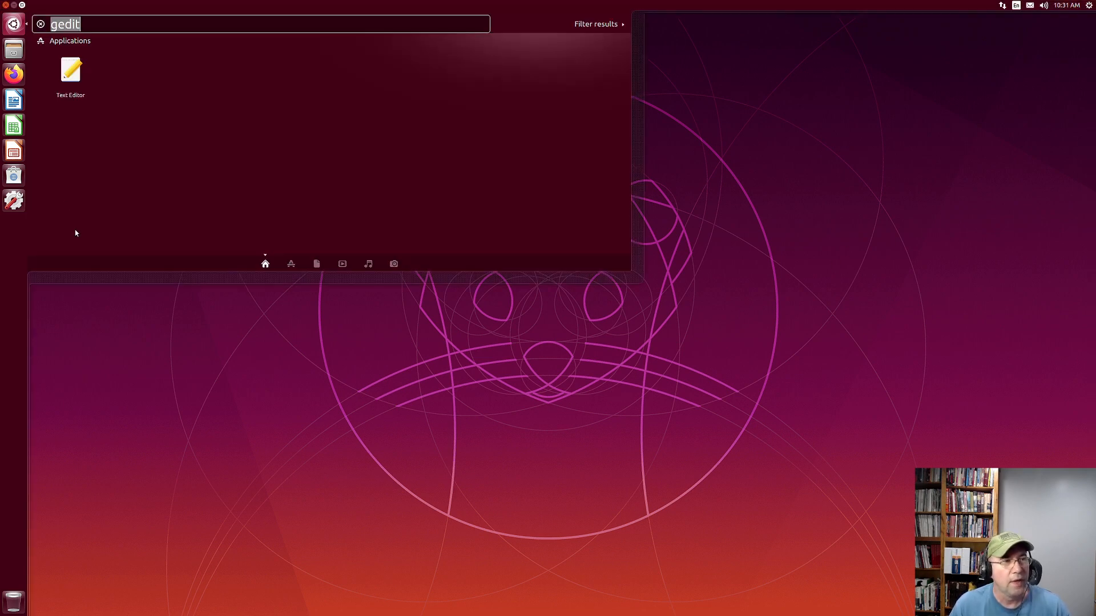
{"action": "mouse_move", "coordinate": [171, 155]}
{"action": "type", "text": "w"}
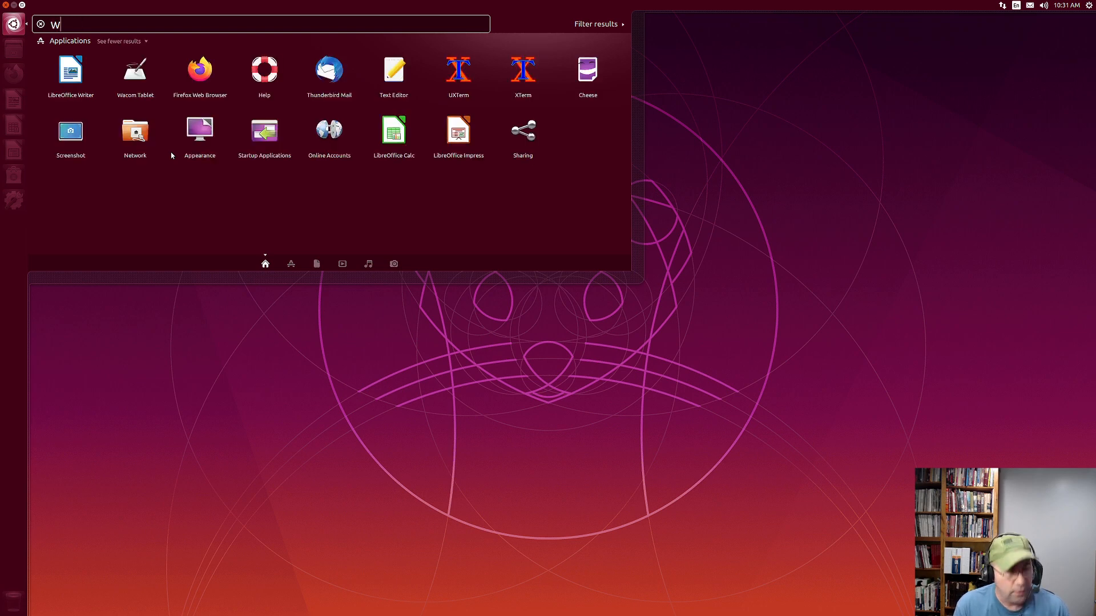
{"action": "type", "text": "riter"}
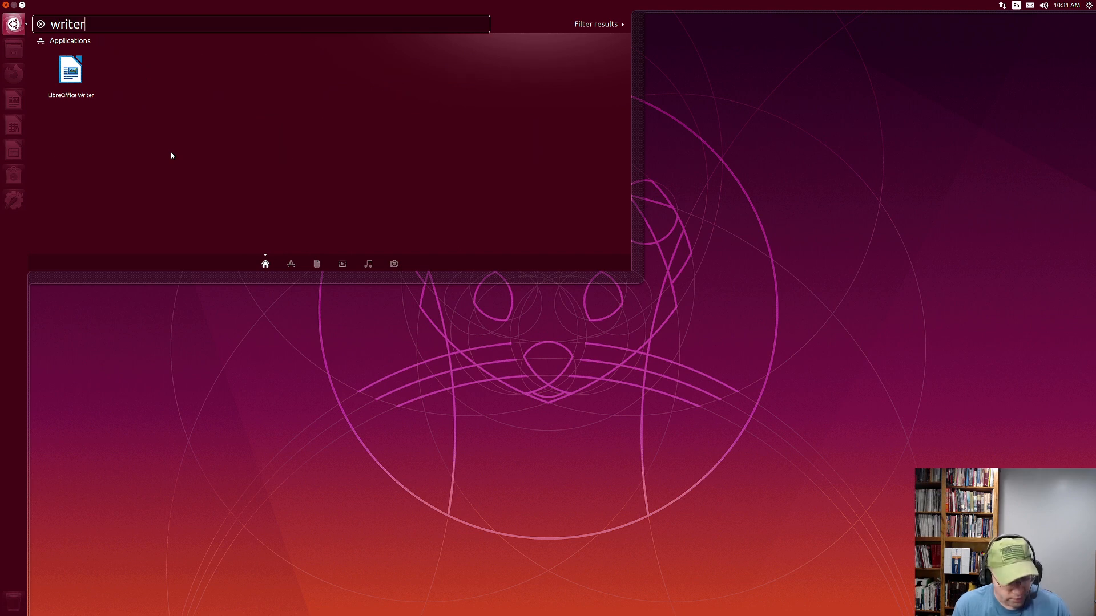
{"action": "key", "text": "Escape"}
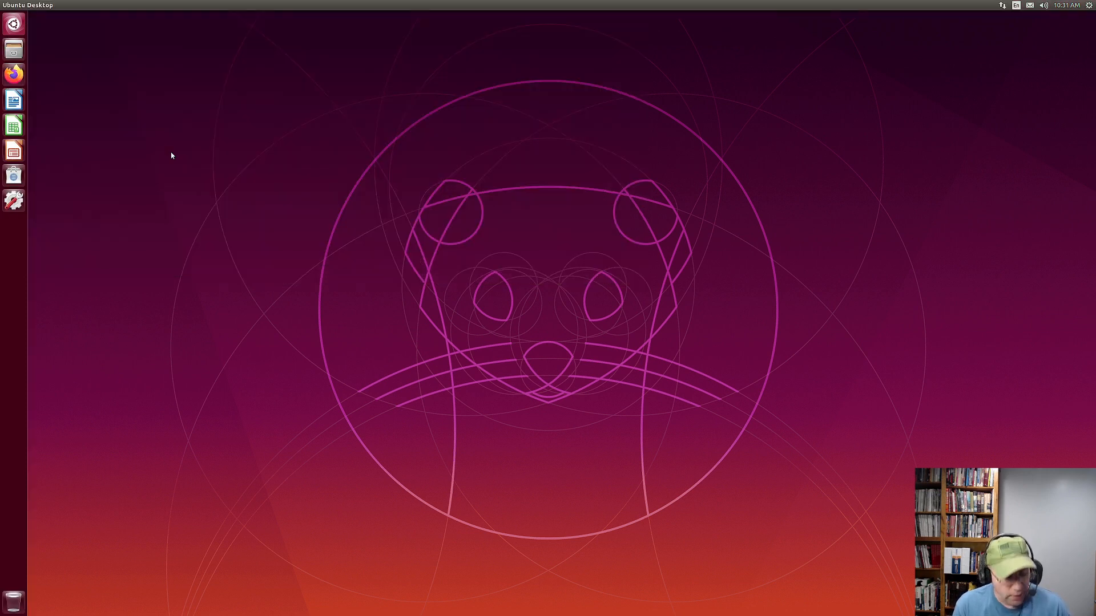
Search the Dash for 'write' and launch LibreOffice Writer with a blank document
{"action": "left_click", "coordinate": [12, 23]}
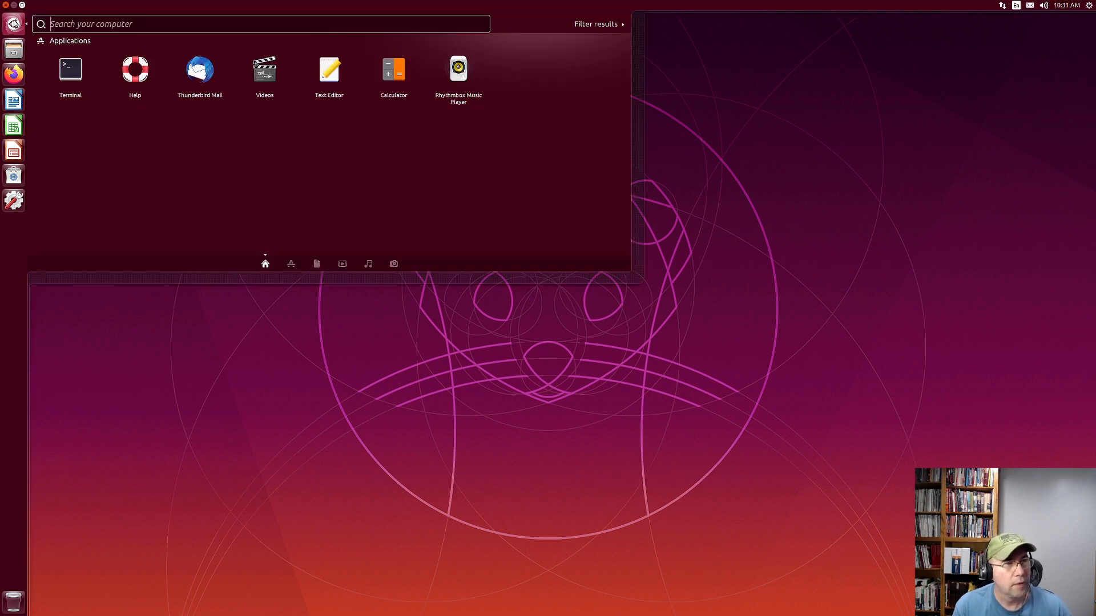
{"action": "type", "text": "write"}
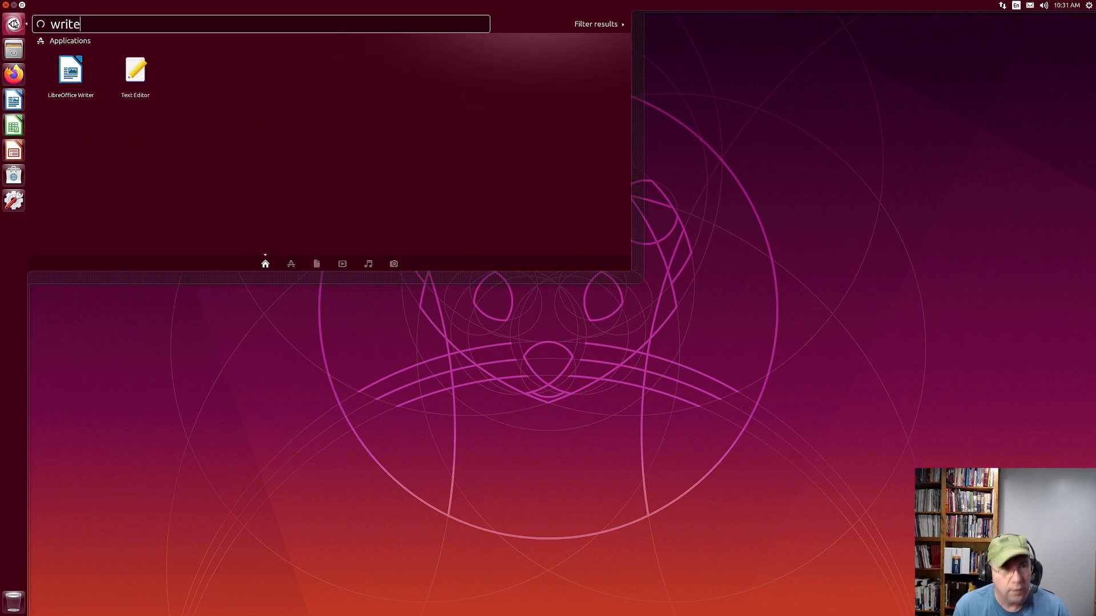
{"action": "left_click", "coordinate": [70, 72]}
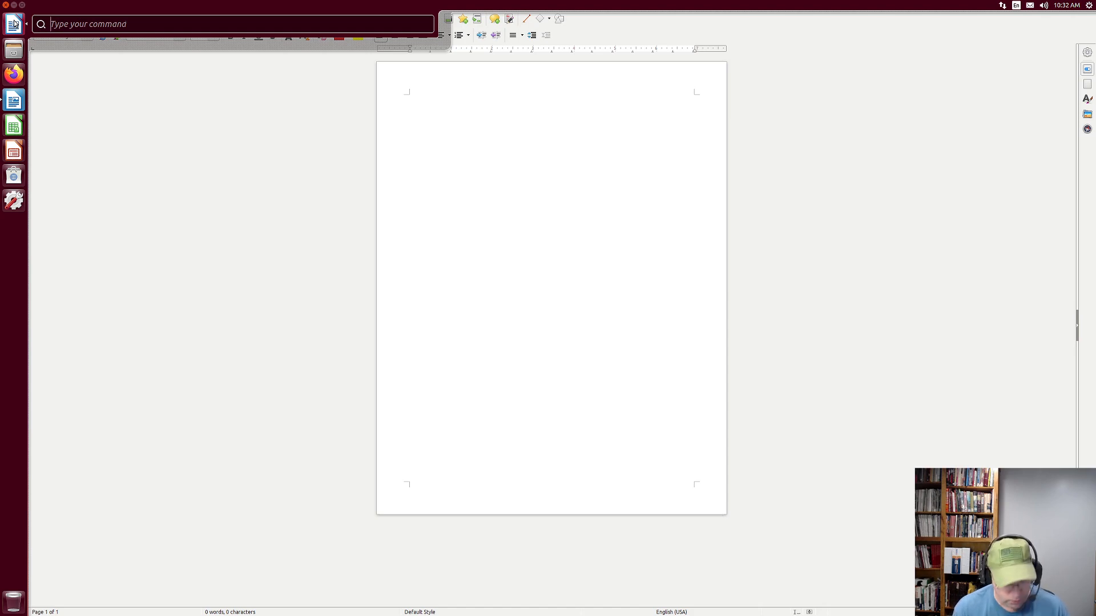
Search the HUD for commands such as 'save', then close LibreOffice Writer
{"action": "type", "text": "C"}
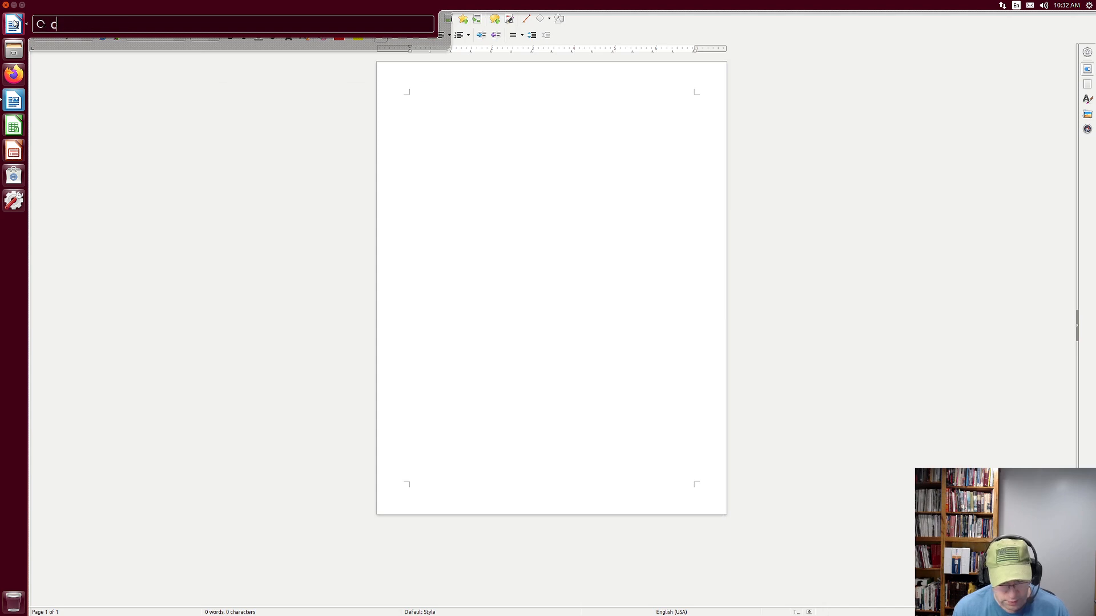
{"action": "type", "text": "omm"}
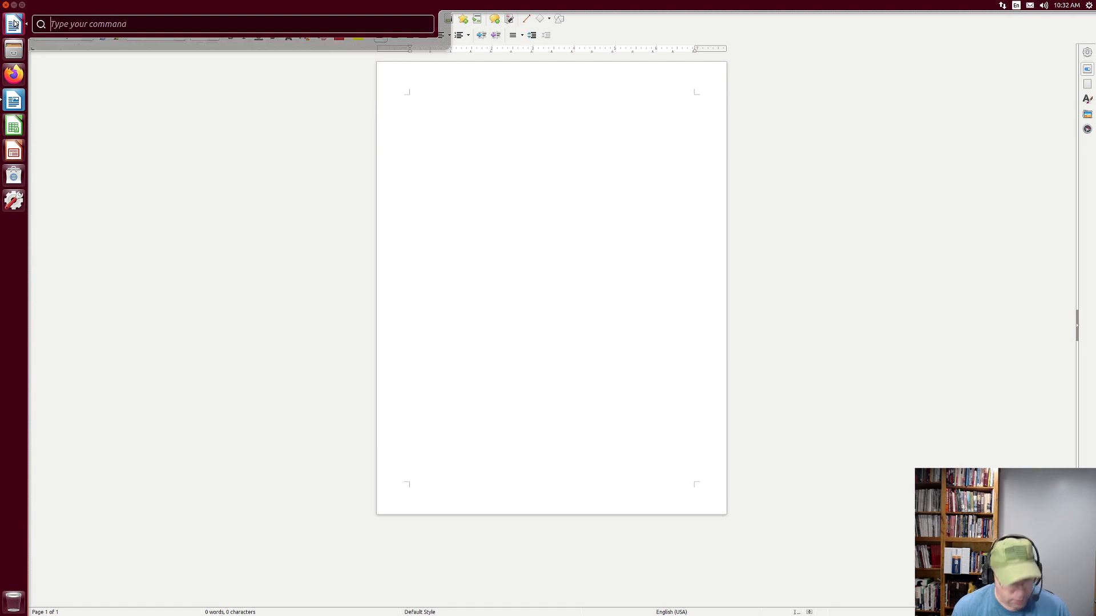
{"action": "type", "text": "save"}
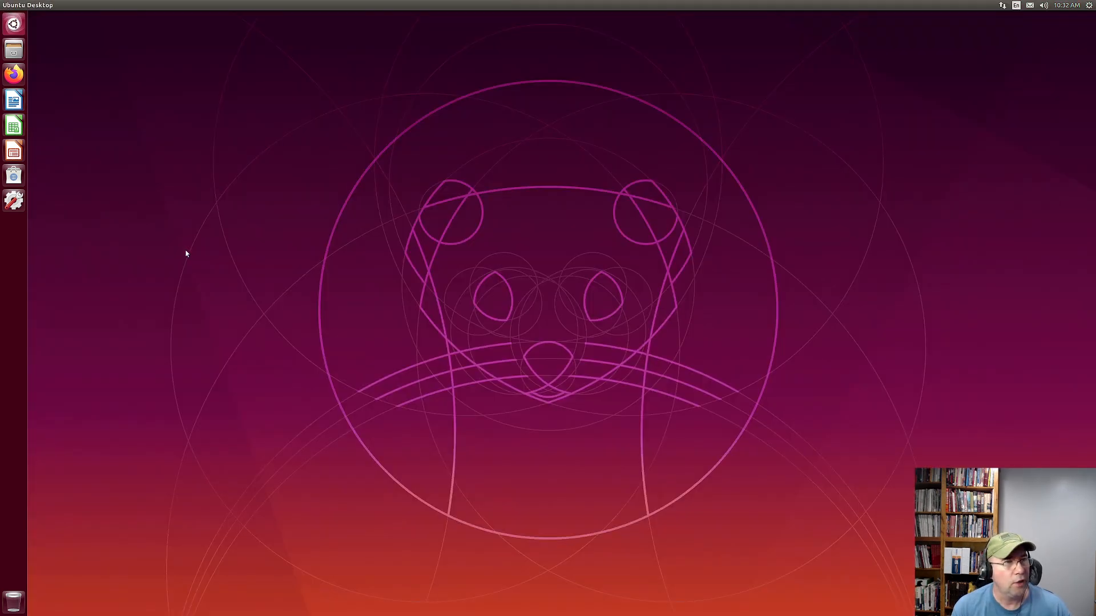
{"action": "mouse_move", "coordinate": [250, 284]}
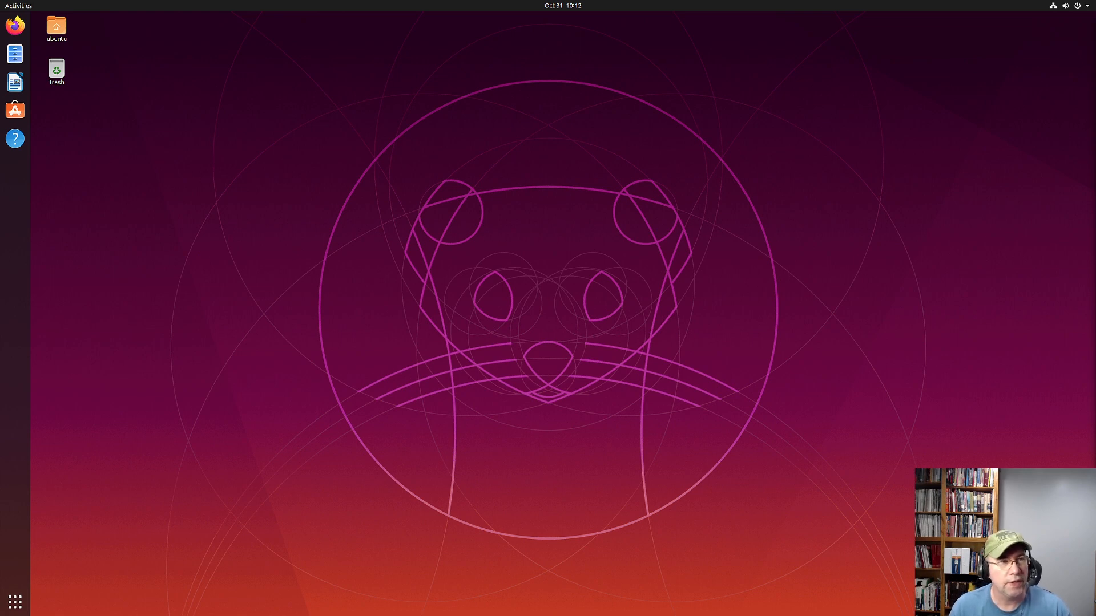
{"action": "mouse_move", "coordinate": [544, 276]}
{"action": "type", "text": "t"}
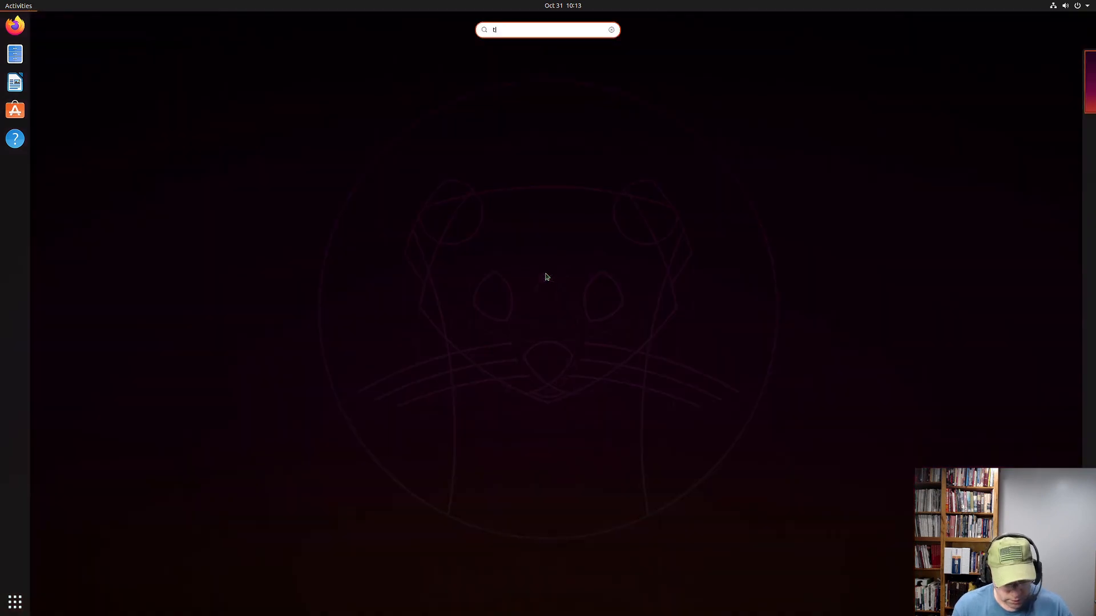
Launch Terminal from the Activities search results
{"action": "key", "text": "Return"}
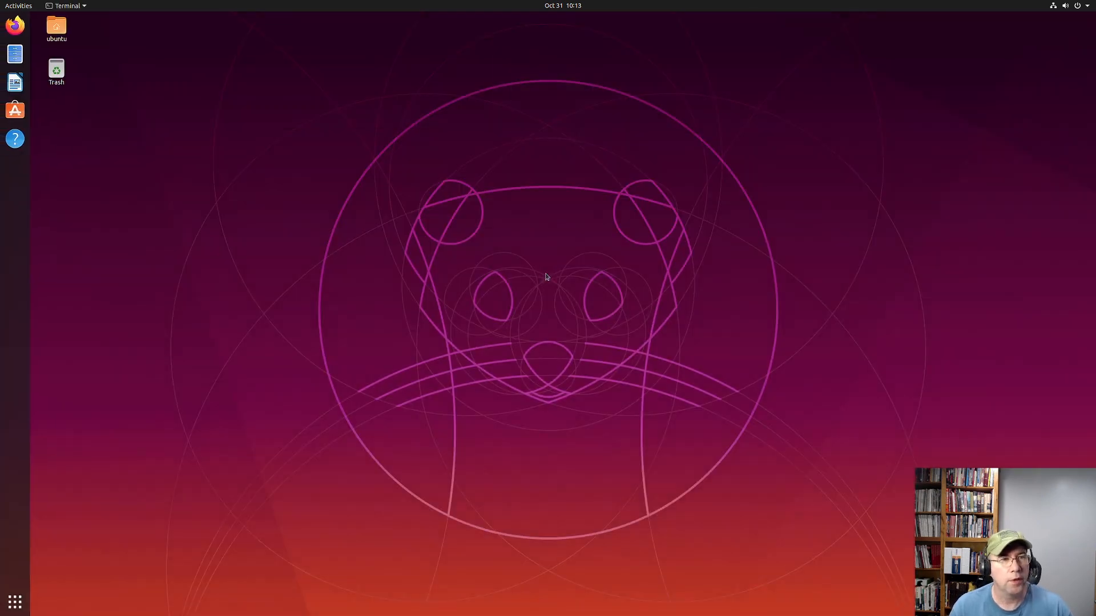
{"action": "left_click", "coordinate": [66, 6]}
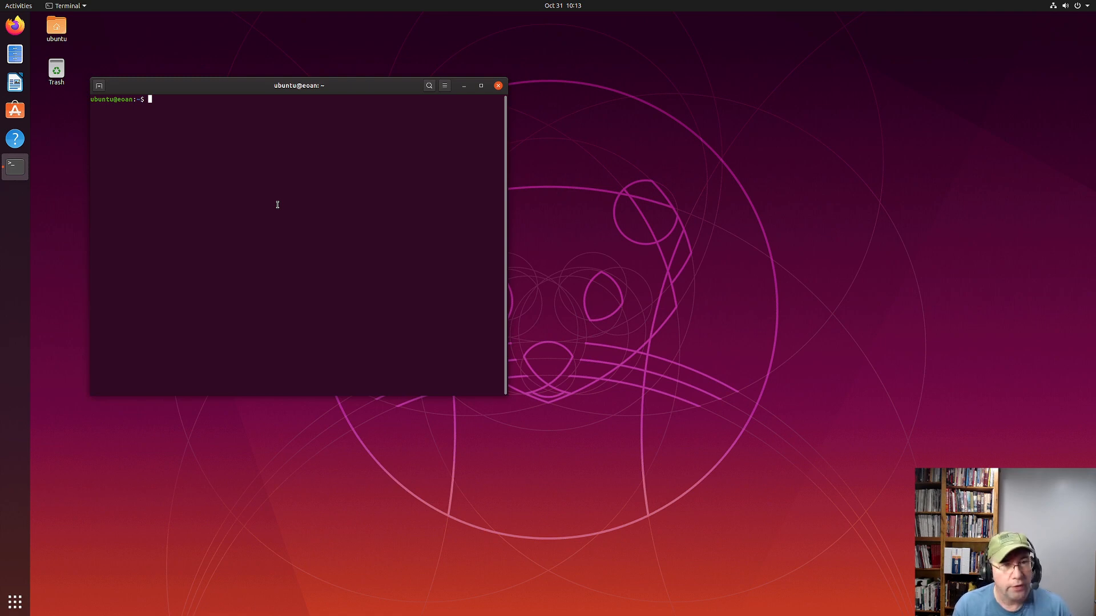
Run 'sudo apt update && sudo apt upgrade' with the sudo password; nothing needs upgrading
{"action": "type", "text": "sudo apt"}
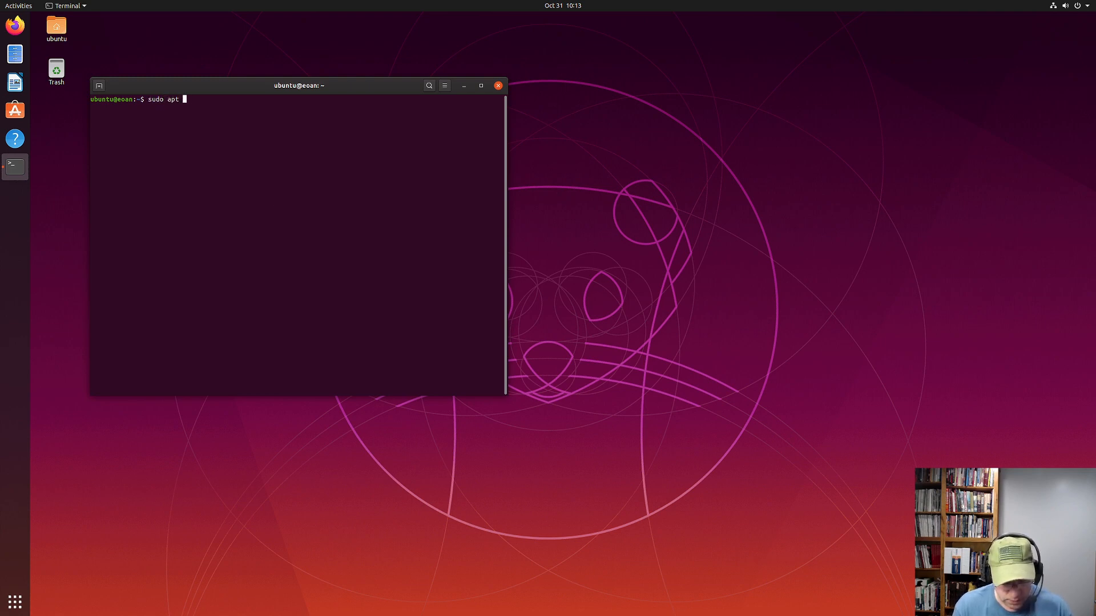
{"action": "type", "text": "update"}
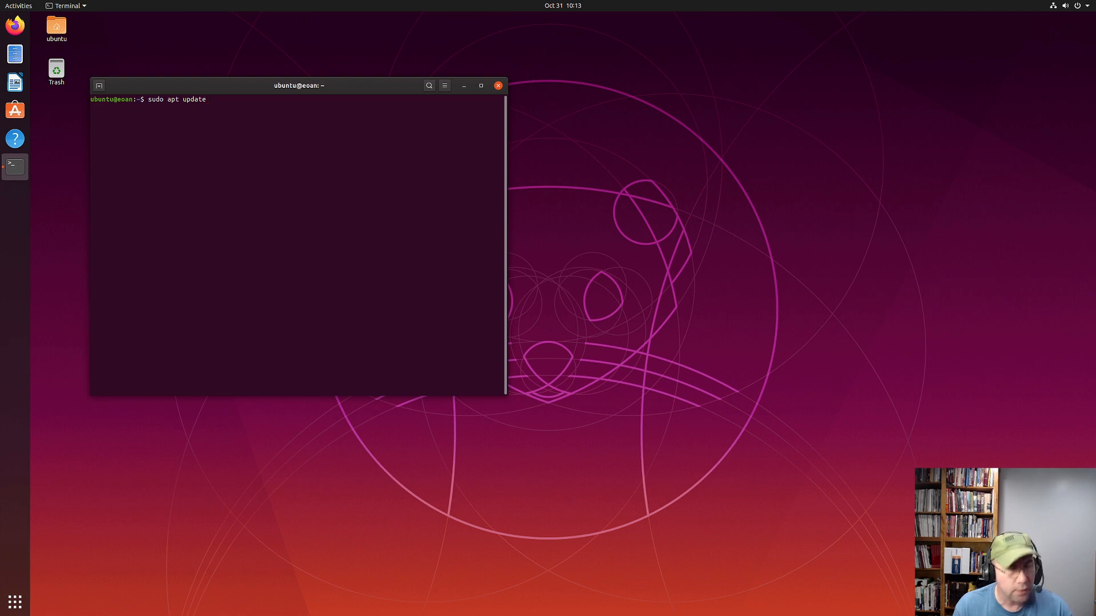
{"action": "type", "text": "&&"}
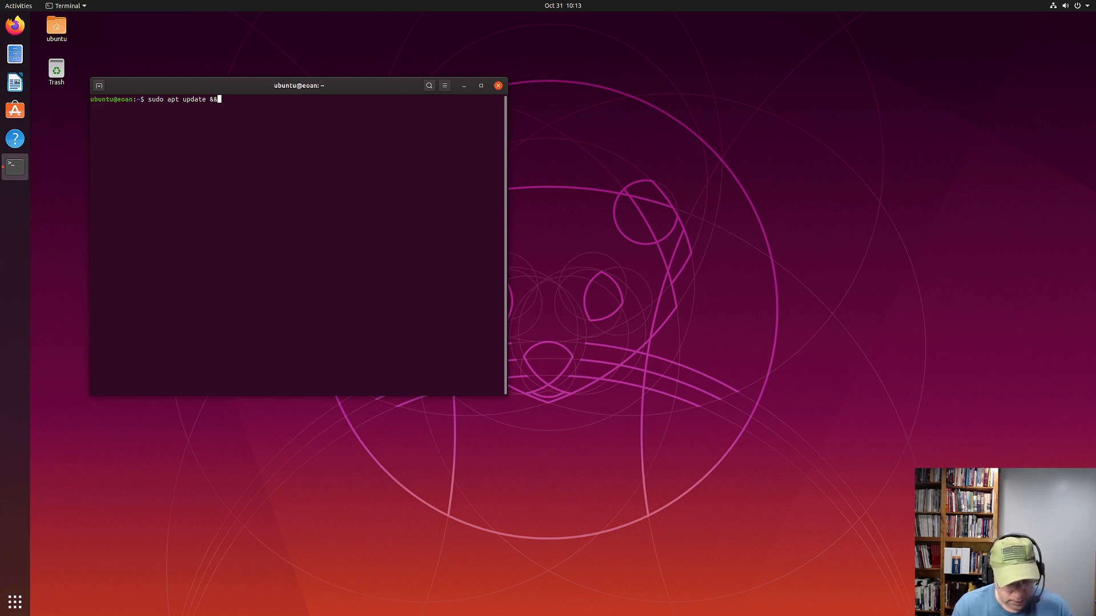
{"action": "type", "text": "sudo apt"}
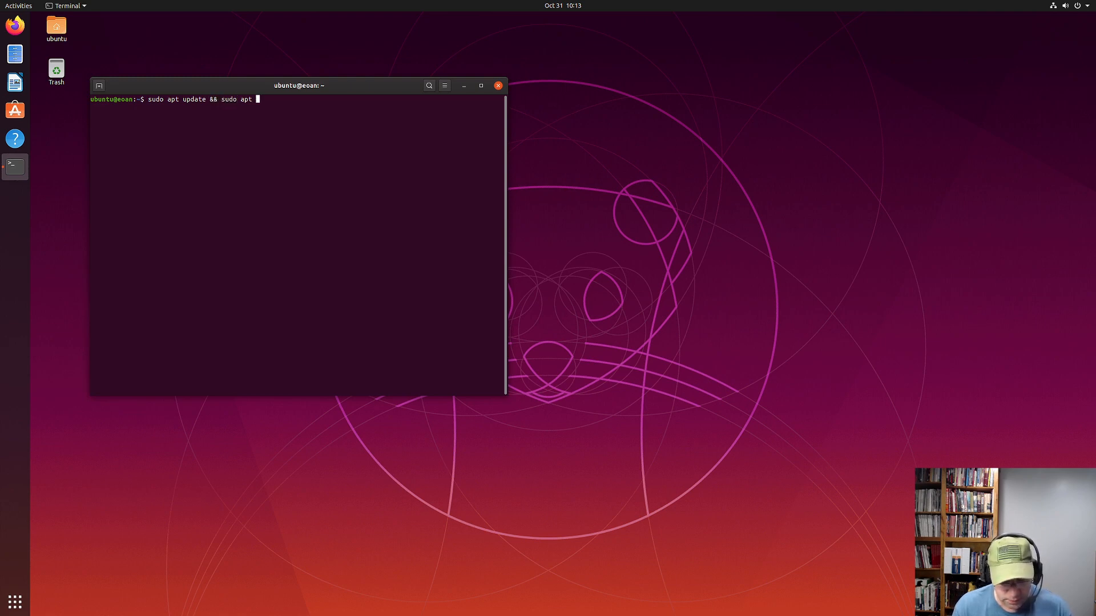
{"action": "type", "text": "upgrade"}
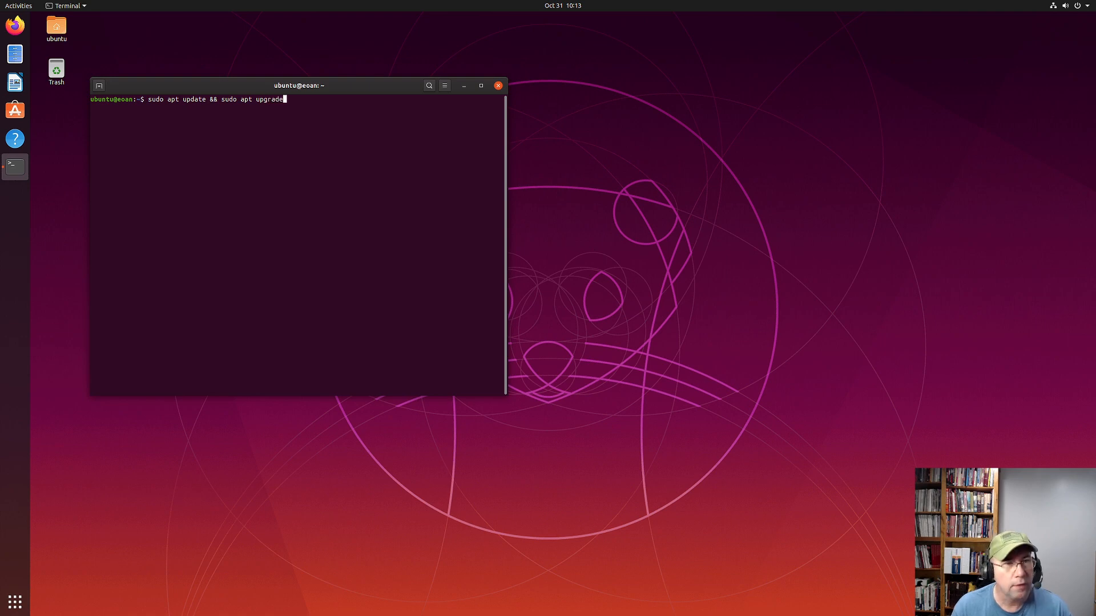
{"action": "key", "text": "Return"}
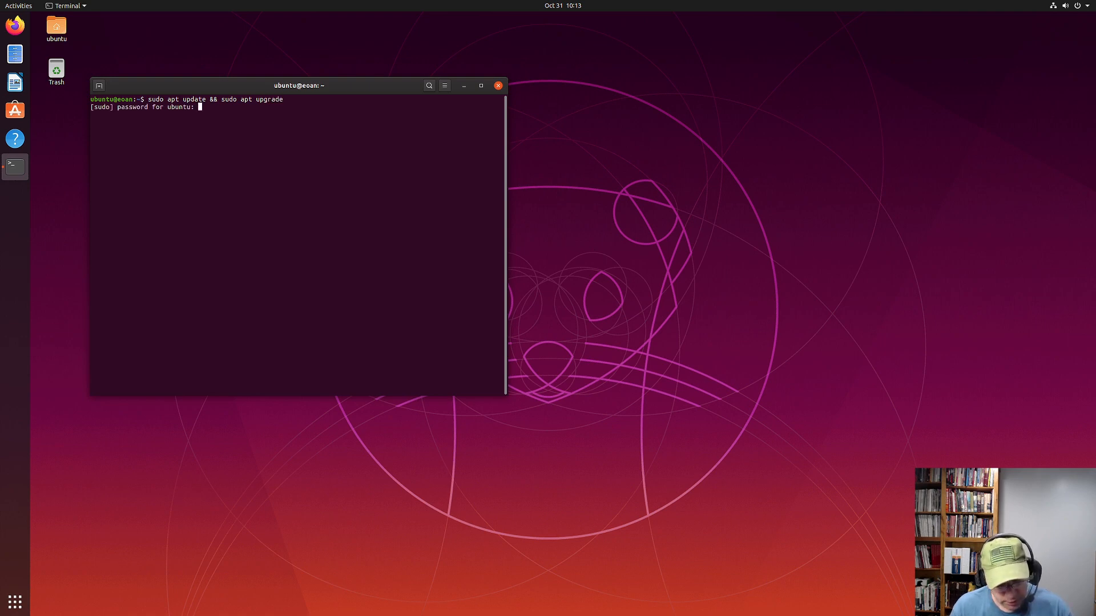
{"action": "key", "text": "Return"}
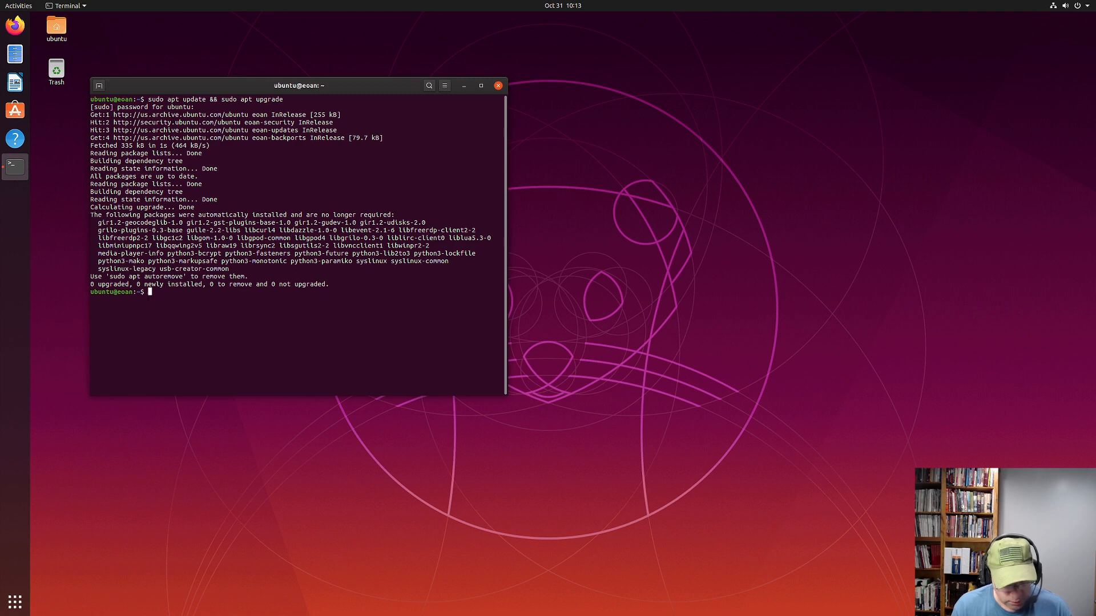
Run 'sudo apt install ubuntu-unity-desktop unity-tweak-tool', reaching the 338-package confirmation prompt
{"action": "type", "text": "sudo apt in"}
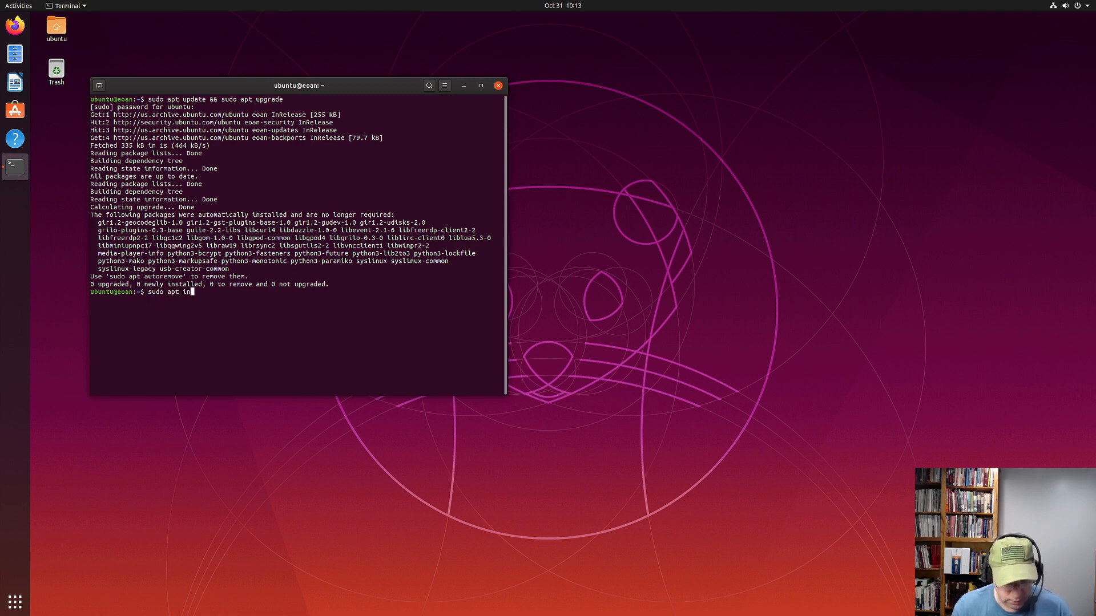
{"action": "type", "text": "stall"}
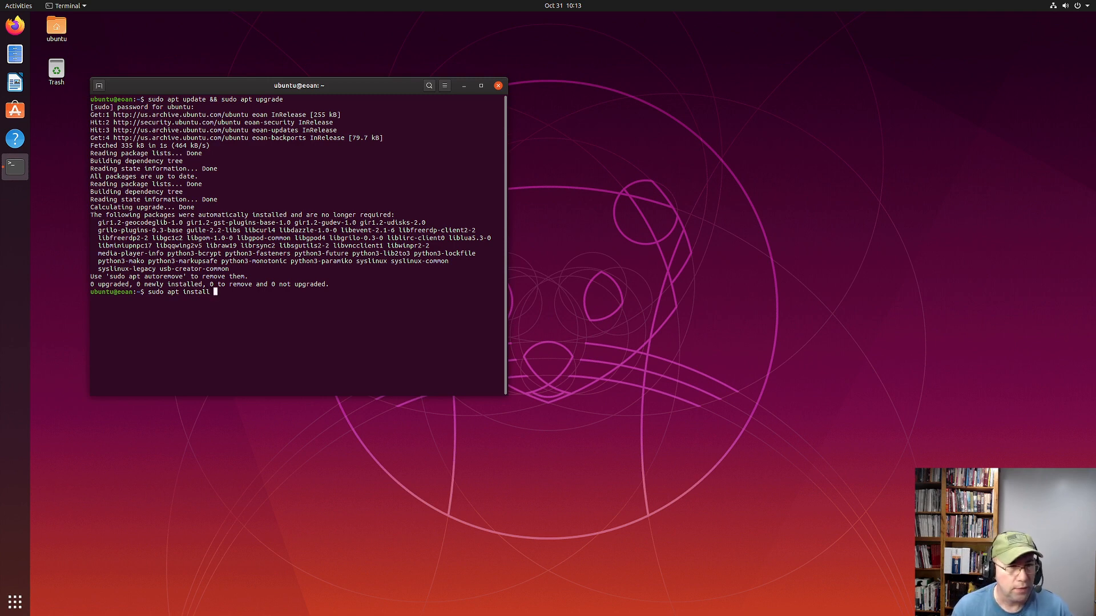
{"action": "type", "text": "ubuntu-un"}
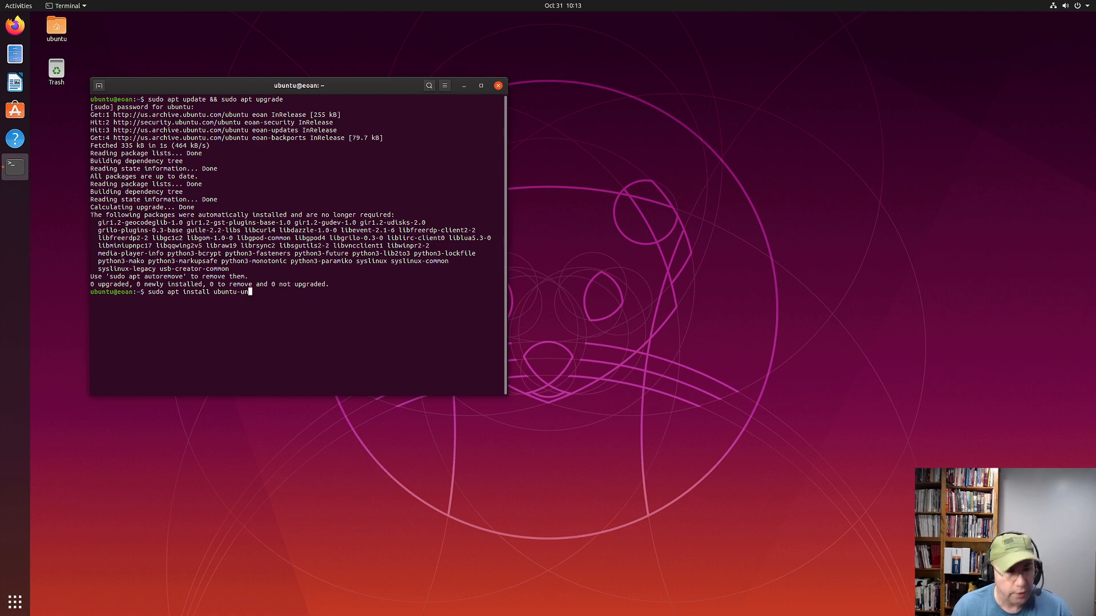
{"action": "type", "text": "ity"}
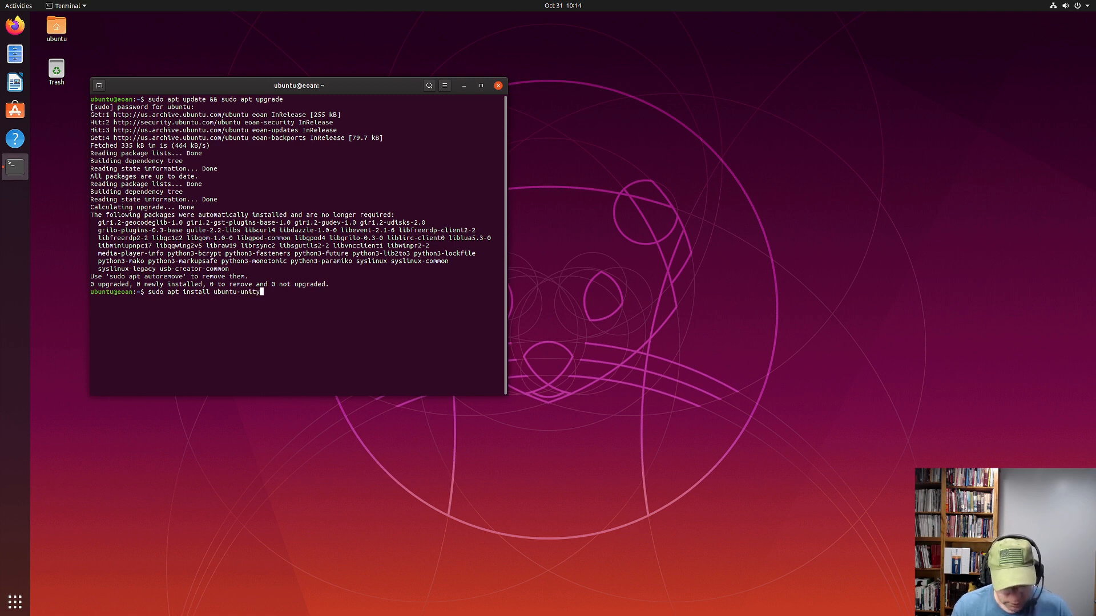
{"action": "type", "text": "-"}
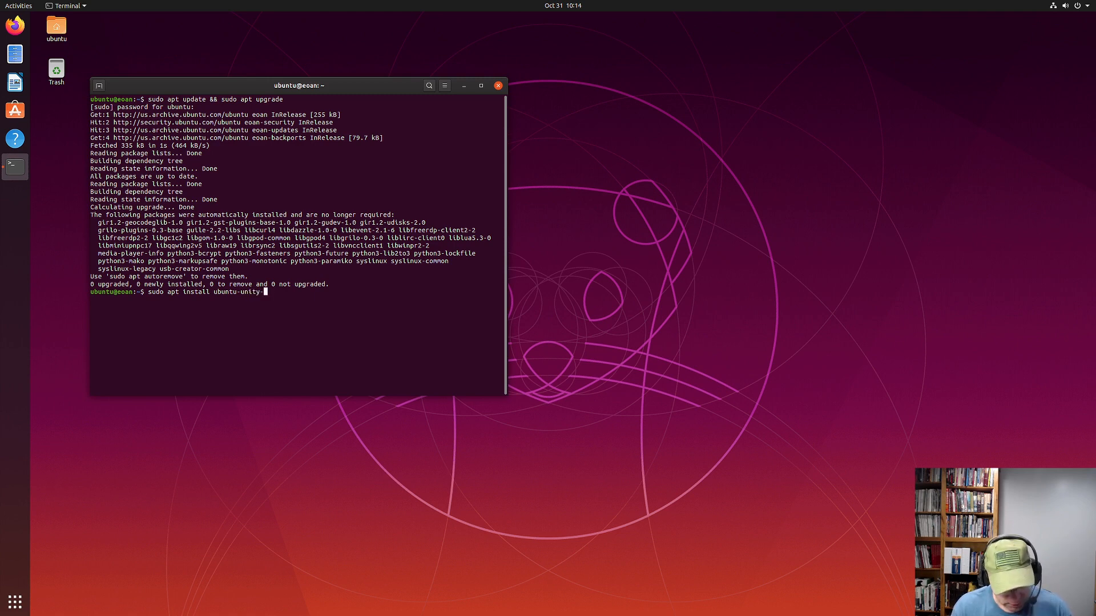
{"action": "type", "text": "desktop unity-tweak-"}
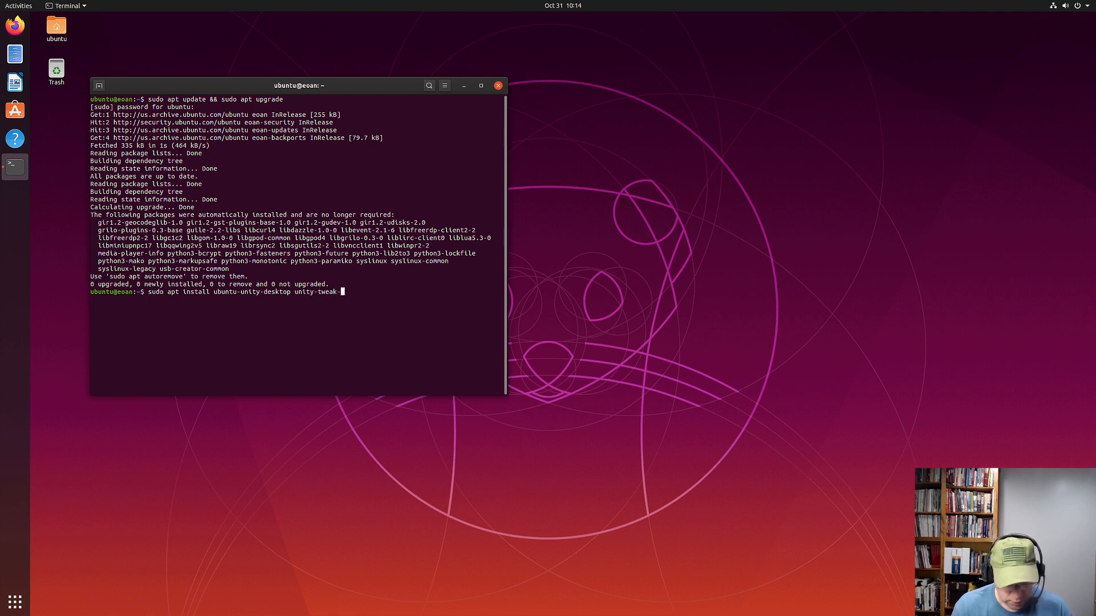
{"action": "type", "text": "tool"}
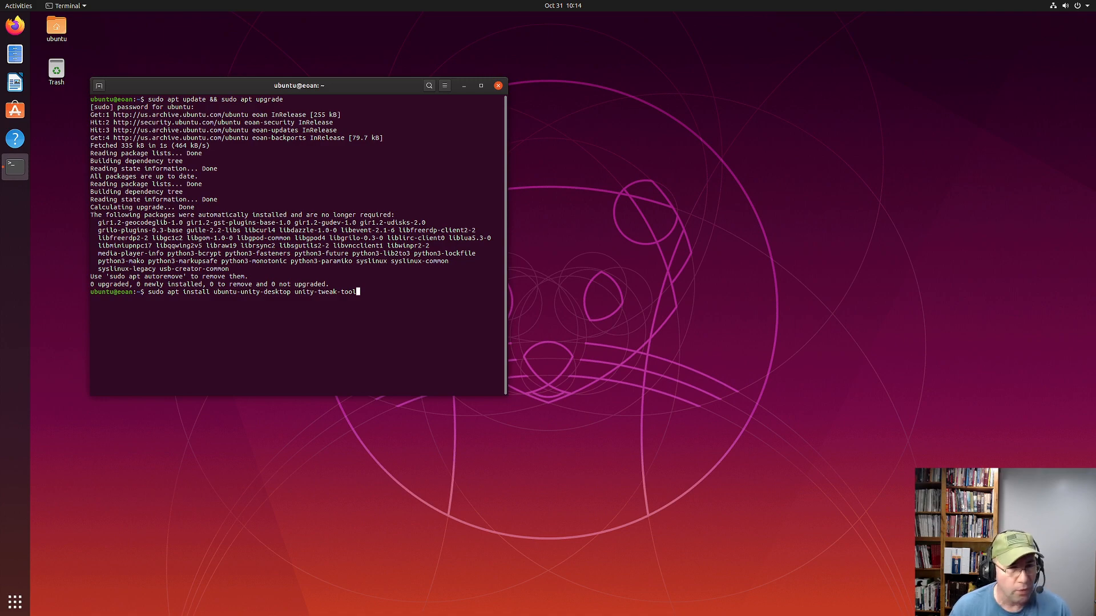
{"action": "key", "text": "Return"}
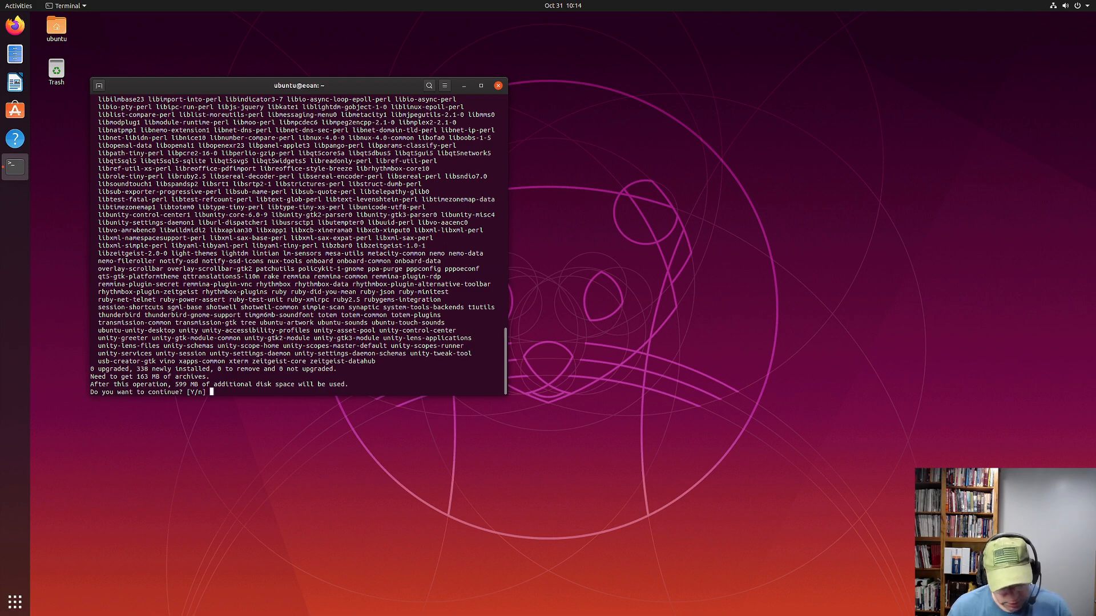
Answer y at the Y/n prompt and let apt finish installing the Unity packages
{"action": "type", "text": "y"}
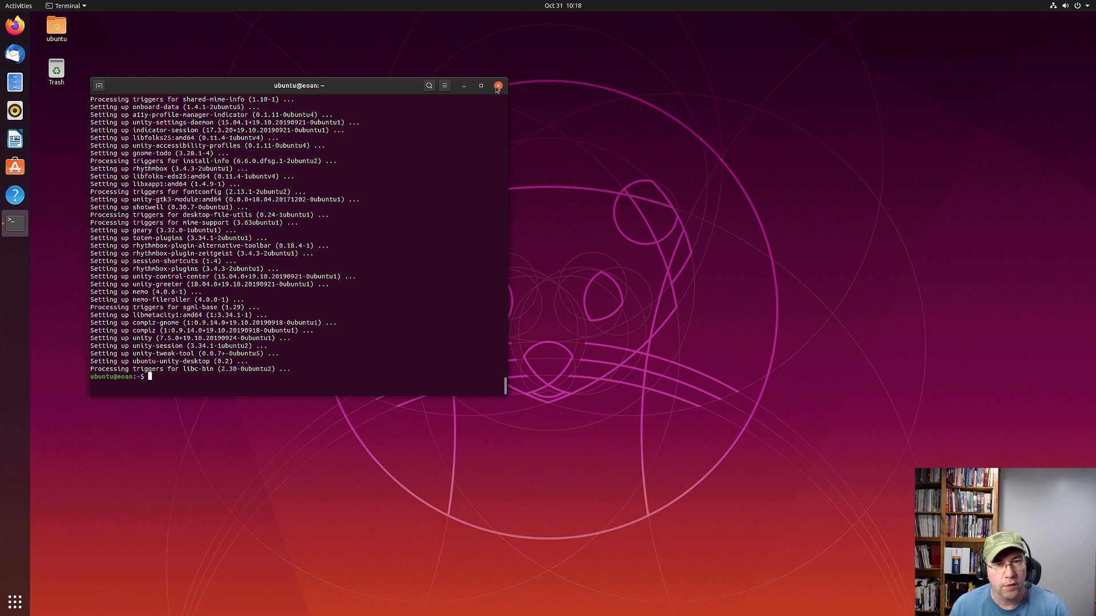
Close the Terminal and restart the computer from the system menu's power options
{"action": "left_click", "coordinate": [496, 86]}
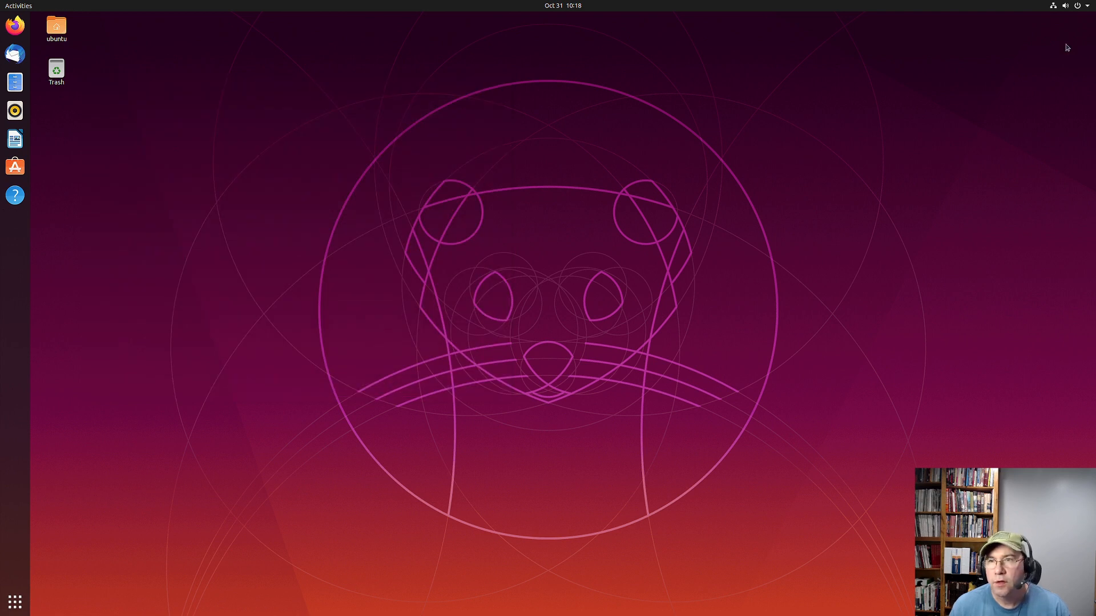
{"action": "left_click", "coordinate": [1066, 6]}
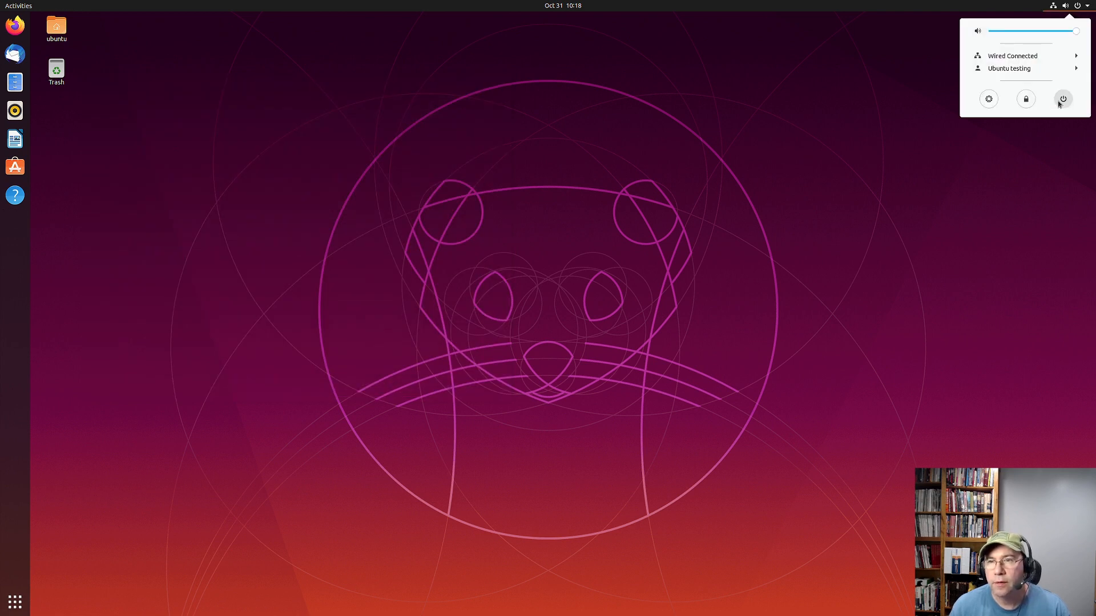
{"action": "left_click", "coordinate": [1063, 98]}
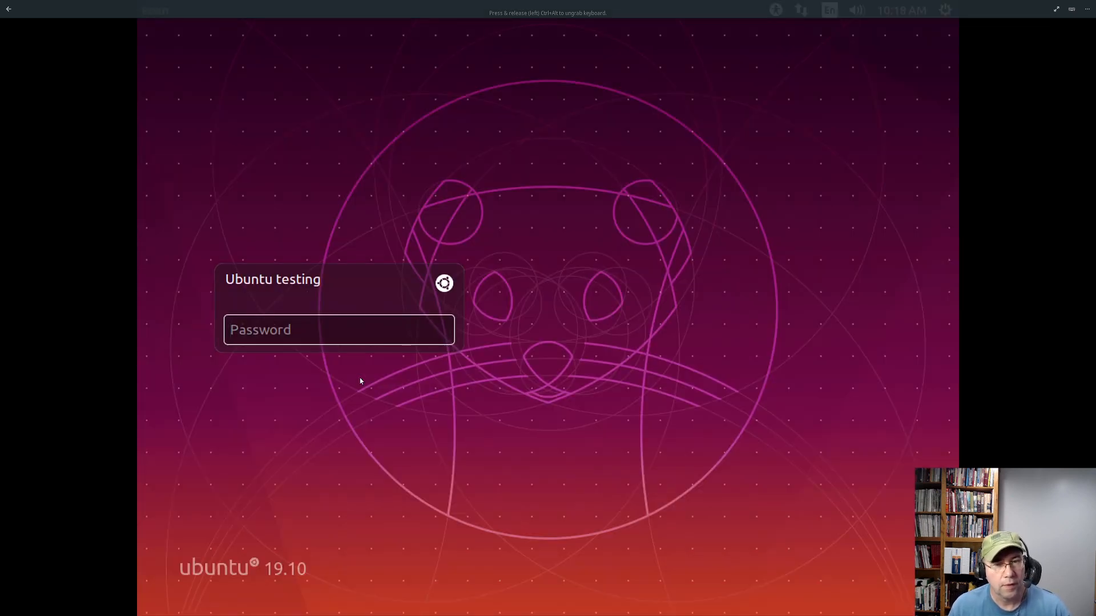
Log in with the password to the Unity session and bring up the keyboard shortcuts overlay
{"action": "type", "text": "••"}
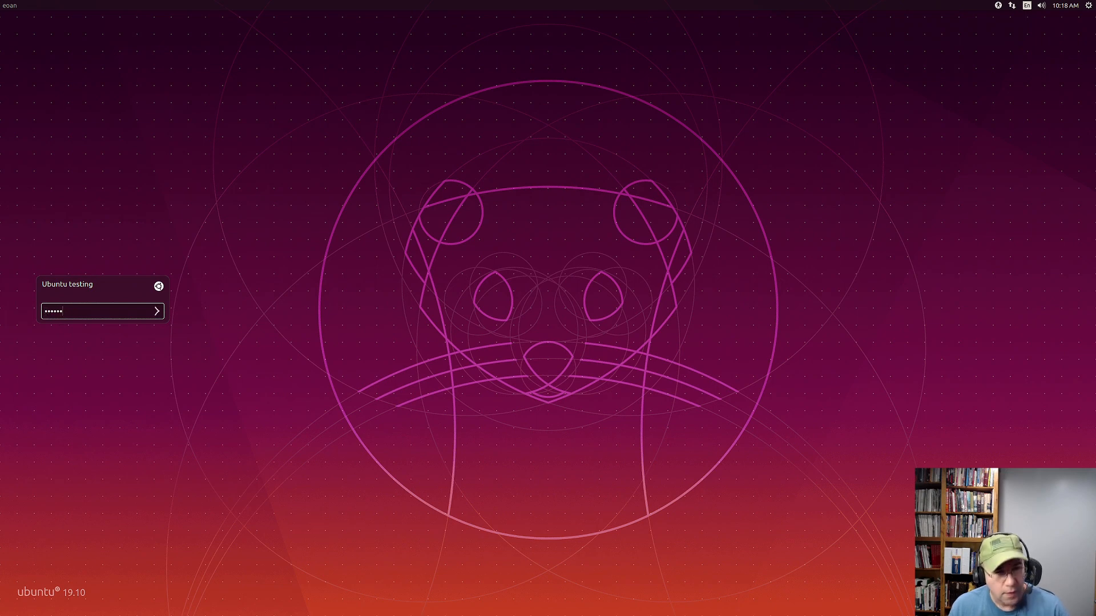
{"action": "left_click", "coordinate": [157, 310]}
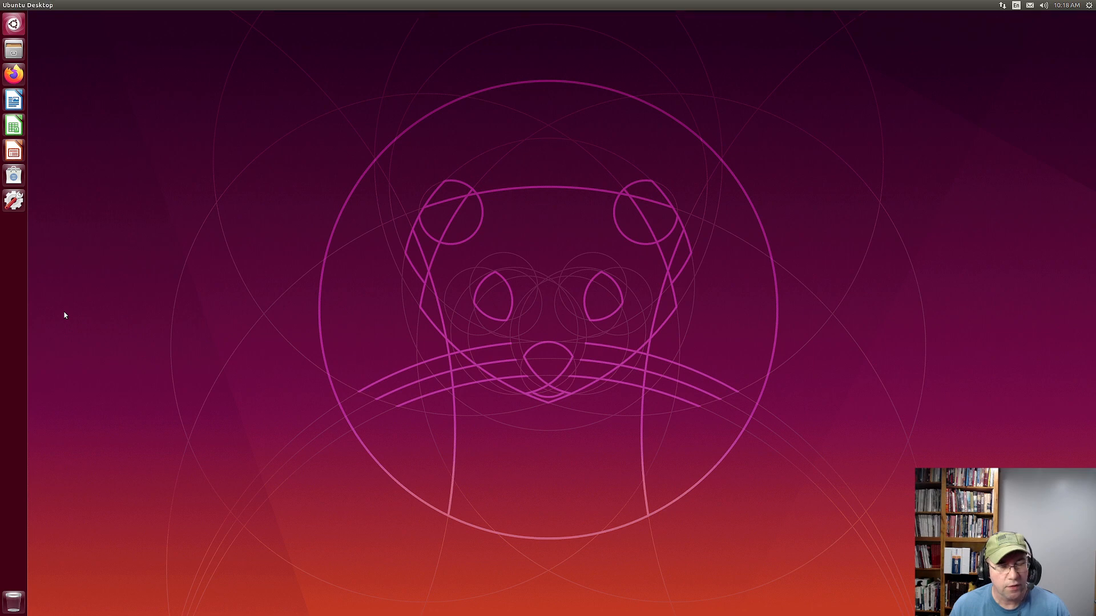
{"action": "key", "text": "super"}
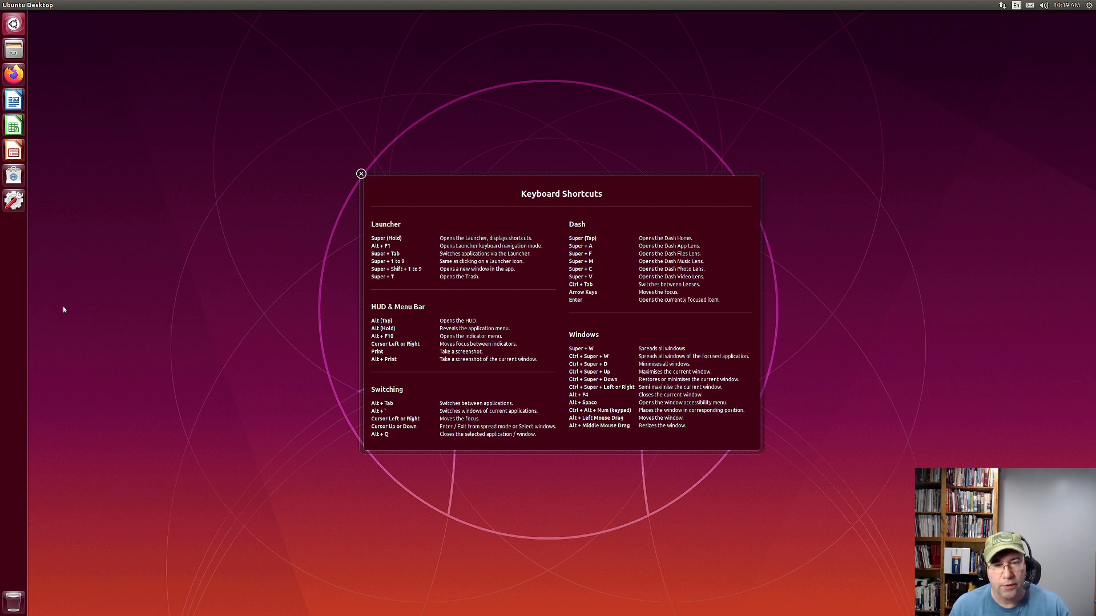
{"action": "mouse_move", "coordinate": [126, 291]}
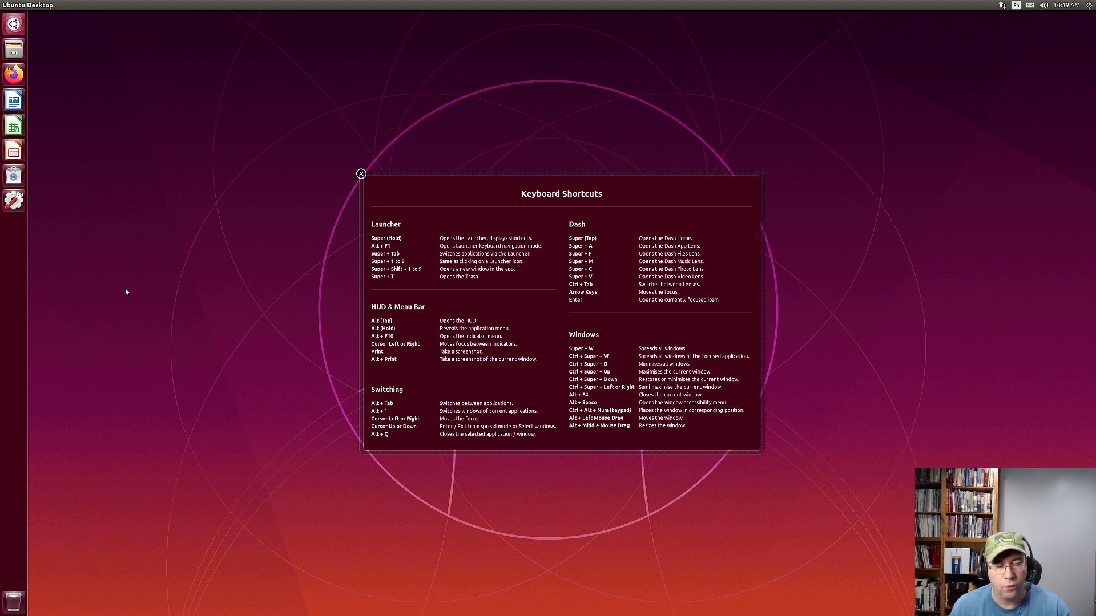
{"action": "mouse_move", "coordinate": [139, 306]}
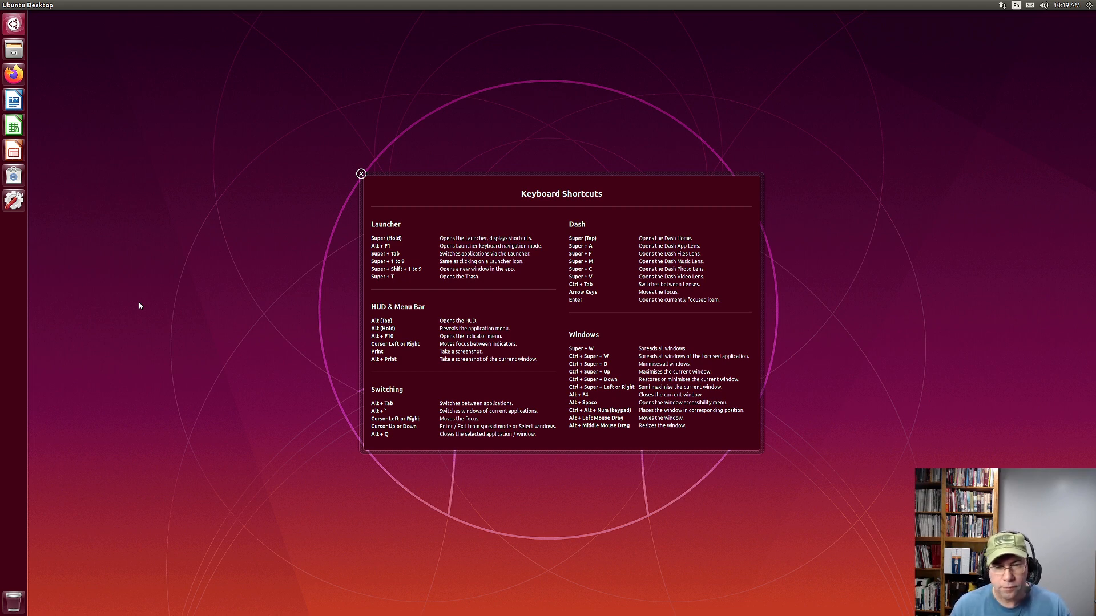
{"action": "mouse_move", "coordinate": [164, 343]}
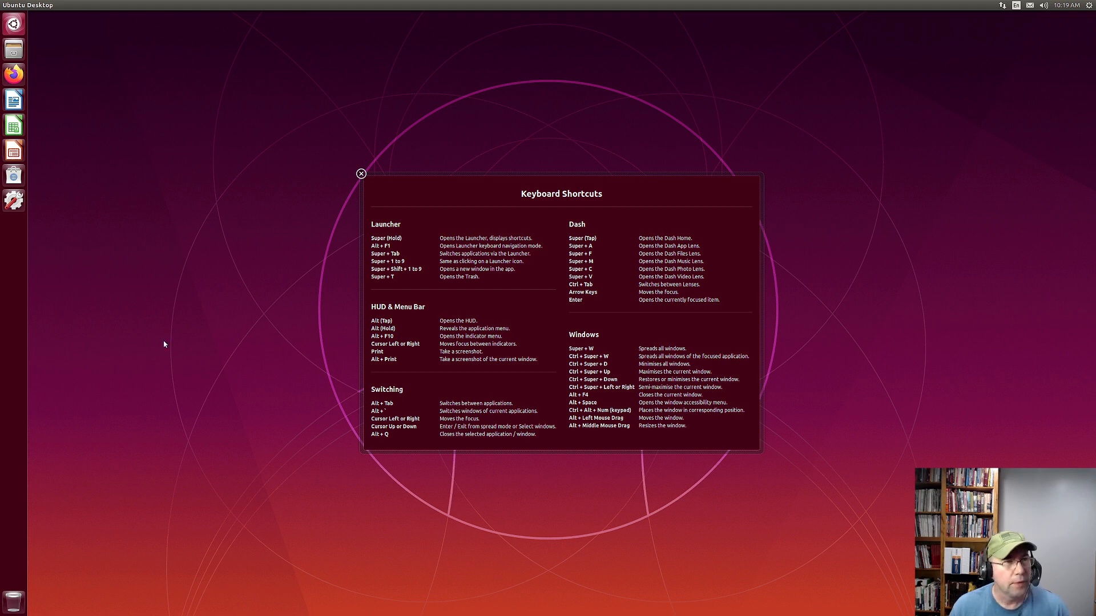
Open the Dash from the Ubuntu logo and dismiss it, returning to the empty desktop
{"action": "left_click", "coordinate": [13, 22]}
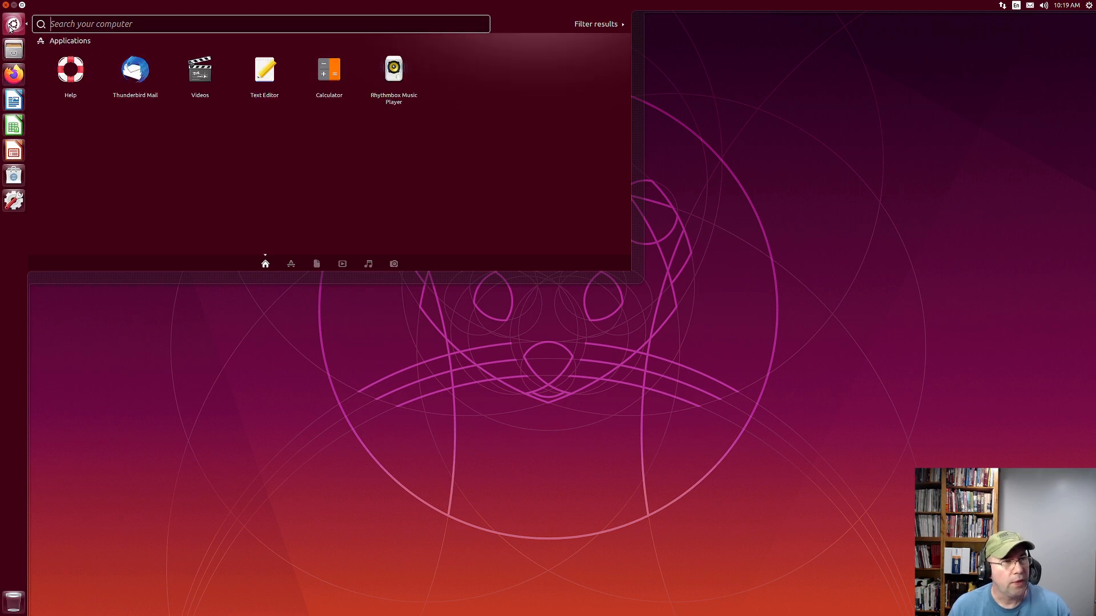
{"action": "mouse_move", "coordinate": [229, 36]}
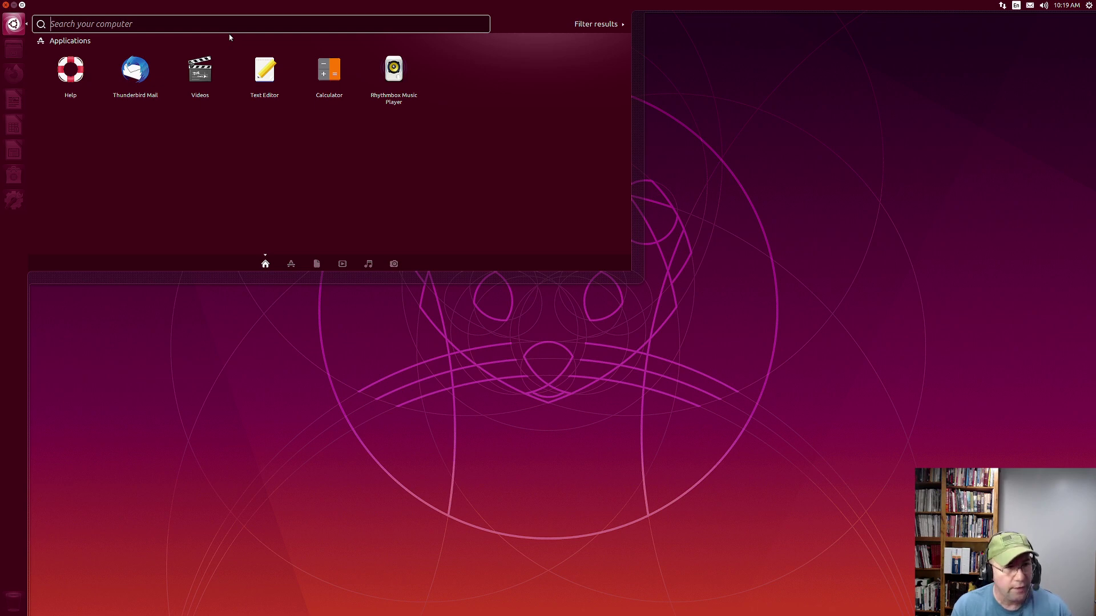
{"action": "key", "text": "Escape"}
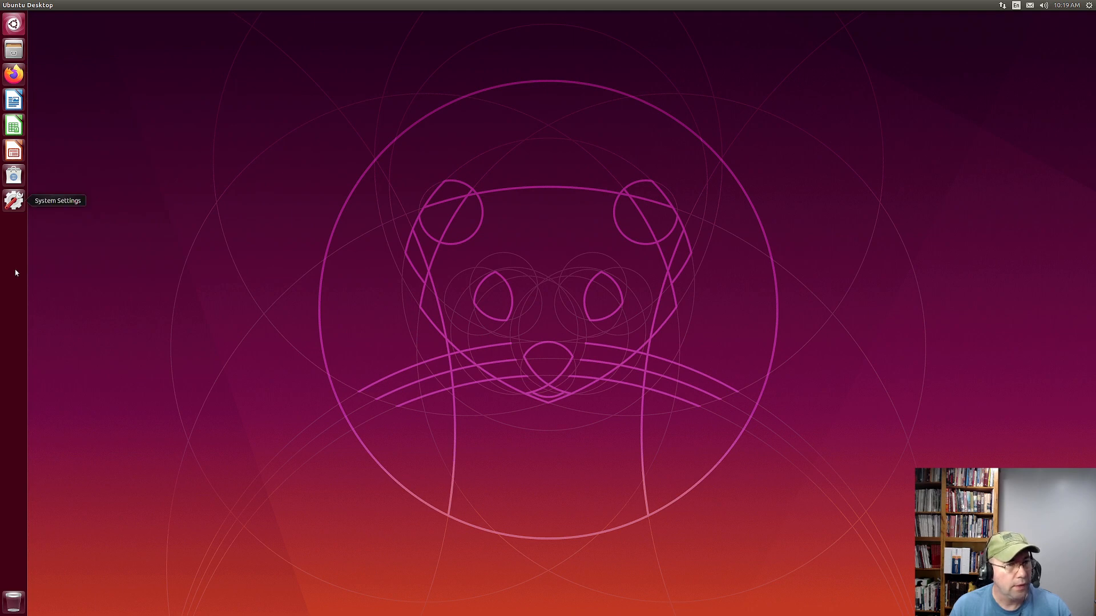
{"action": "mouse_move", "coordinate": [25, 347]}
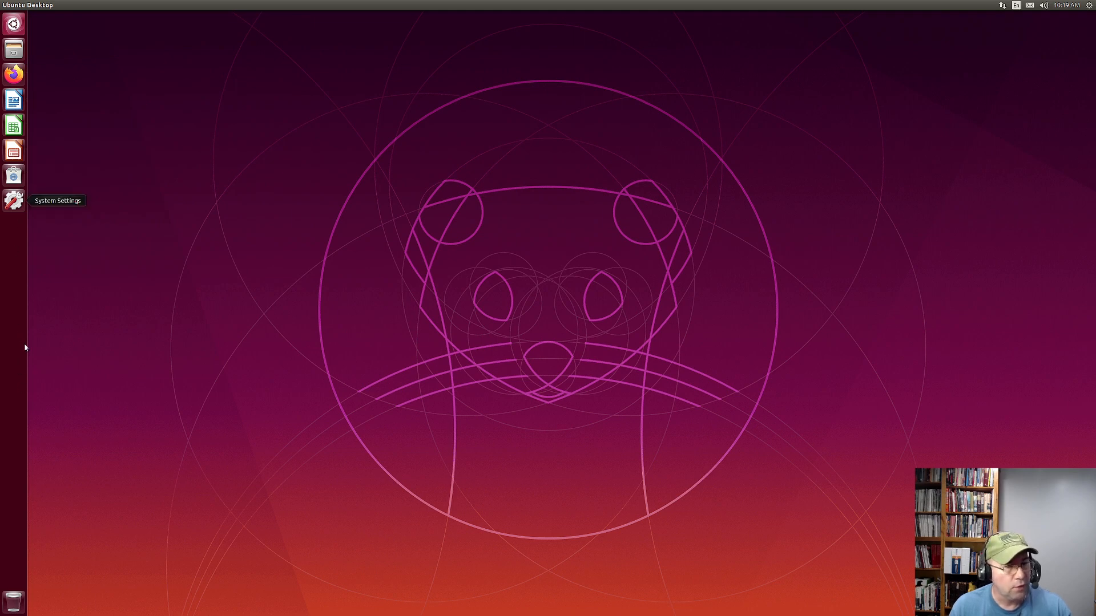
{"action": "mouse_move", "coordinate": [32, 283]}
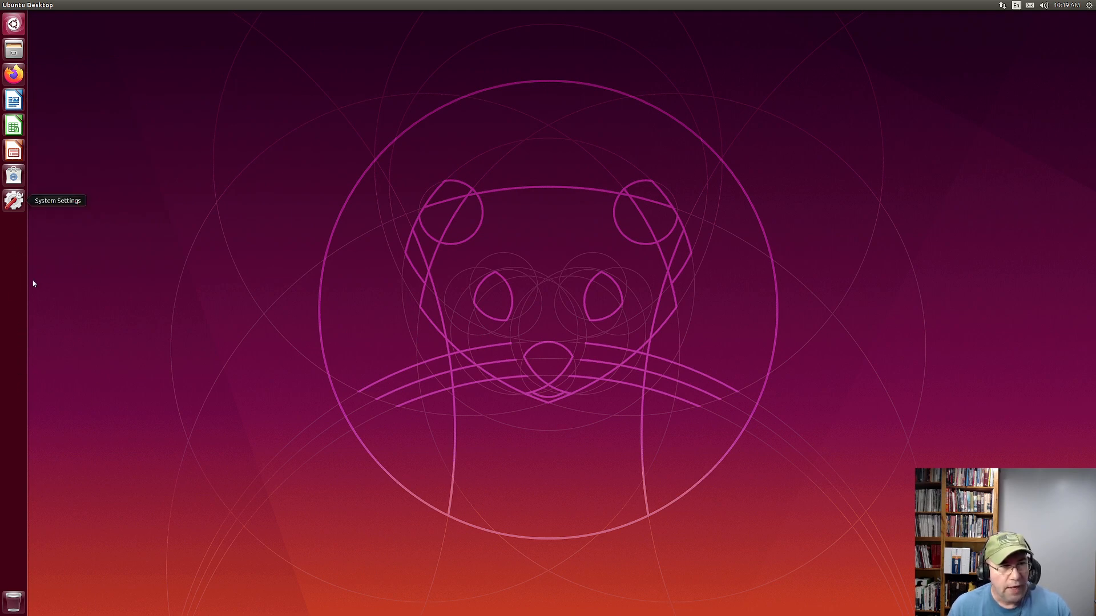
{"action": "mouse_move", "coordinate": [75, 258]}
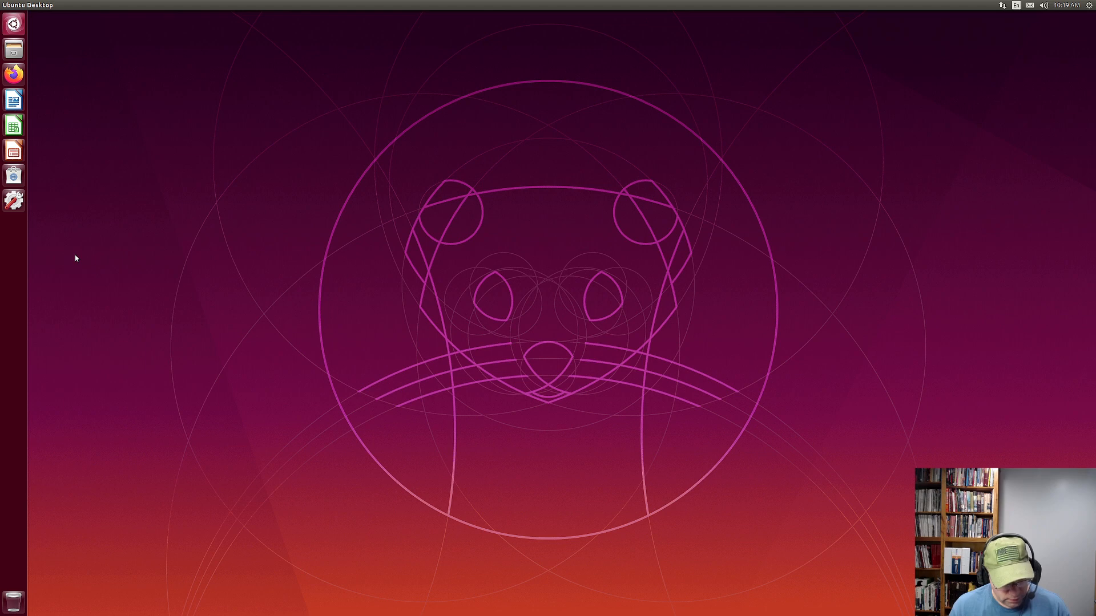
Search the Dash for 'wri' and launch LibreOffice Writer on a blank Untitled 1 document
{"action": "left_click", "coordinate": [12, 22]}
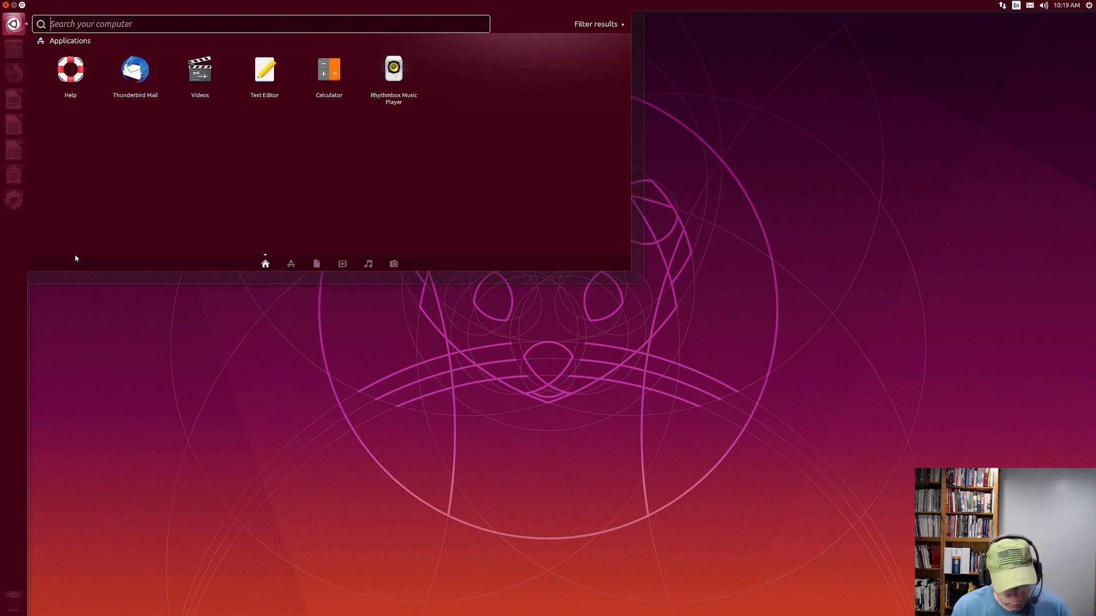
{"action": "type", "text": "wri"}
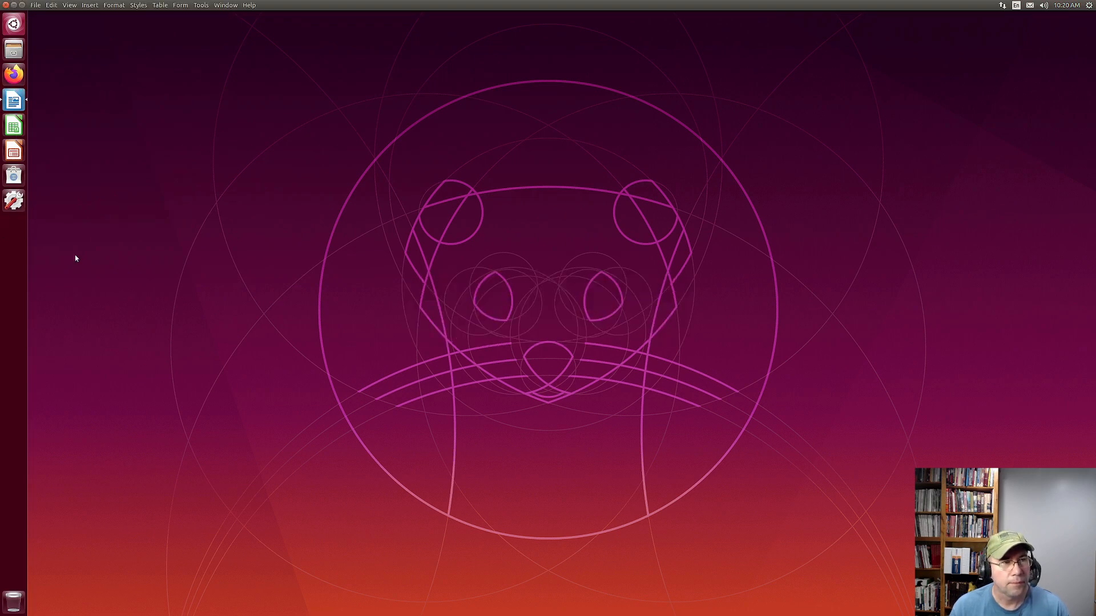
{"action": "left_click", "coordinate": [14, 99]}
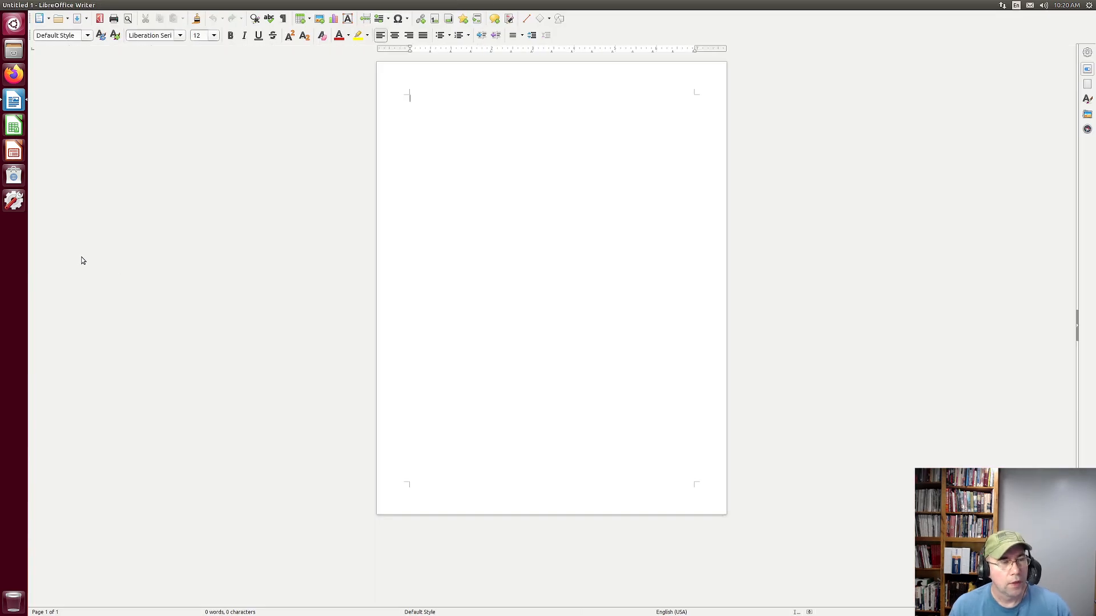
{"action": "mouse_move", "coordinate": [138, 256]}
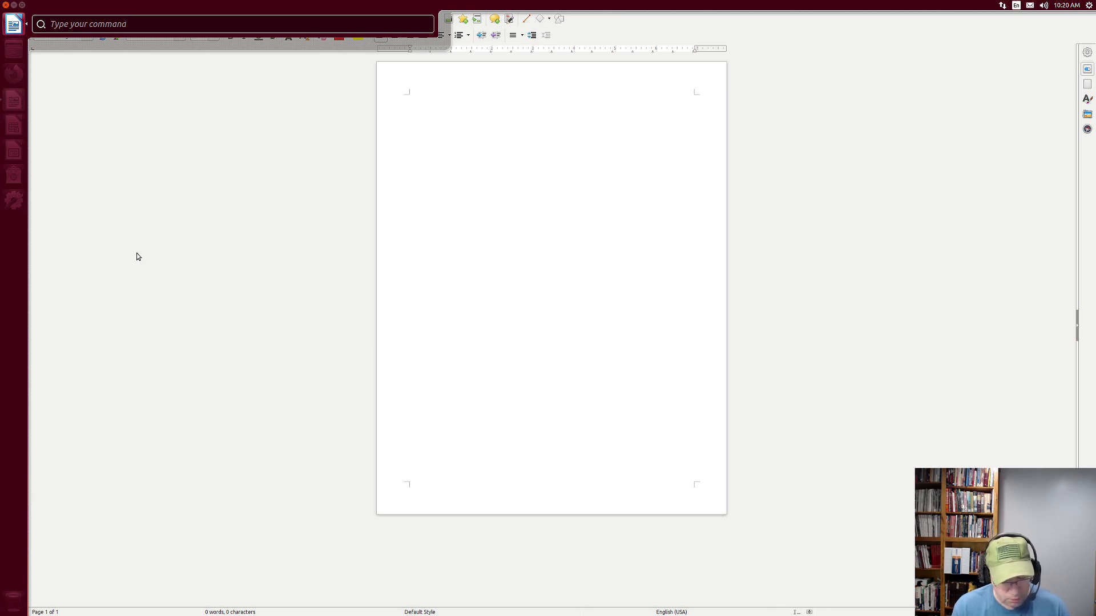
Search 'saved' in the HUD to list Save and Save As, then dismiss it
{"action": "type", "text": "saved"}
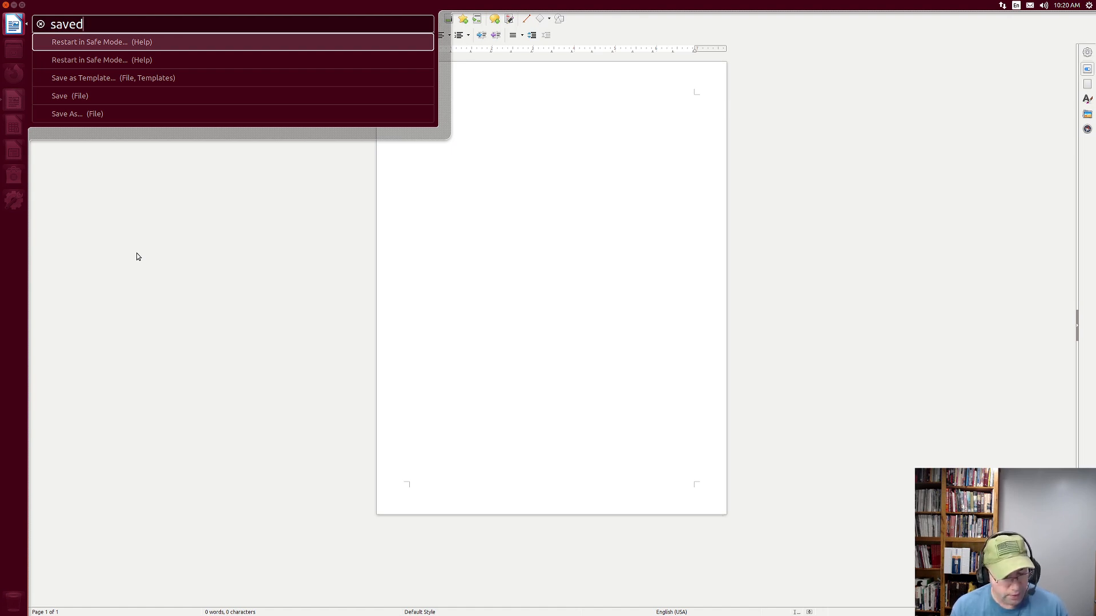
{"action": "key", "text": "Escape"}
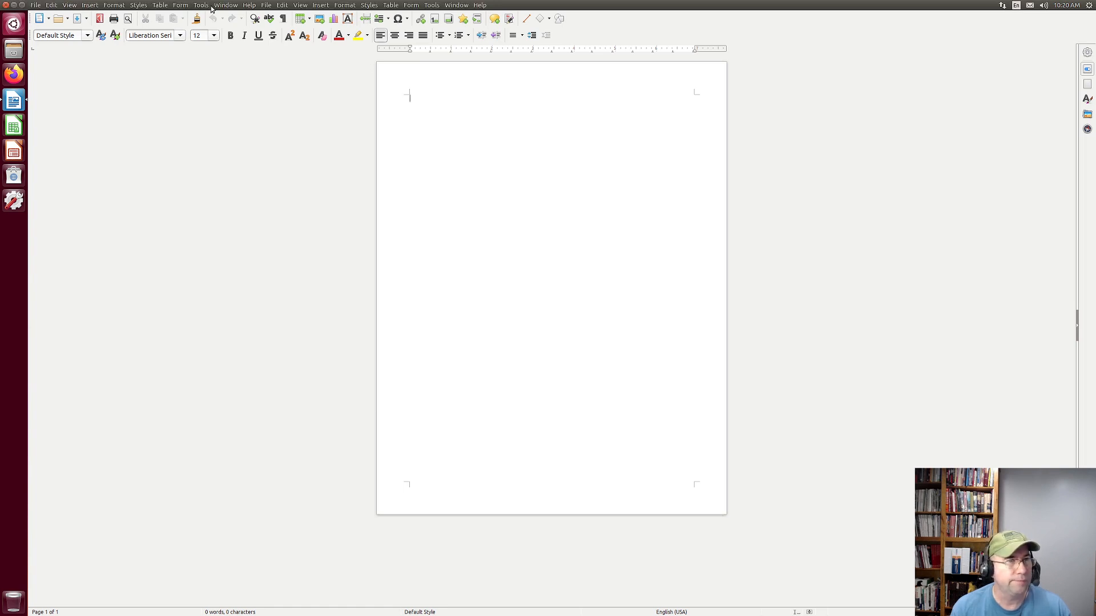
Browse Writer's Form and Help menus and close them again
{"action": "left_click", "coordinate": [180, 4]}
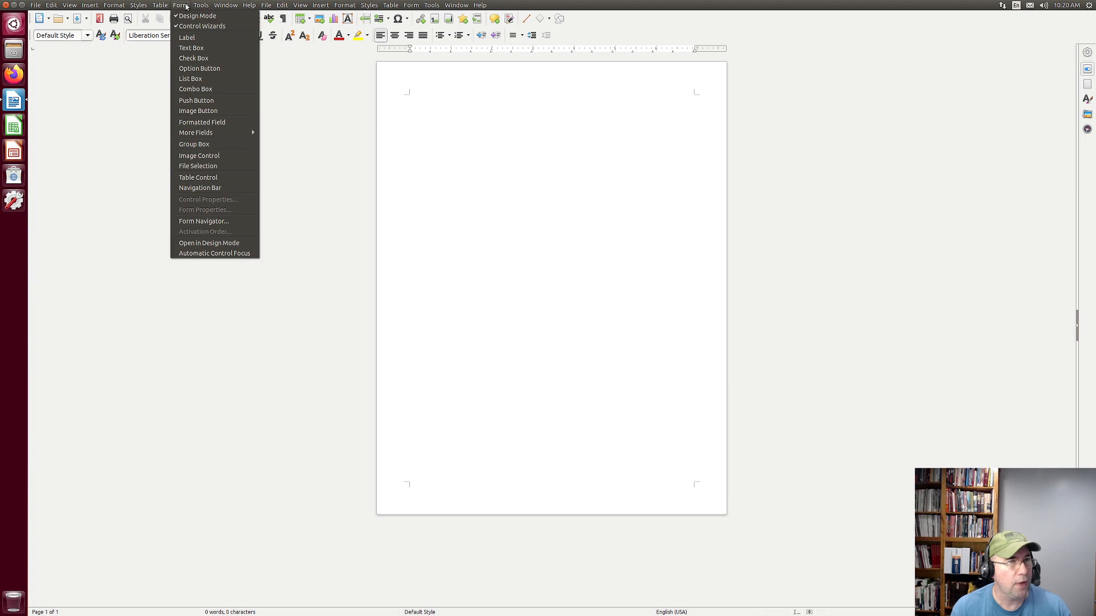
{"action": "left_click", "coordinate": [479, 5]}
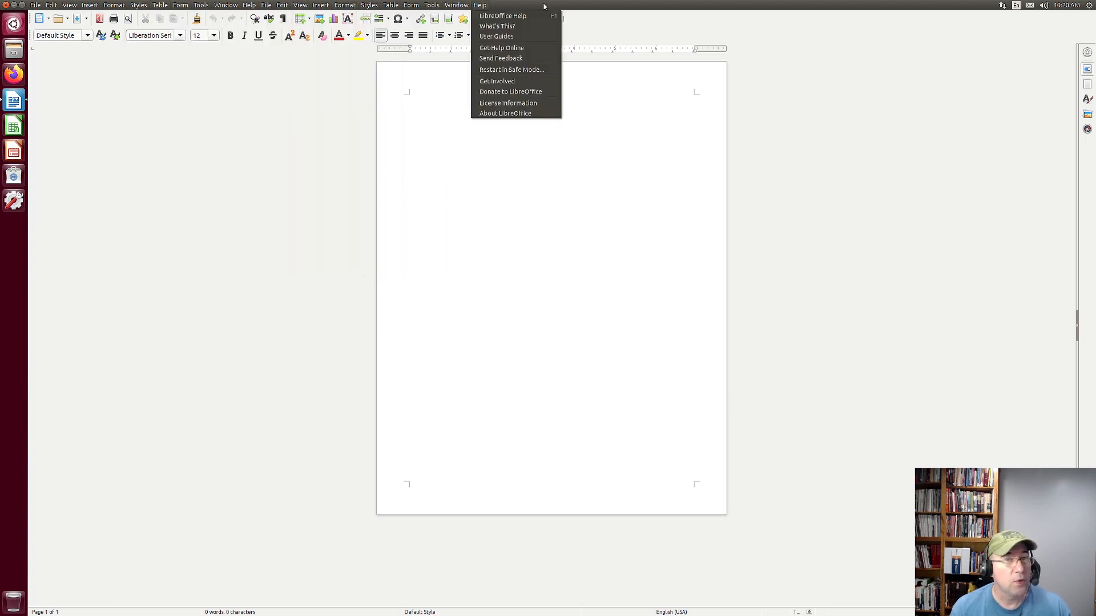
{"action": "left_click", "coordinate": [282, 177]}
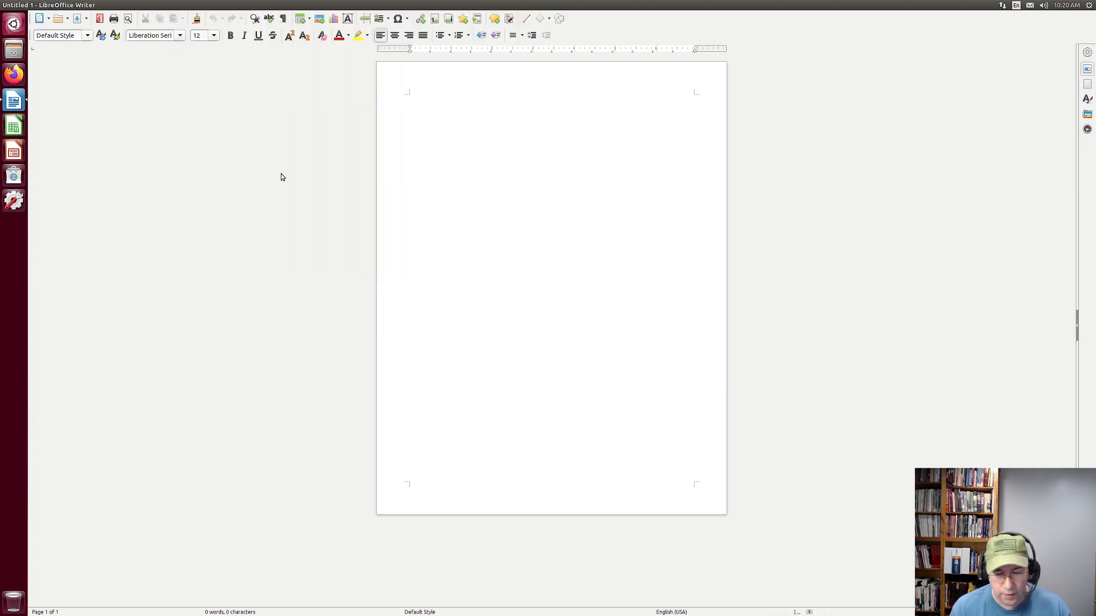
Click in the blank document repeatedly, ending with the empty HUD command search open
{"action": "left_click", "coordinate": [408, 96]}
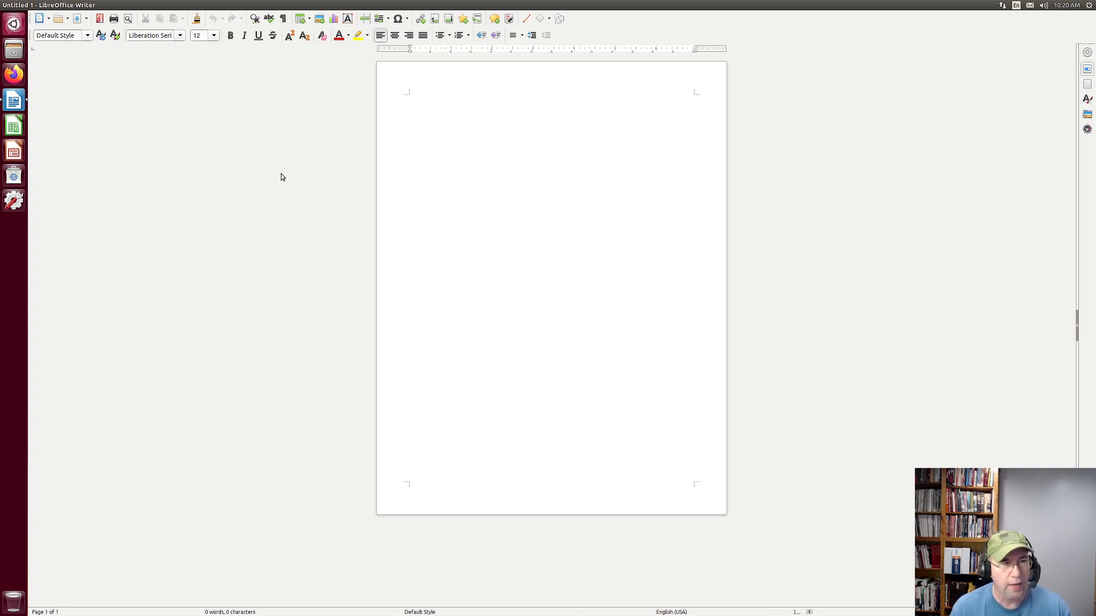
{"action": "left_click", "coordinate": [408, 96]}
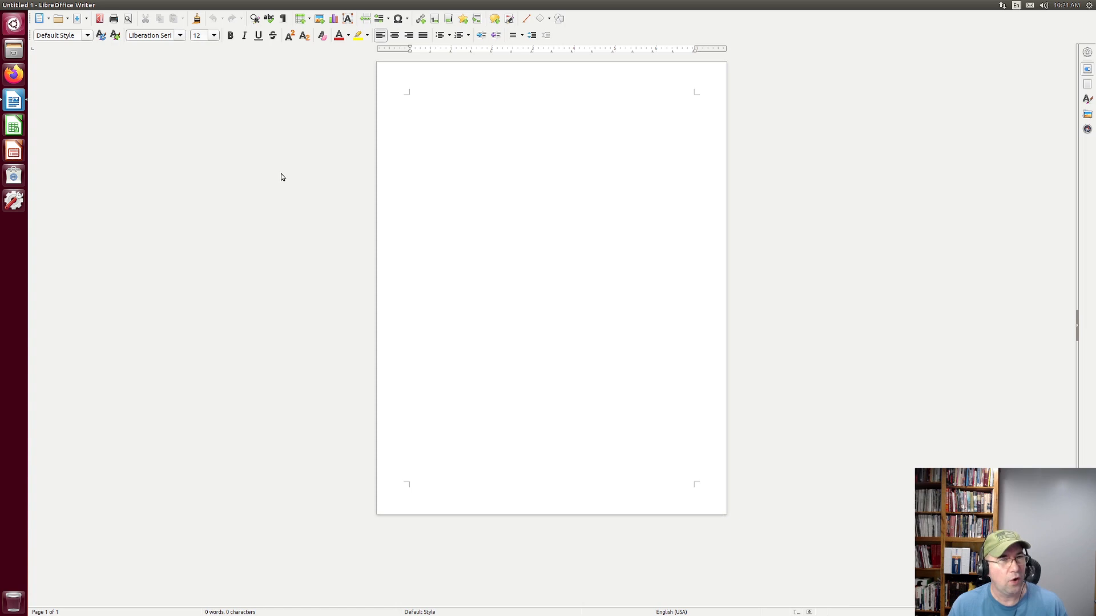
{"action": "left_click", "coordinate": [408, 96]}
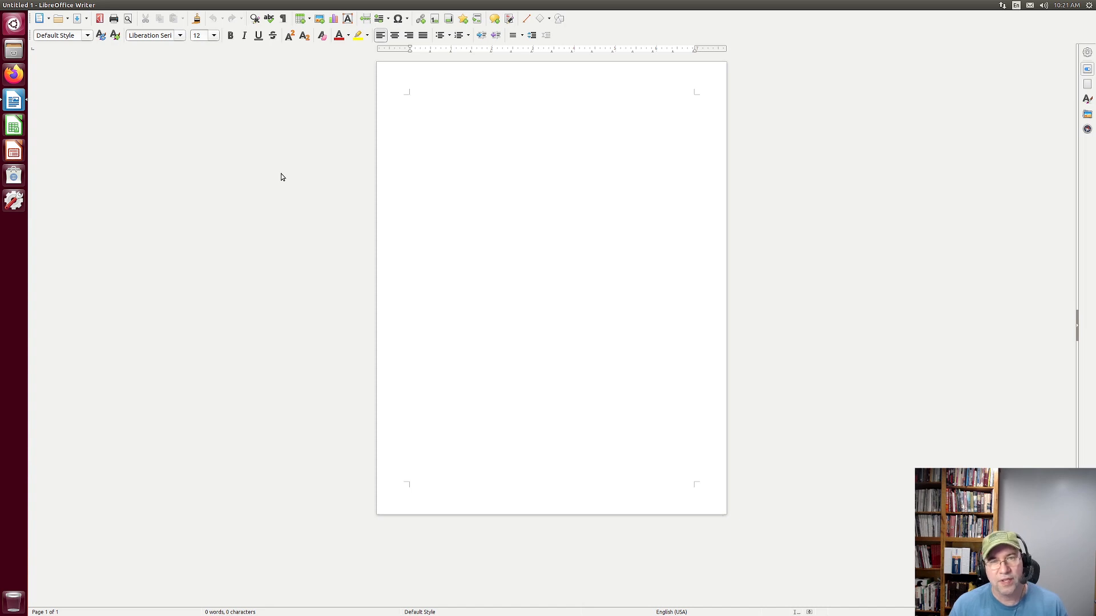
{"action": "left_click", "coordinate": [408, 96]}
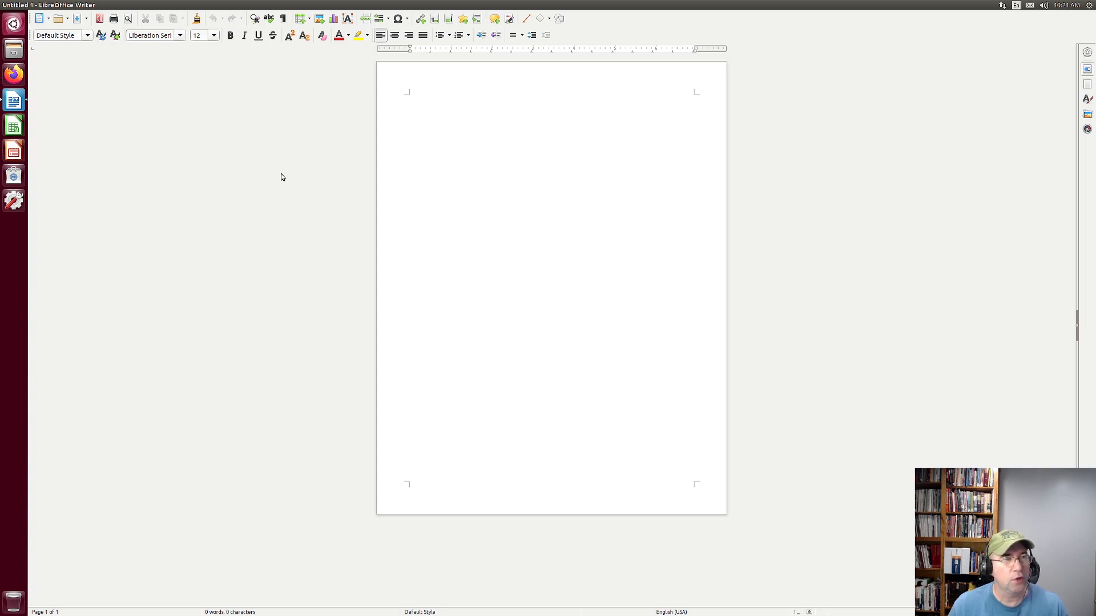
{"action": "left_click", "coordinate": [408, 96]}
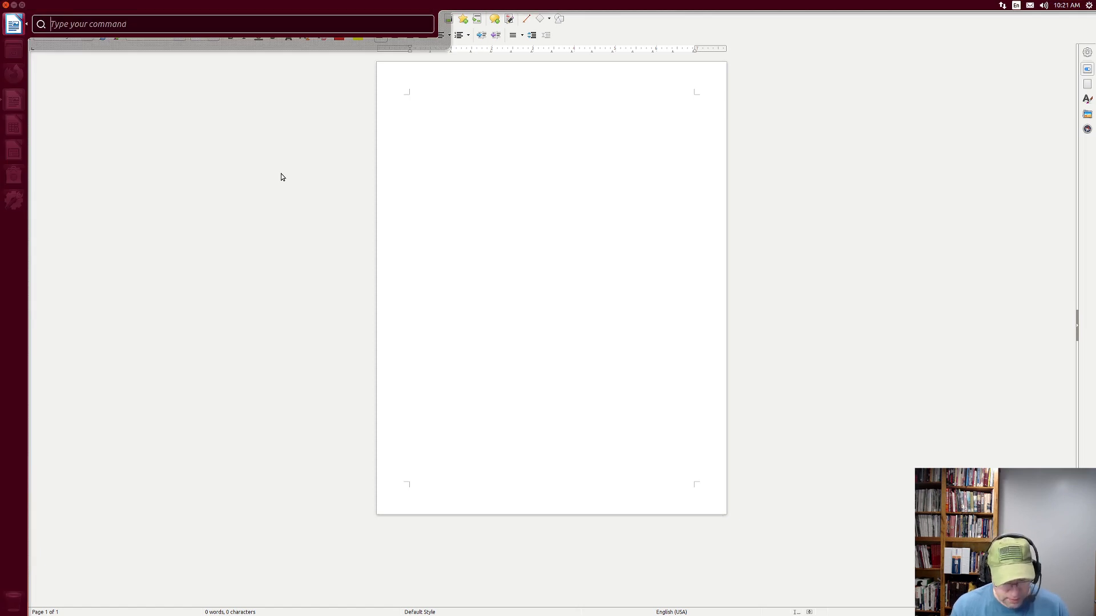
Search 'save' then 'commen' in the HUD and return focus to the blank document
{"action": "type", "text": "save"}
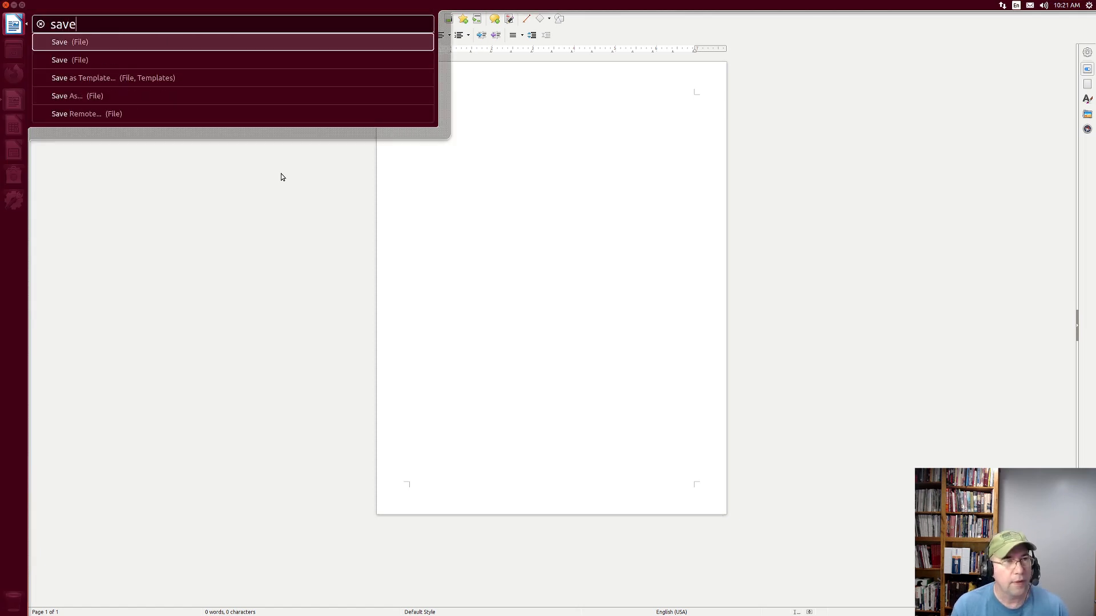
{"action": "key", "text": "BackSpace"}
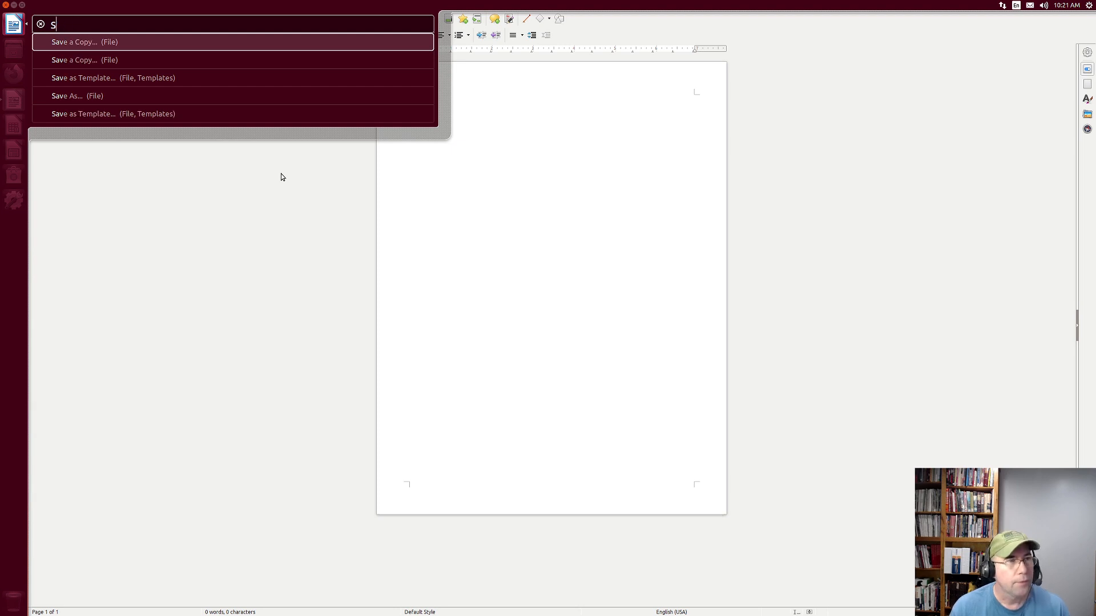
{"action": "type", "text": "c"}
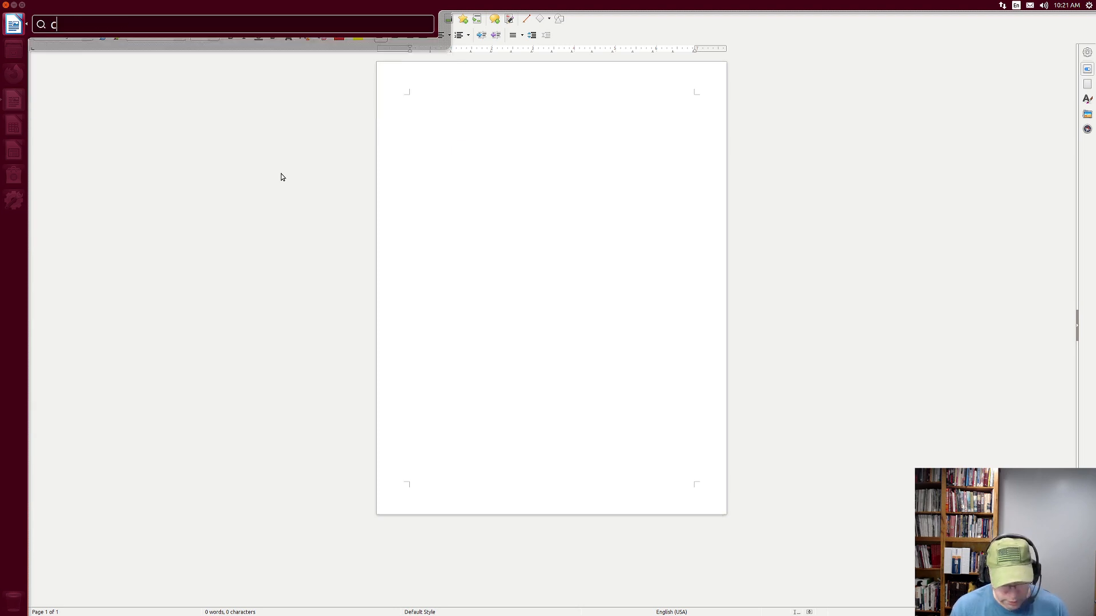
{"action": "type", "text": "ommen"}
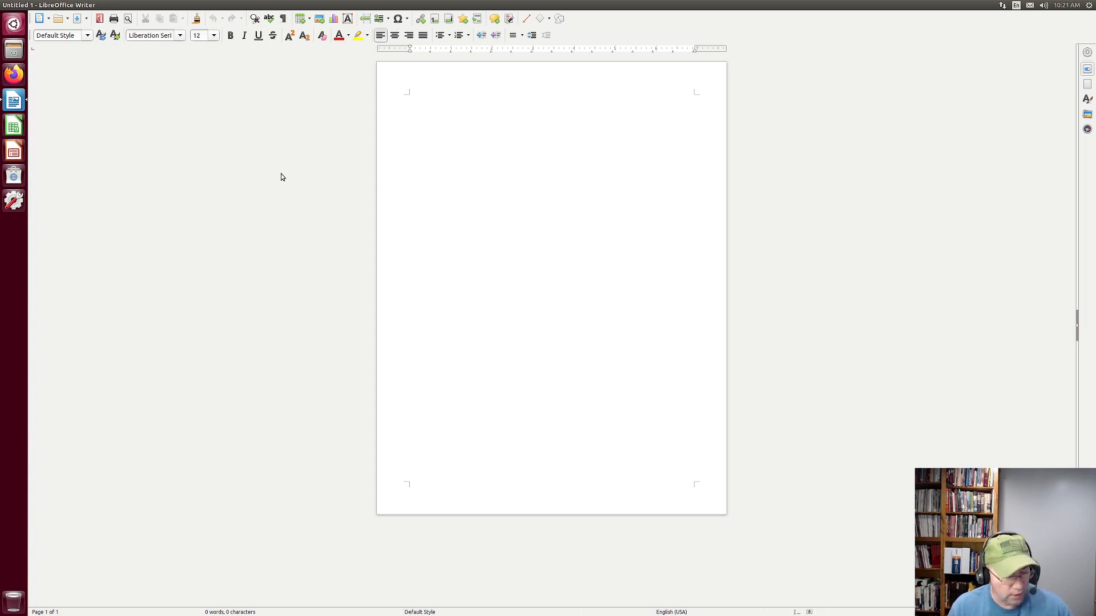
{"action": "left_click", "coordinate": [408, 96]}
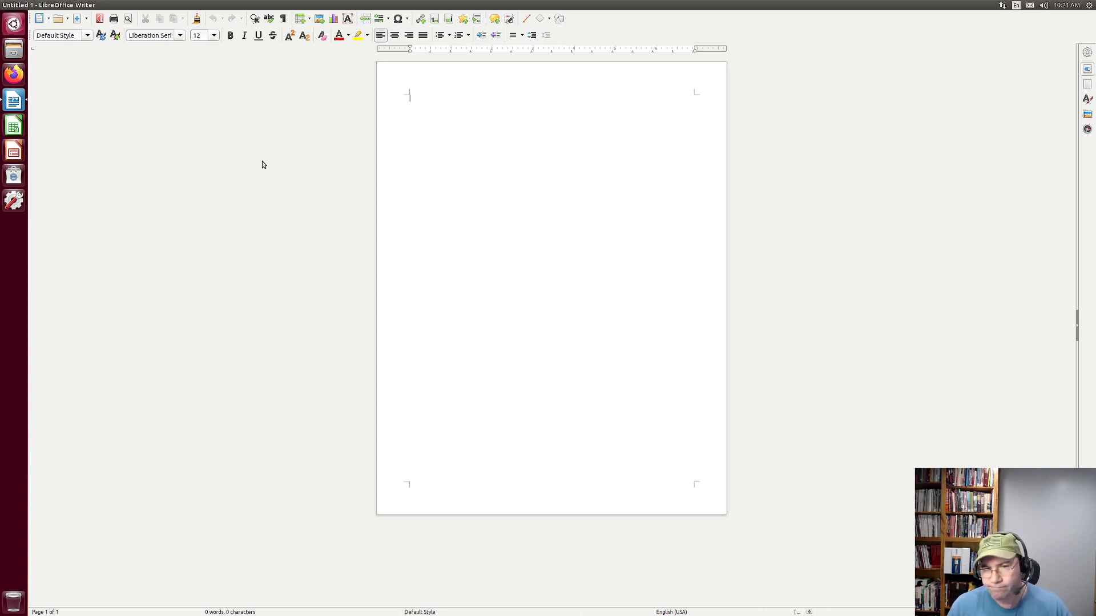
{"action": "mouse_move", "coordinate": [848, 13]}
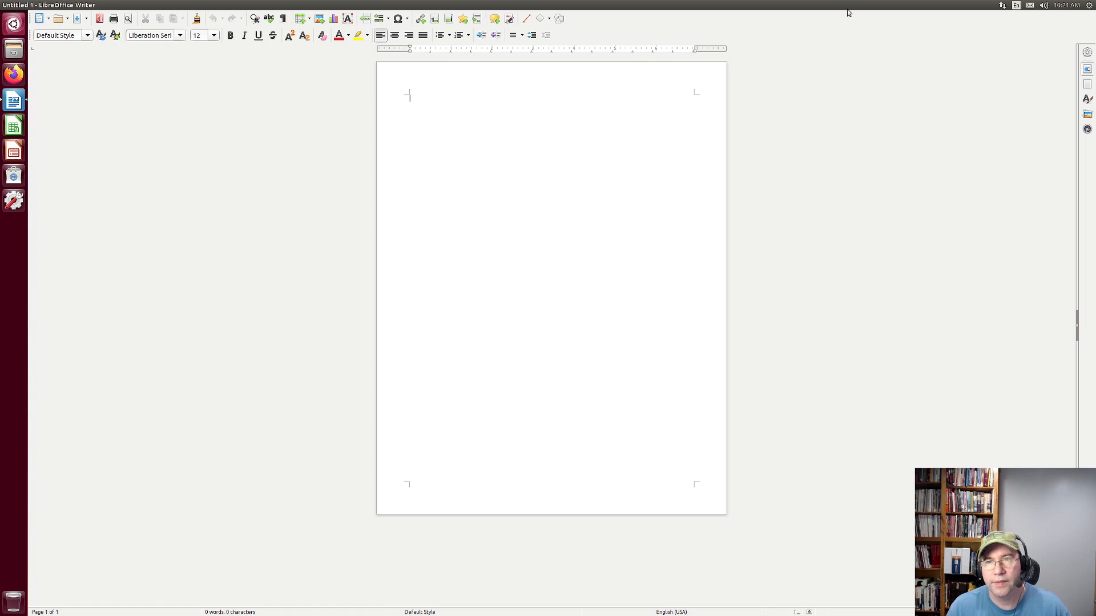
{"action": "mouse_move", "coordinate": [58, 51]}
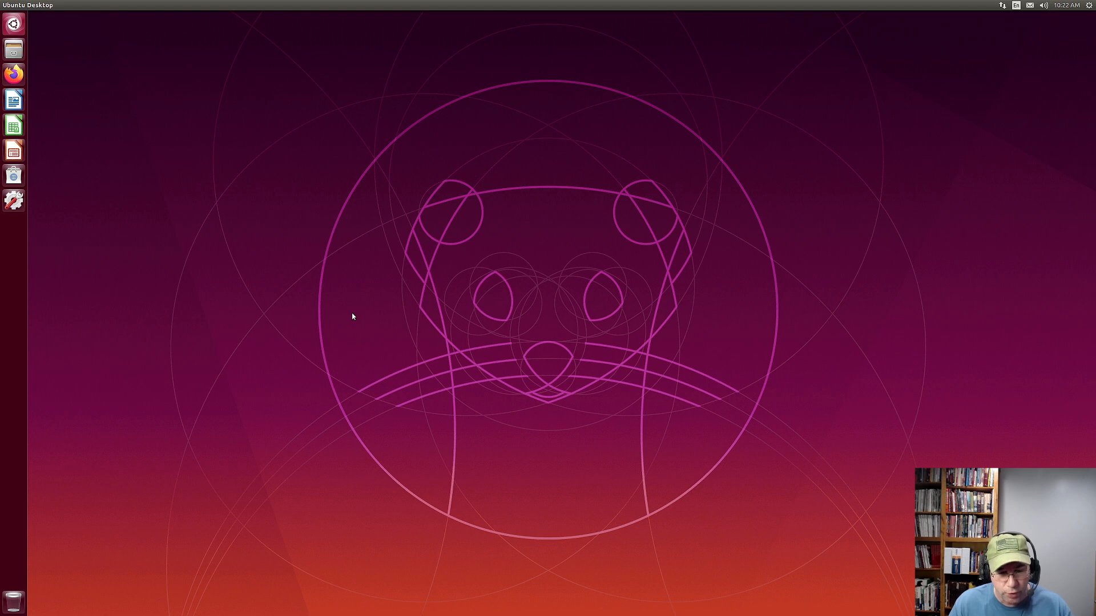
{"action": "mouse_move", "coordinate": [384, 231]}
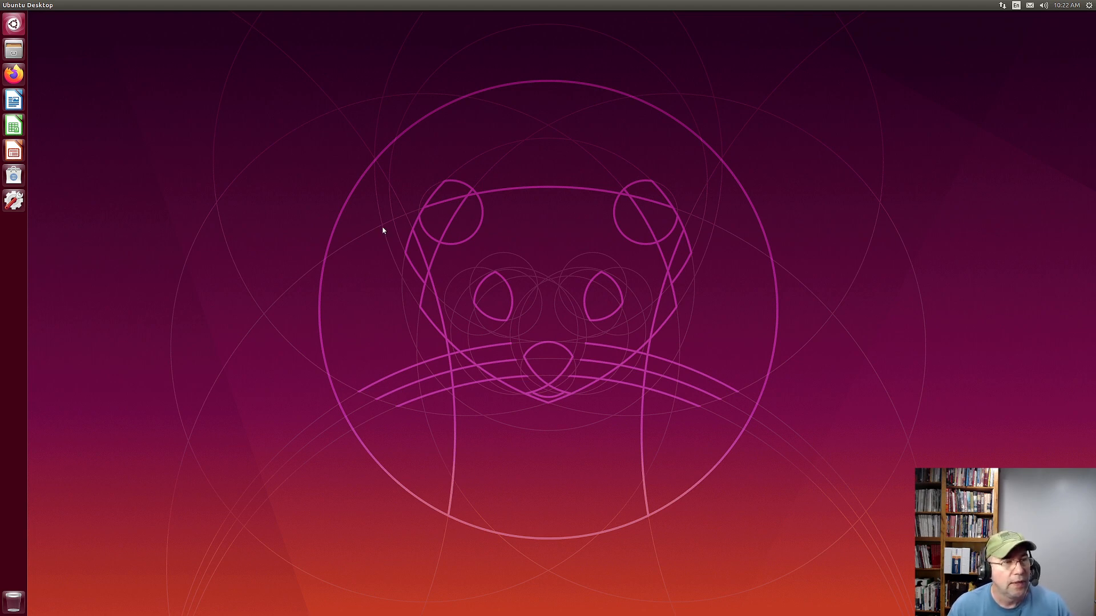
{"action": "mouse_move", "coordinate": [405, 293]}
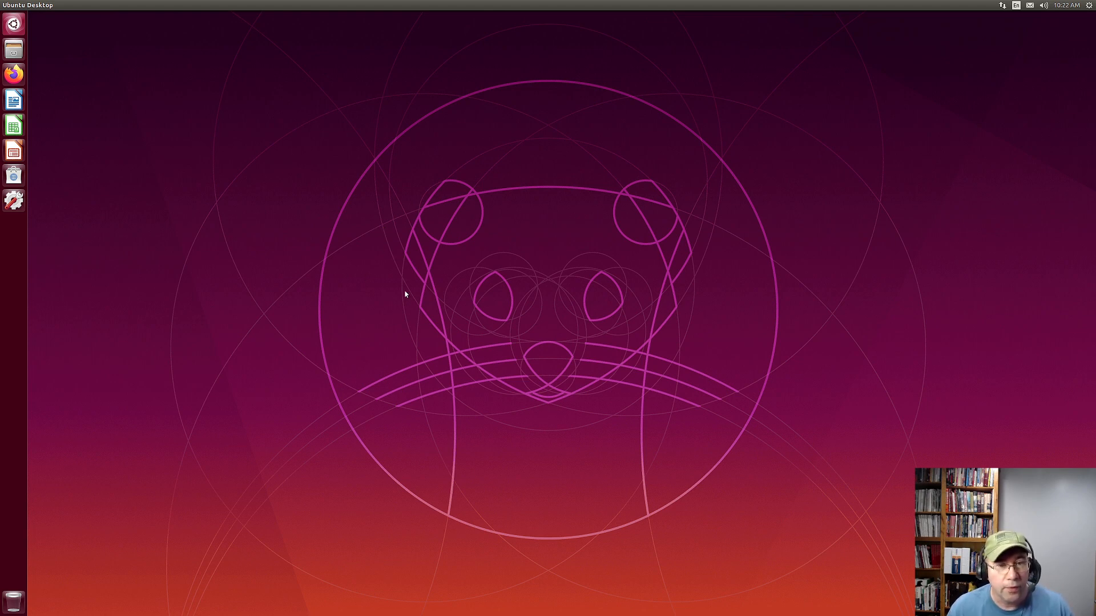
{"action": "mouse_move", "coordinate": [521, 356]}
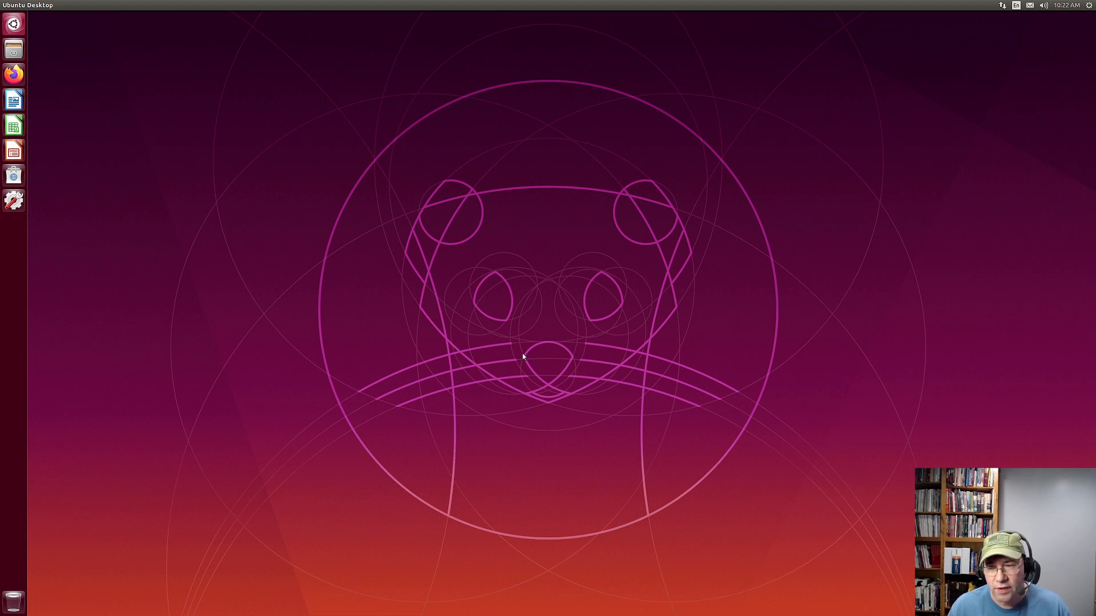
{"action": "mouse_move", "coordinate": [284, 258]}
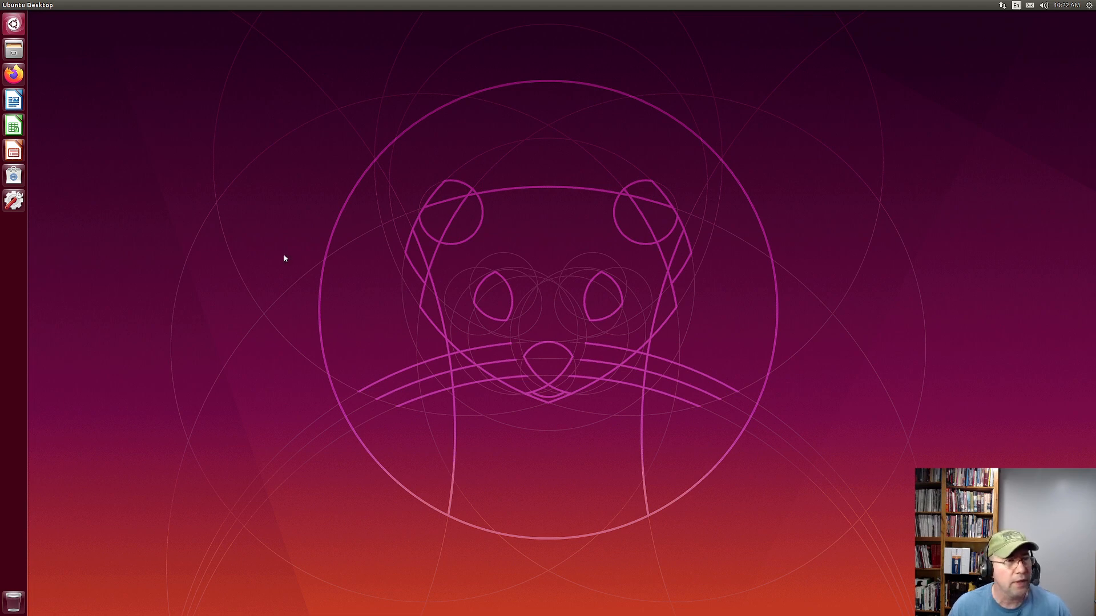
{"action": "mouse_move", "coordinate": [251, 241]}
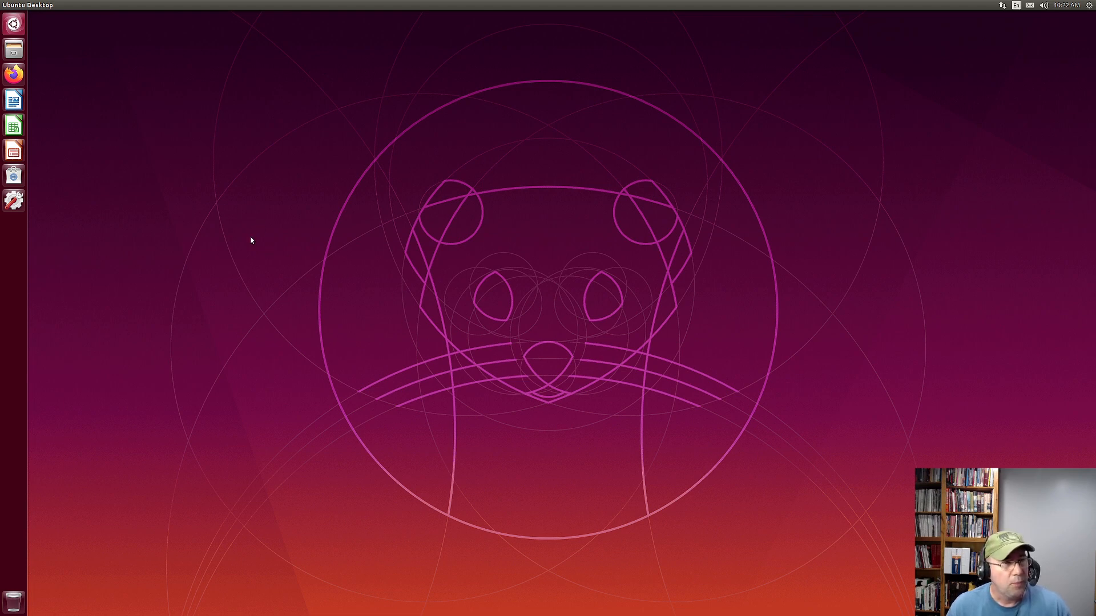
{"action": "mouse_move", "coordinate": [257, 250]}
{"action": "type", "text": "g"}
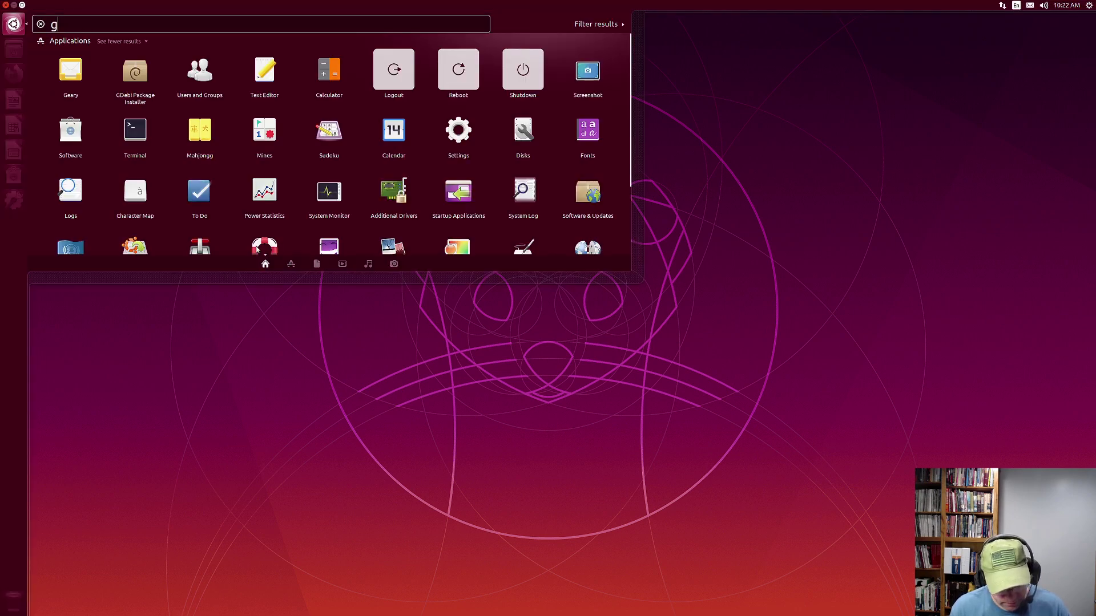
Launch gedit from the Dash, move its Untitled Document 1 window toward centre, then close it
{"action": "type", "text": "edit"}
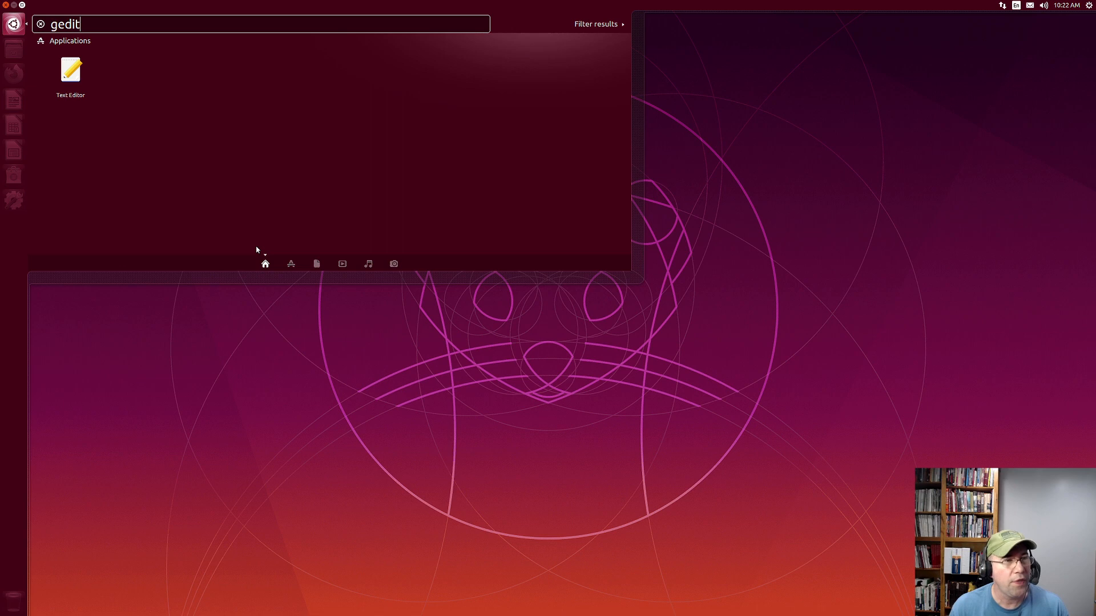
{"action": "key", "text": "Escape"}
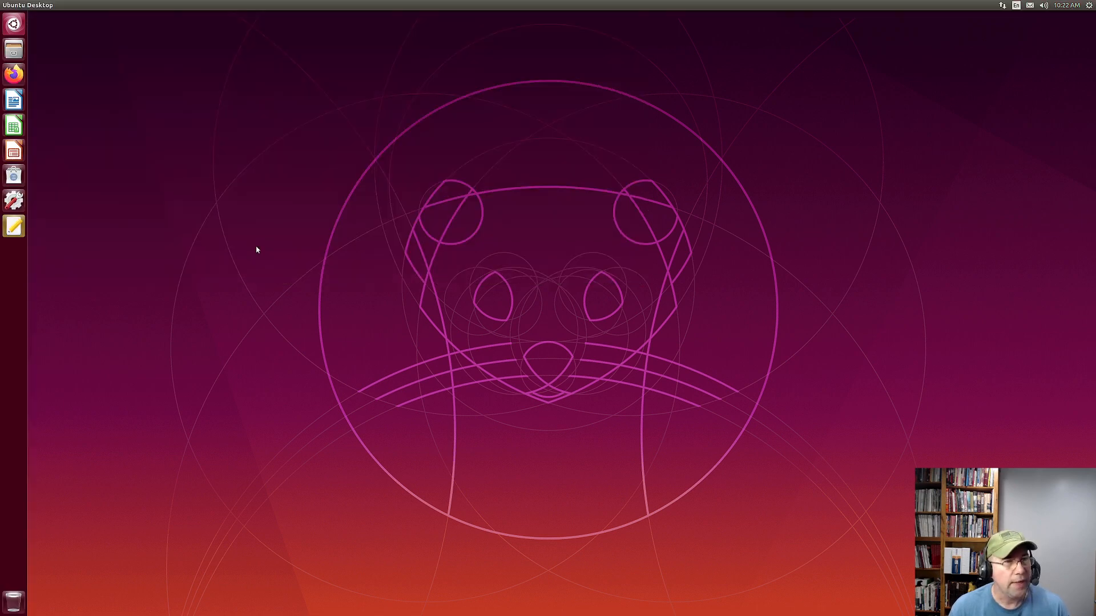
{"action": "left_click", "coordinate": [12, 226]}
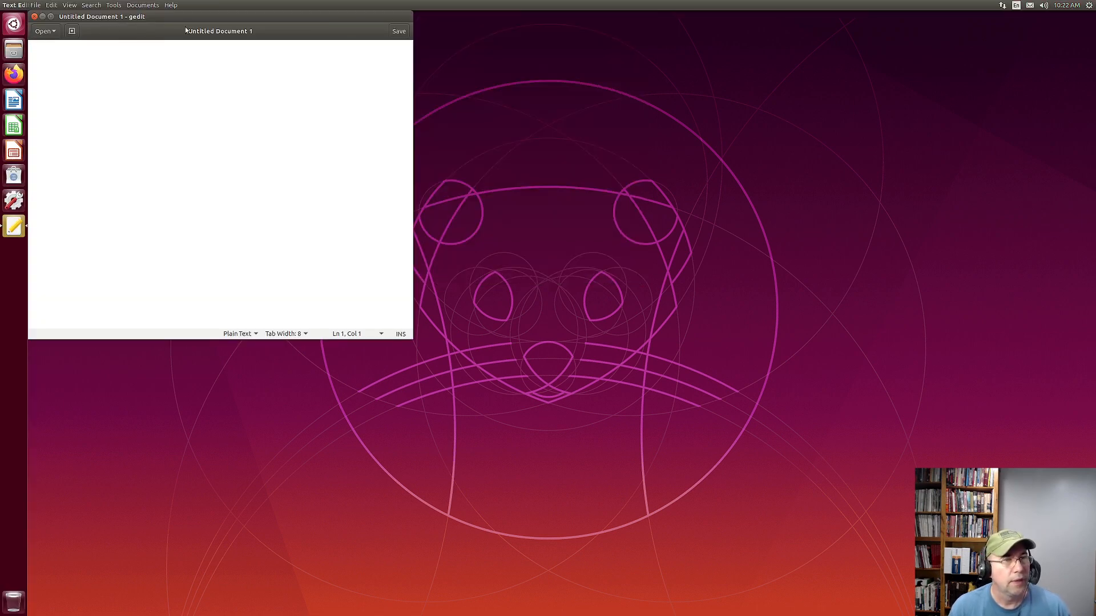
{"action": "left_click_drag", "start_coordinate": [218, 31], "coordinate": [322, 120]}
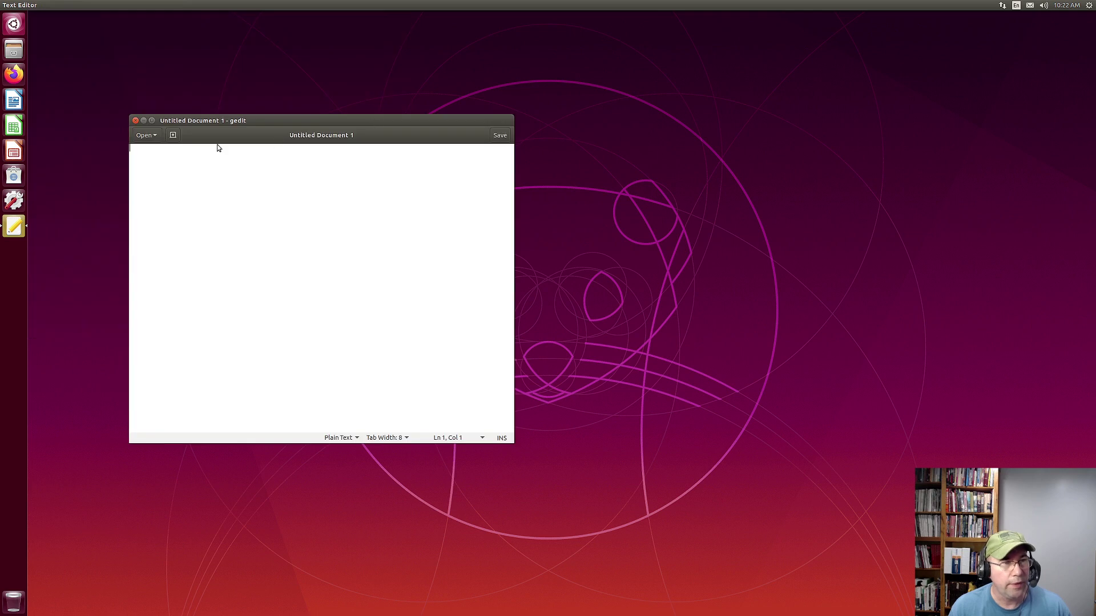
{"action": "mouse_move", "coordinate": [459, 120]}
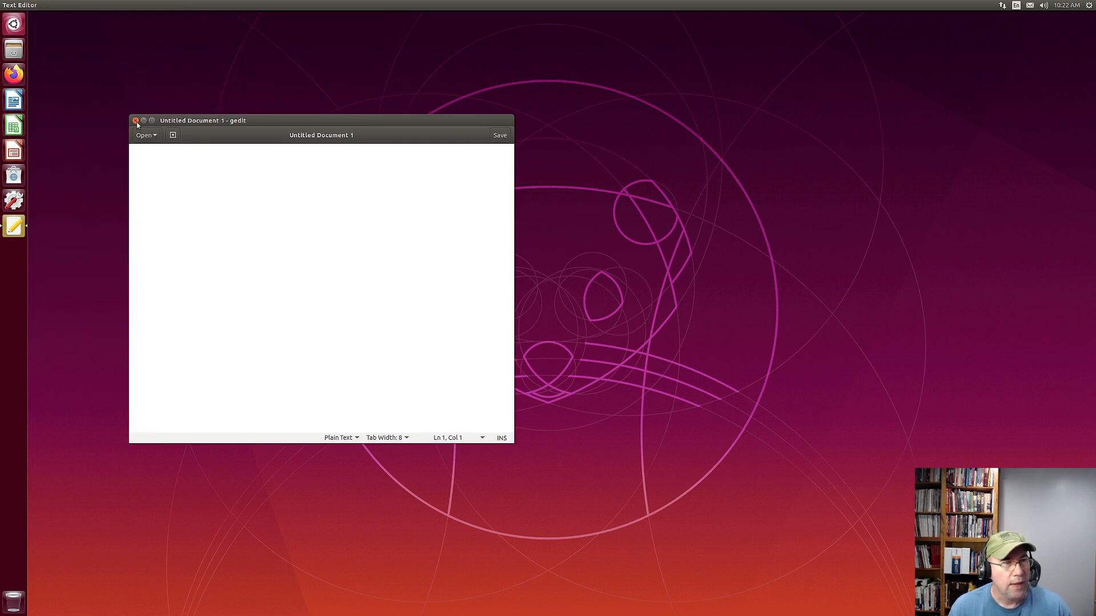
{"action": "left_click", "coordinate": [136, 120]}
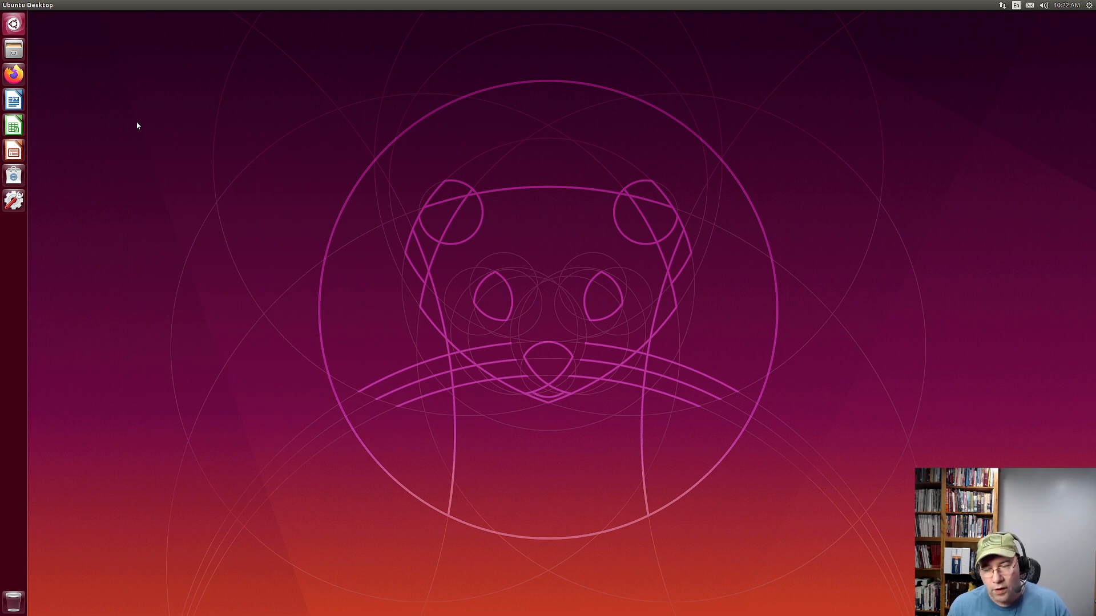
{"action": "mouse_move", "coordinate": [427, 288]}
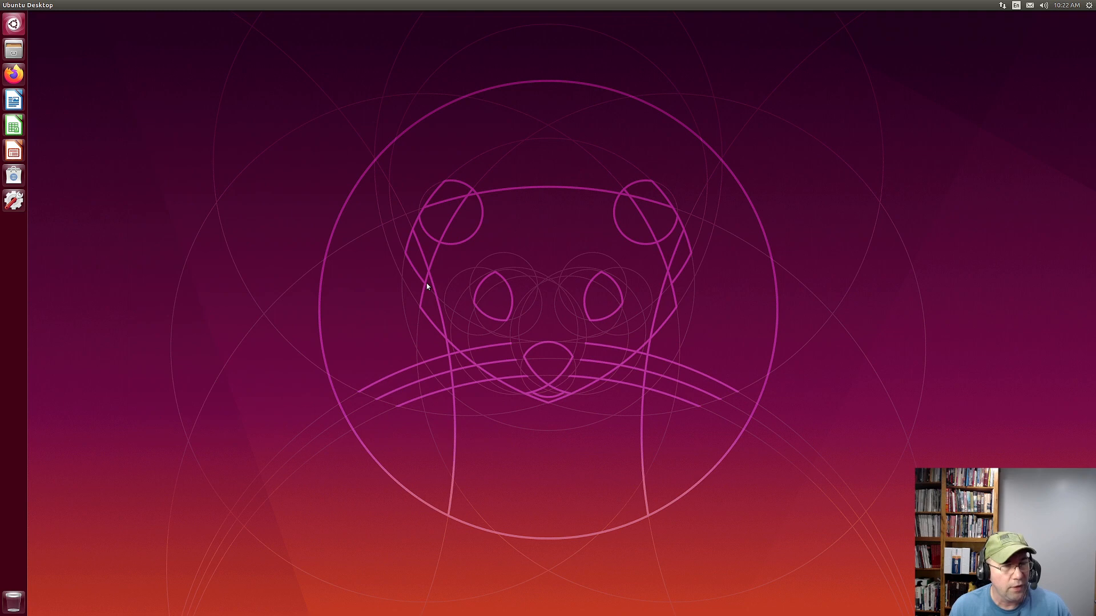
{"action": "mouse_move", "coordinate": [394, 246]}
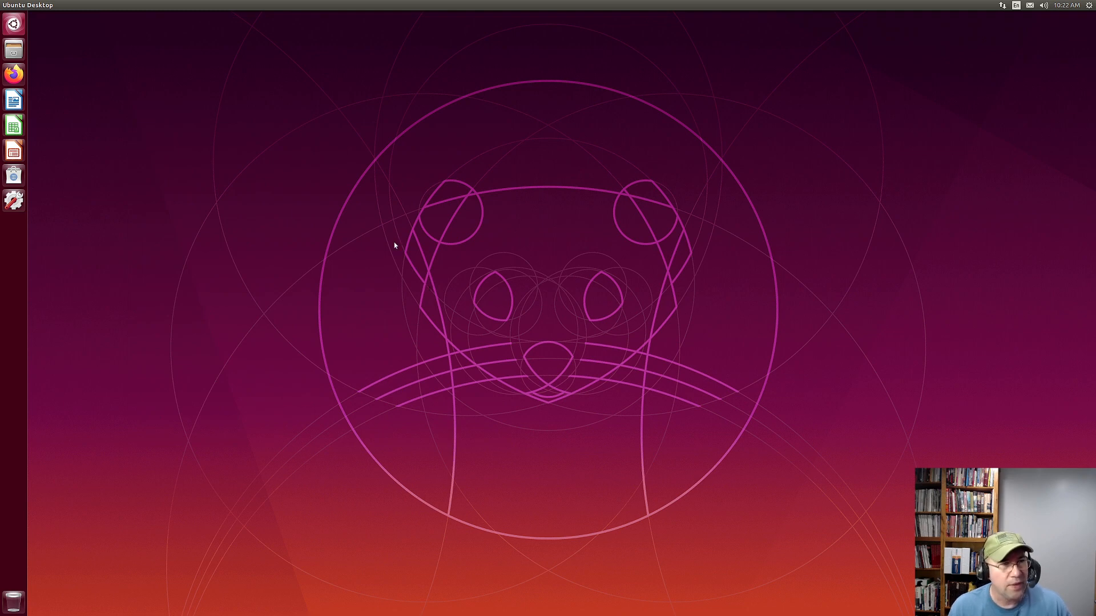
{"action": "mouse_move", "coordinate": [248, 211]}
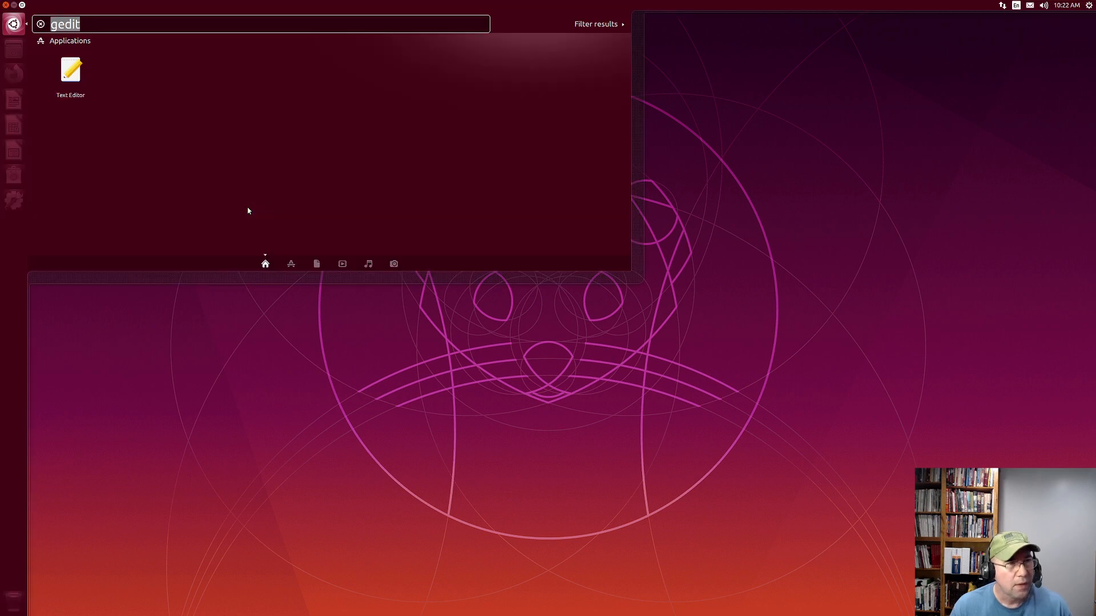
Search 'ter' in the Dash to launch a Terminal window
{"action": "type", "text": "ter"}
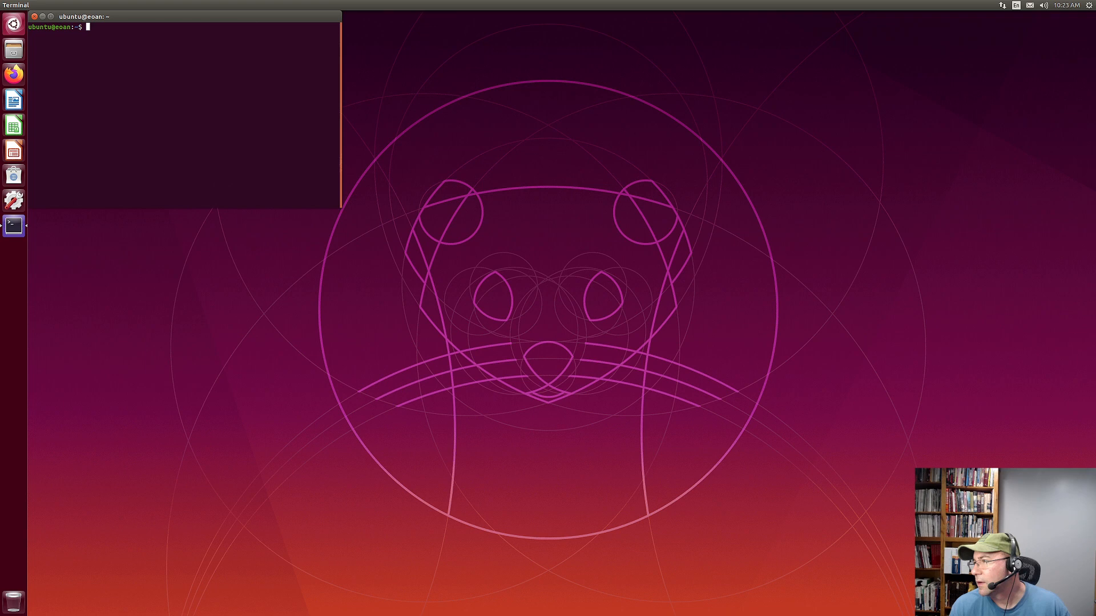
{"action": "mouse_move", "coordinate": [223, 34]}
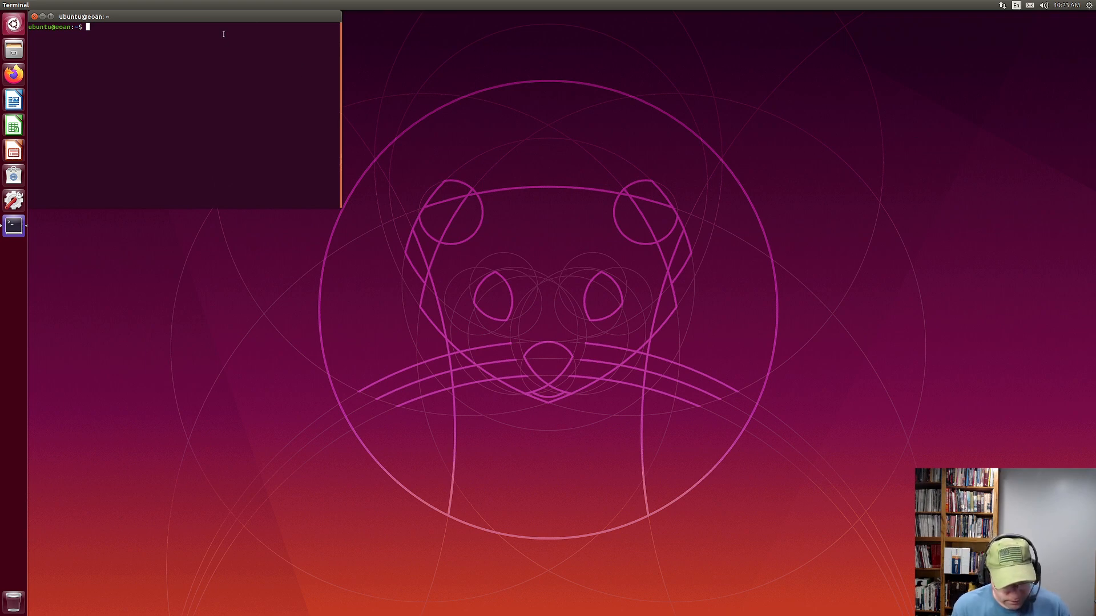
Run 'sudo apt remove gtk3-nocsd', correcting a typo in the package name
{"action": "type", "text": "sudo"}
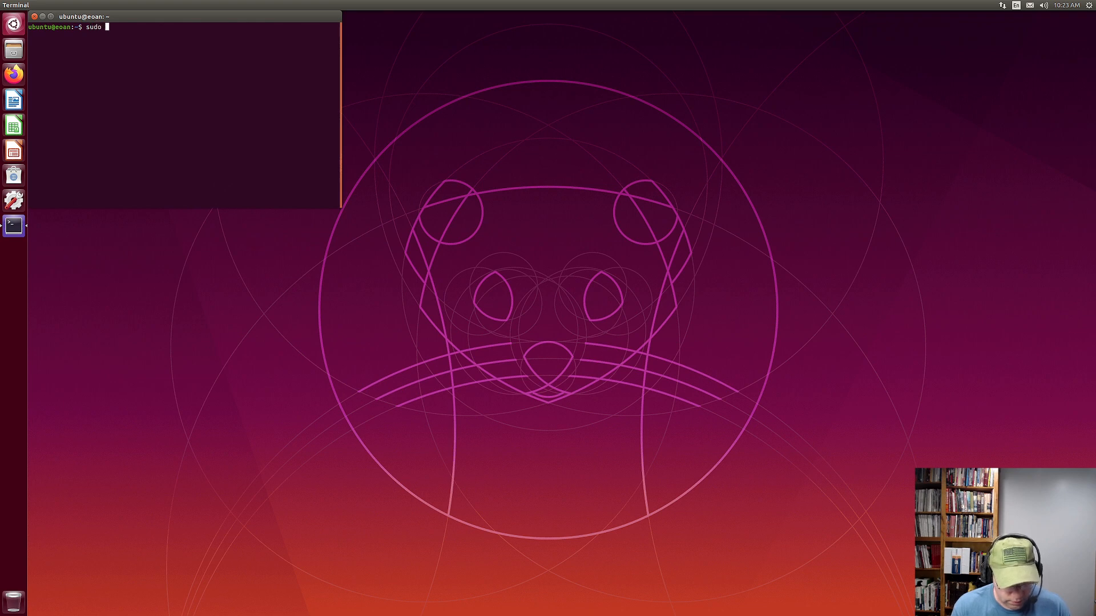
{"action": "type", "text": "apt rem"}
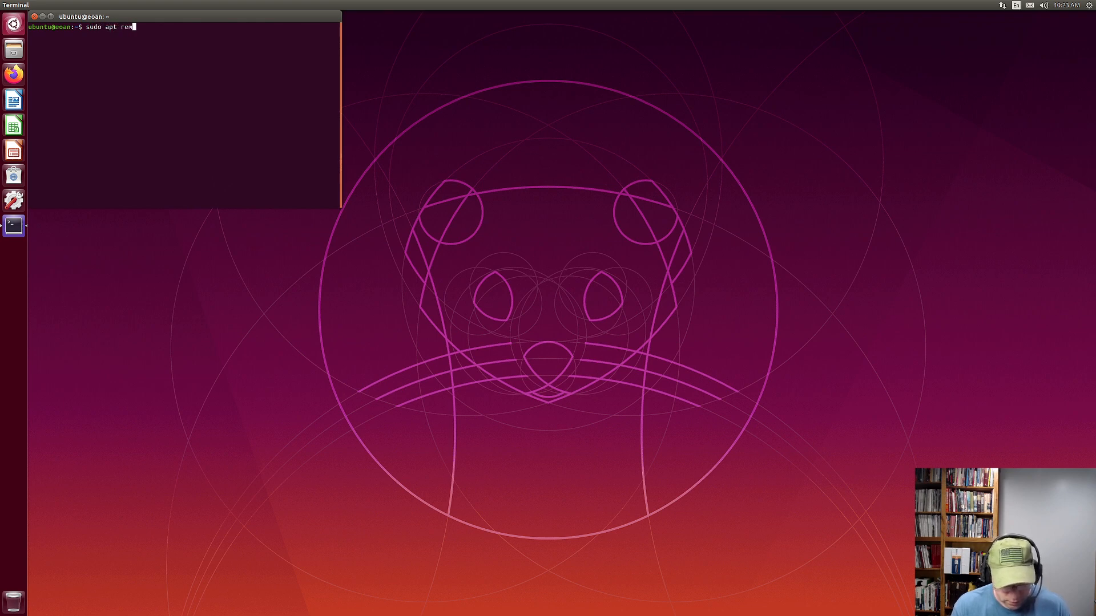
{"action": "type", "text": "move"}
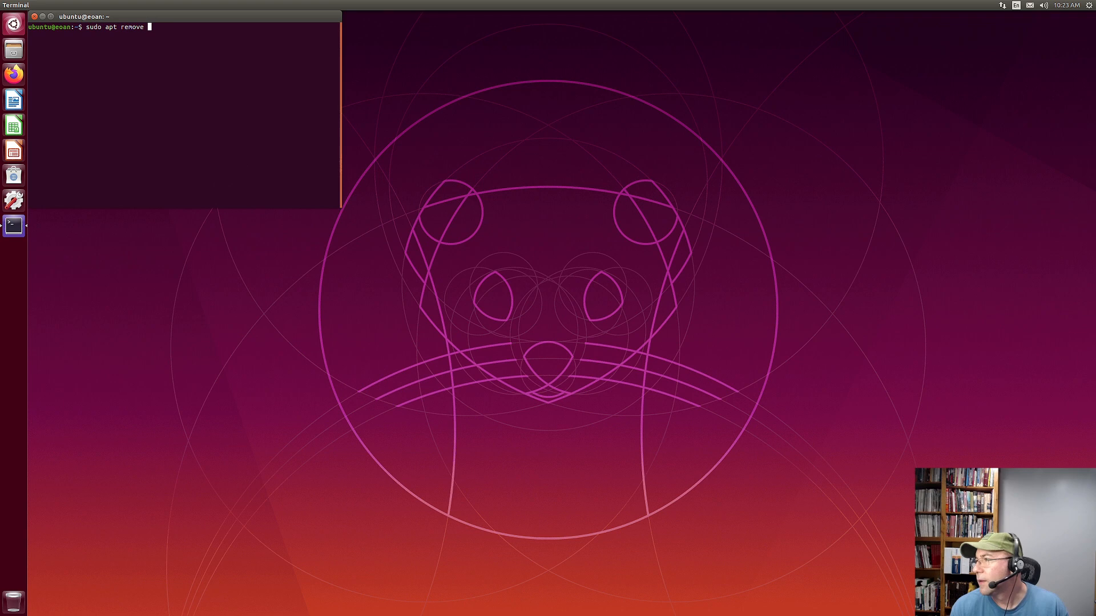
{"action": "type", "text": "g"}
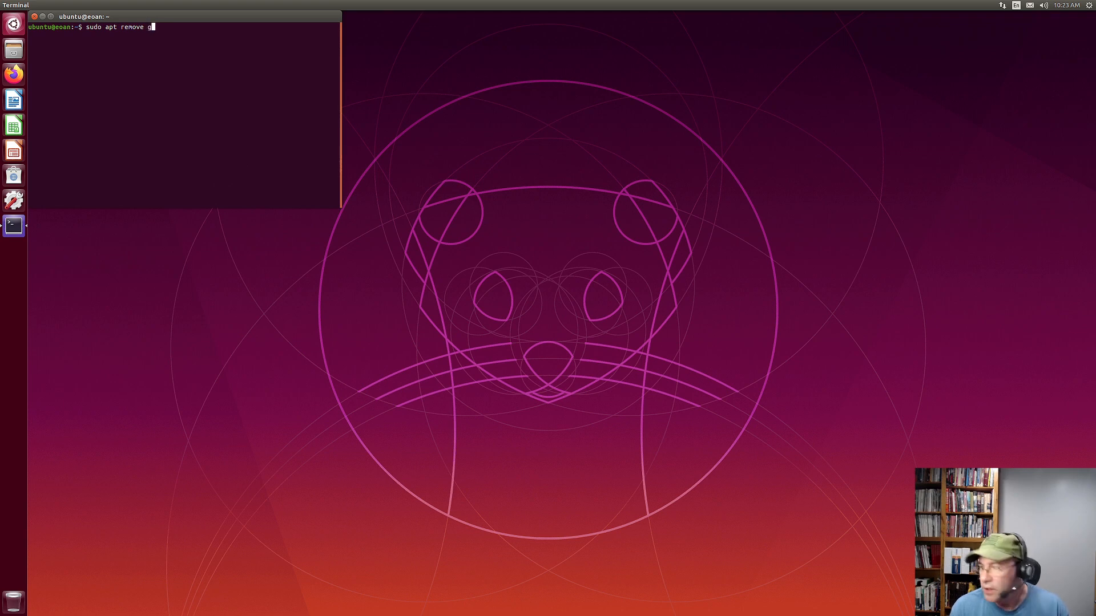
{"action": "type", "text": "tk3-"}
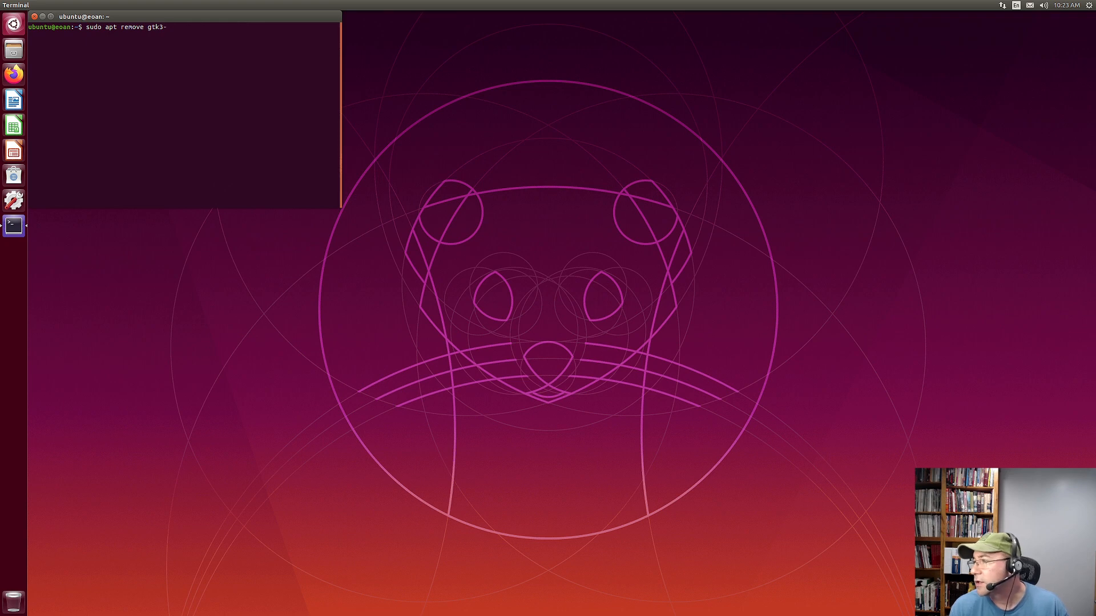
{"action": "type", "text": "mop"}
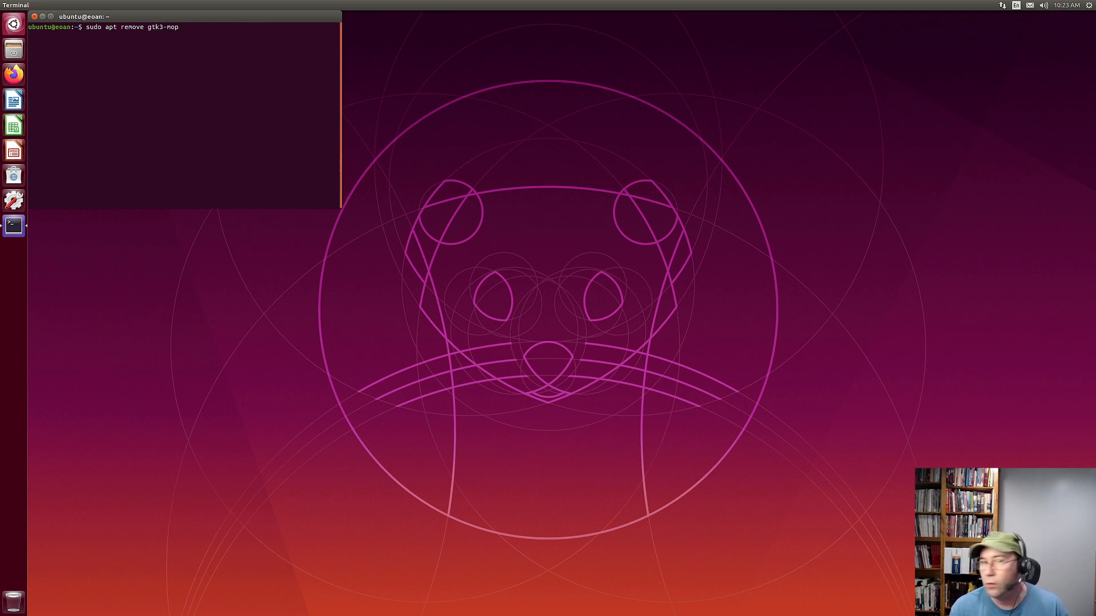
{"action": "key", "text": "Backspace"}
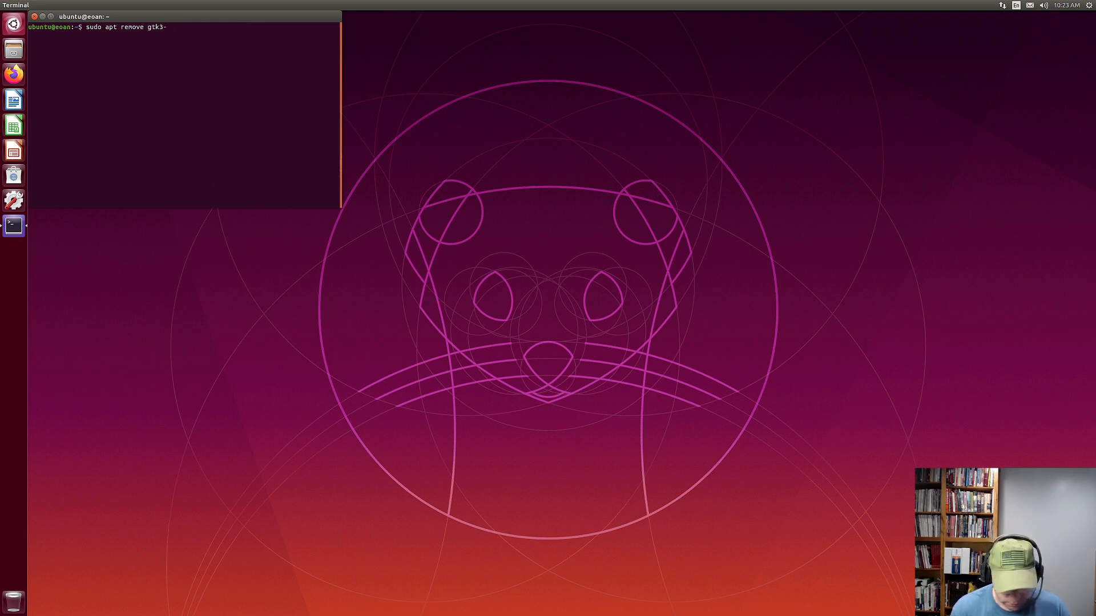
{"action": "type", "text": "no"}
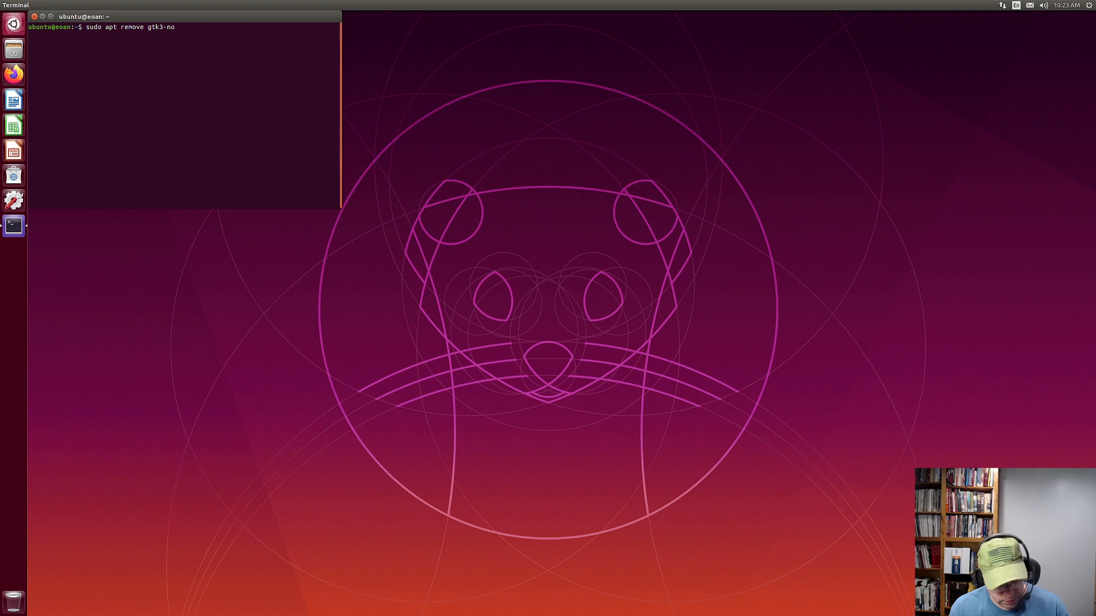
{"action": "type", "text": "csd"}
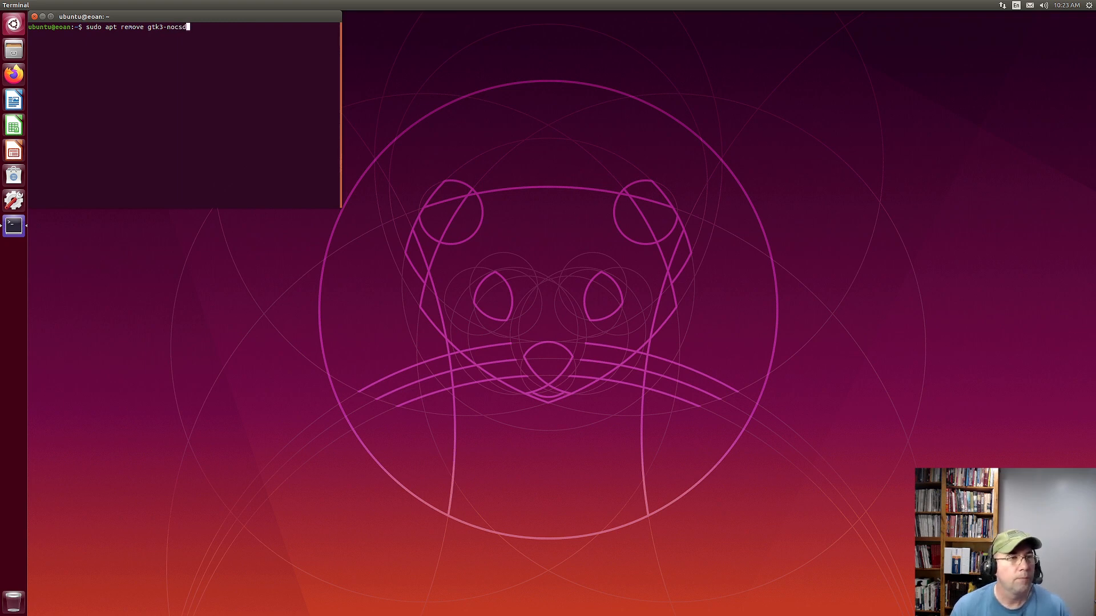
{"action": "key", "text": "Return"}
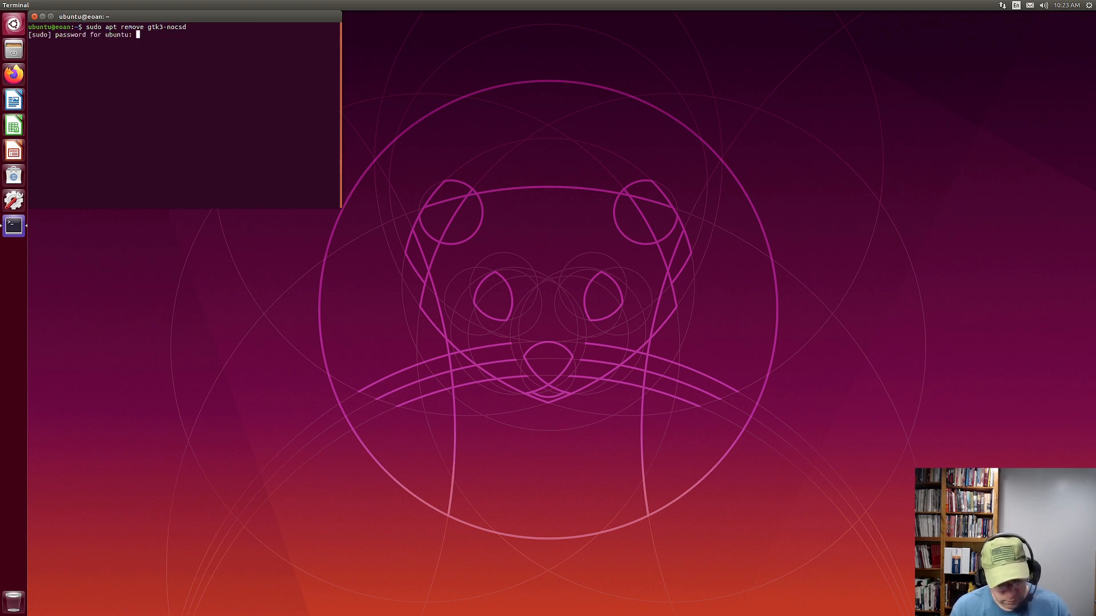
Submit the sudo password and answer y to confirm removing gtk3-nocsd
{"action": "key", "text": "Return"}
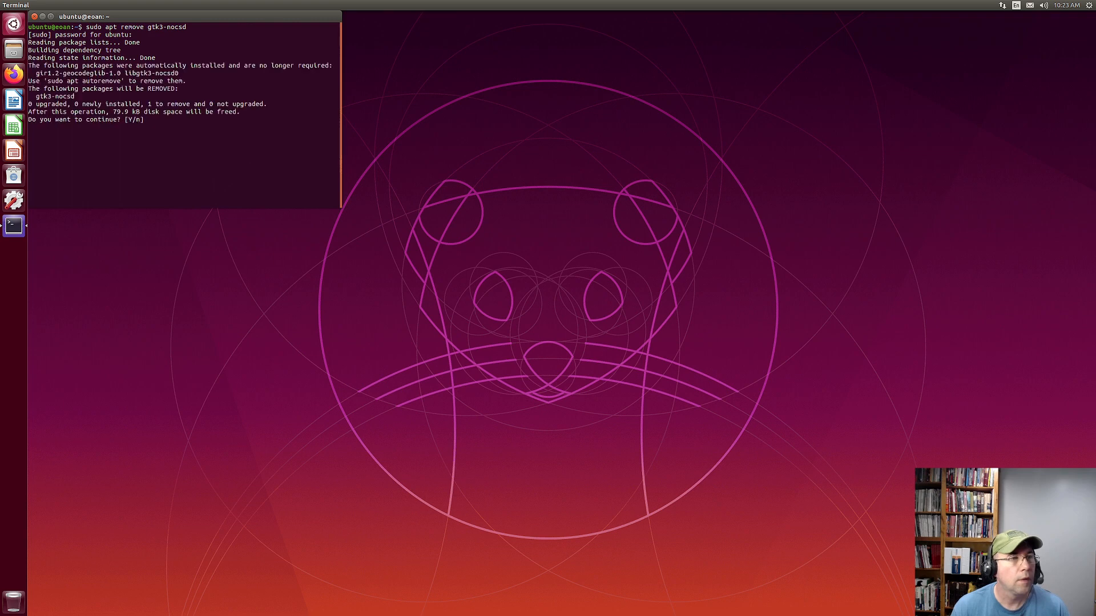
{"action": "type", "text": "y"}
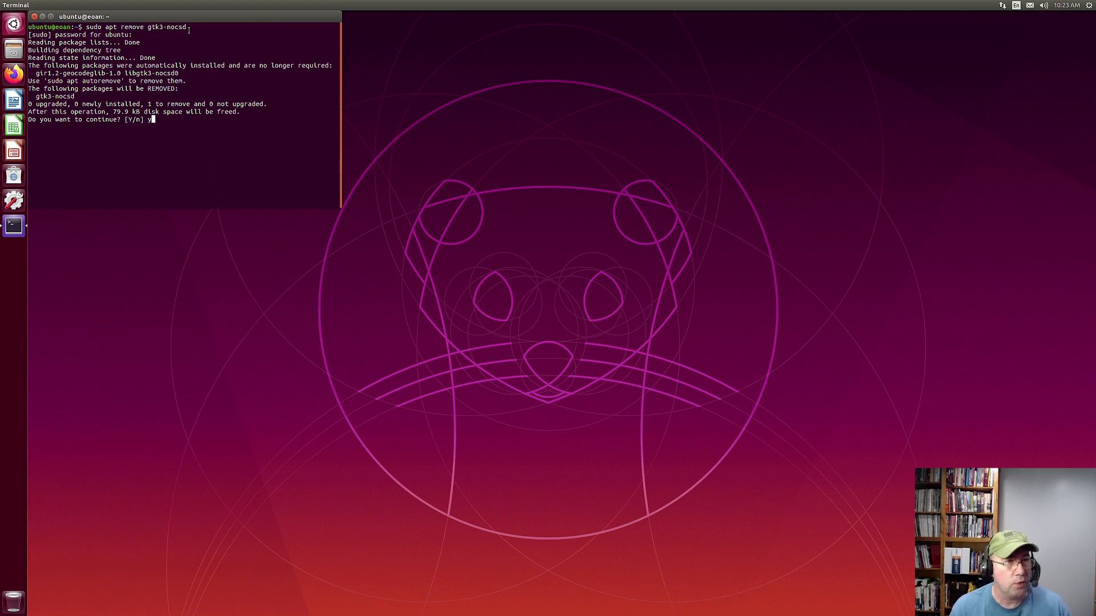
{"action": "key", "text": "Return"}
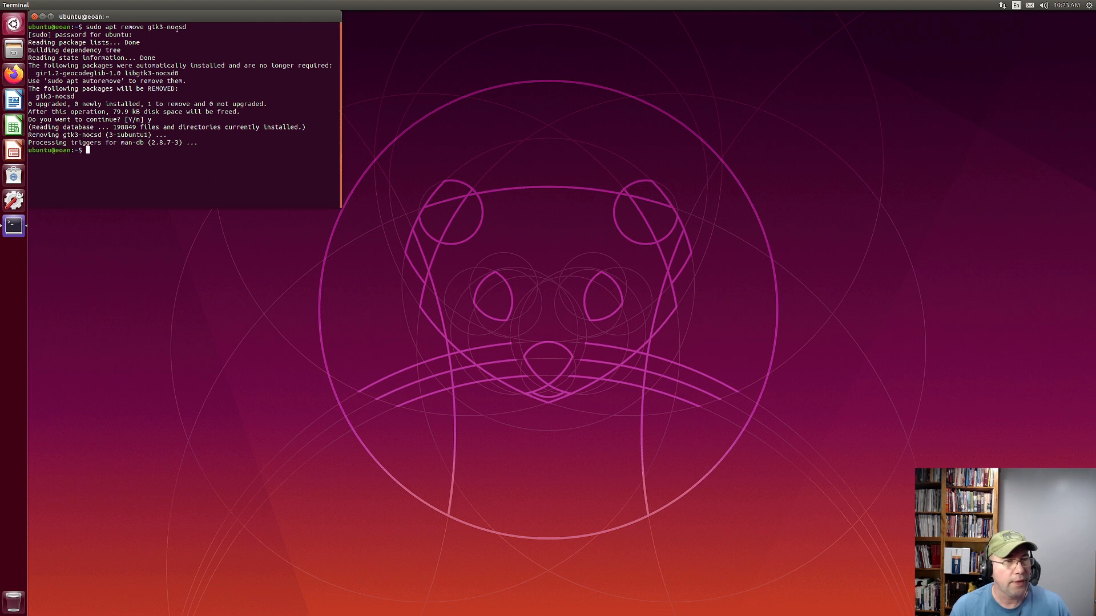
{"action": "mouse_move", "coordinate": [248, 178]}
{"action": "type", "text": "ge"}
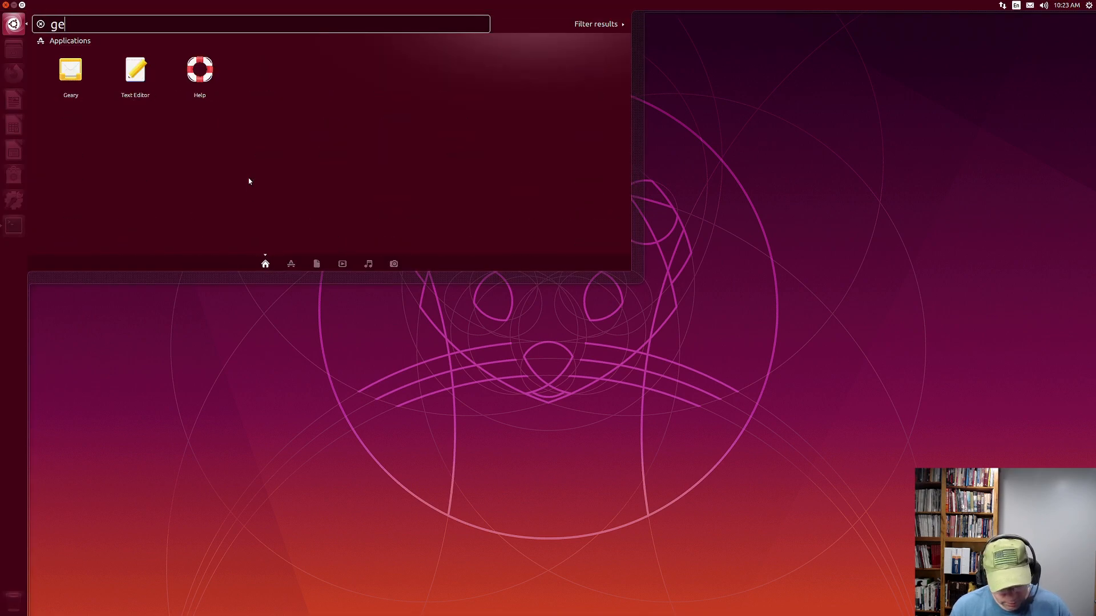
Launch Text Editor from the Dash to check its title bar, then close it
{"action": "left_click", "coordinate": [135, 70]}
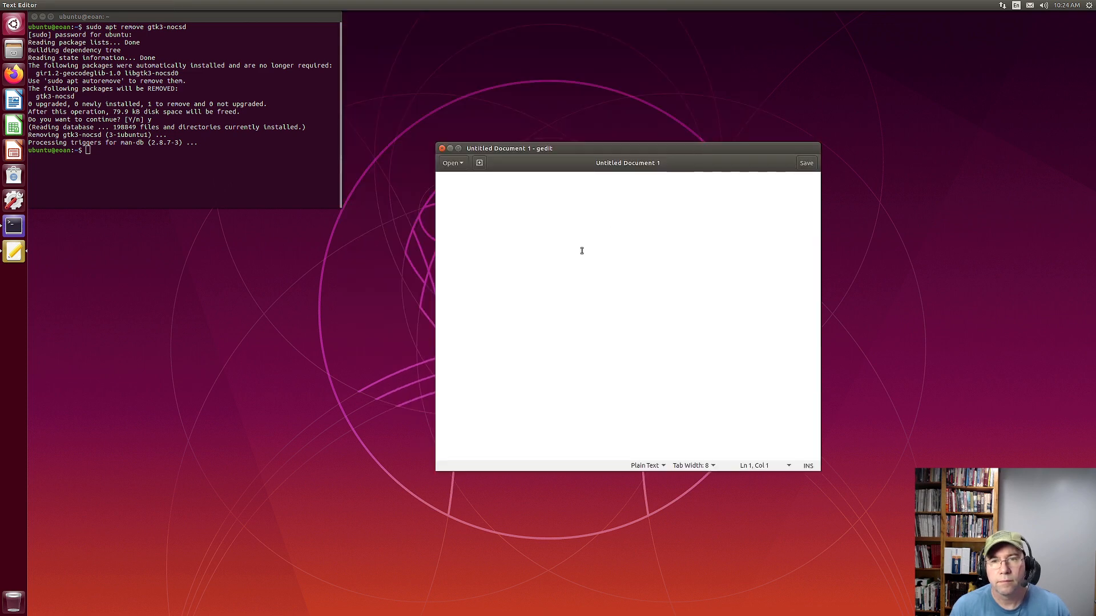
{"action": "mouse_move", "coordinate": [717, 197]}
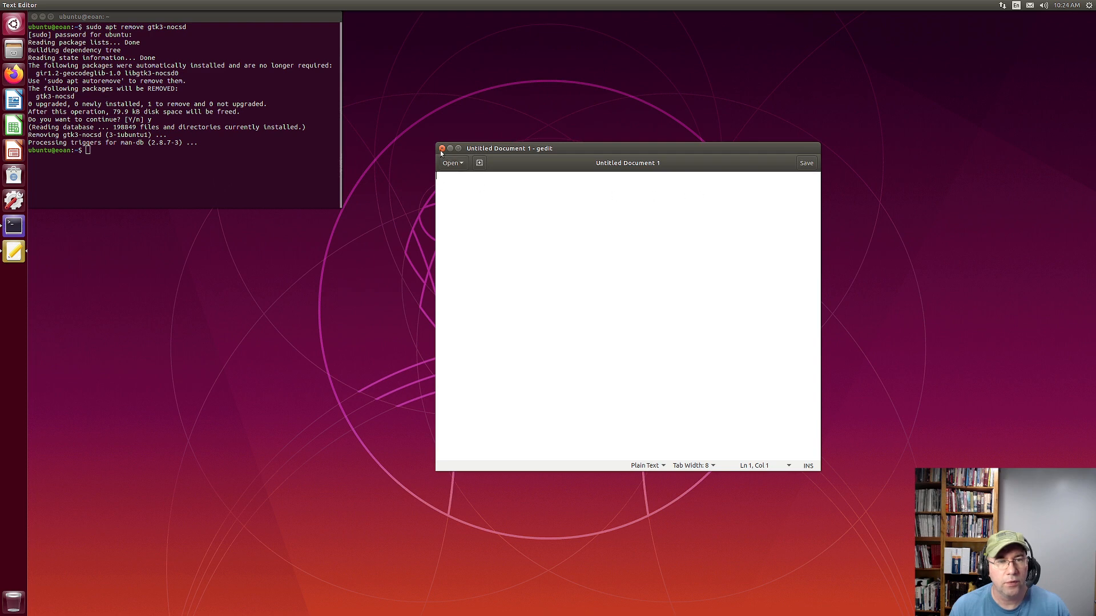
{"action": "left_click", "coordinate": [441, 149]}
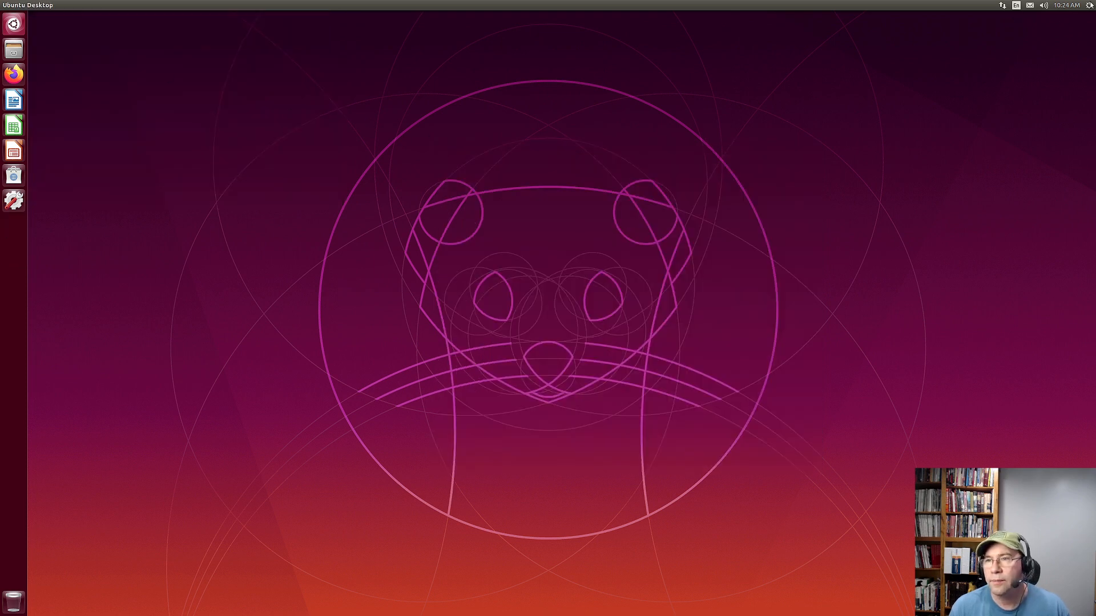
{"action": "mouse_move", "coordinate": [1048, 98]}
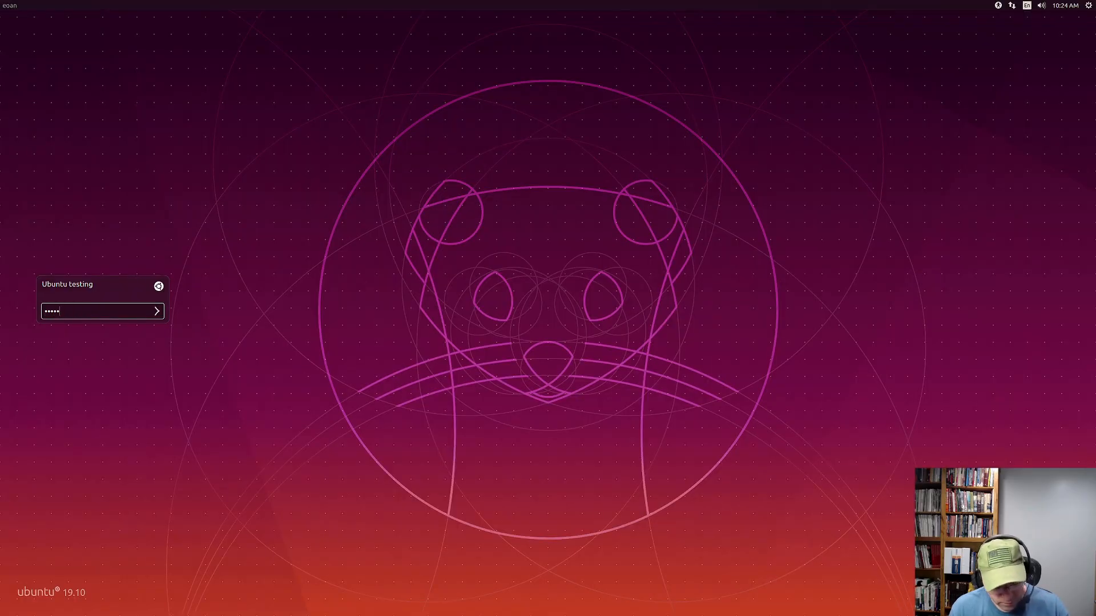
Submit the password at the login screen to reach the Unity desktop
{"action": "key", "text": "Return"}
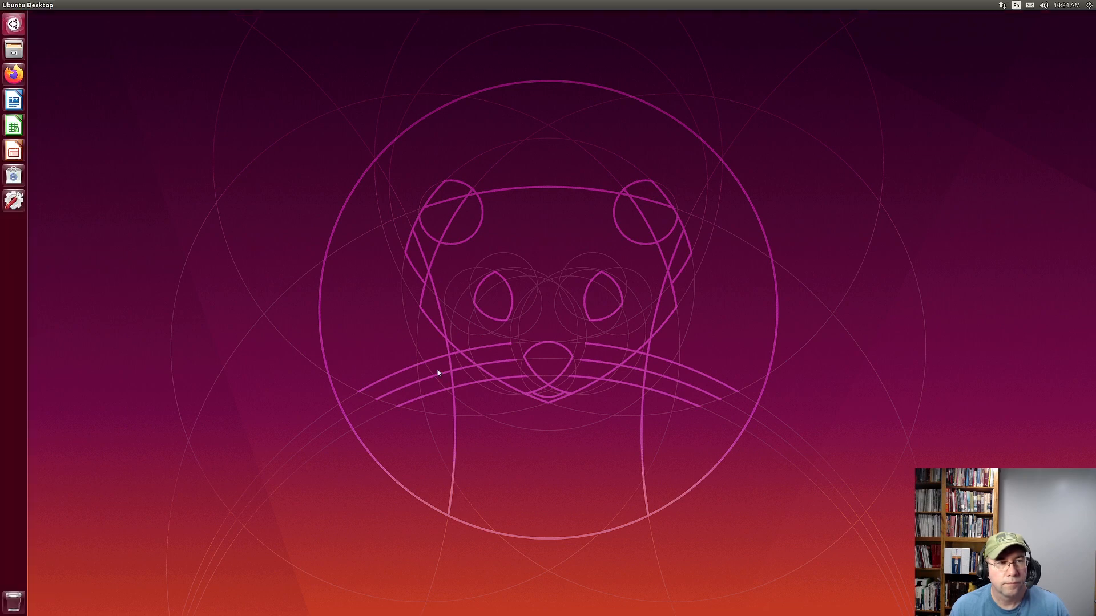
{"action": "mouse_move", "coordinate": [432, 363]}
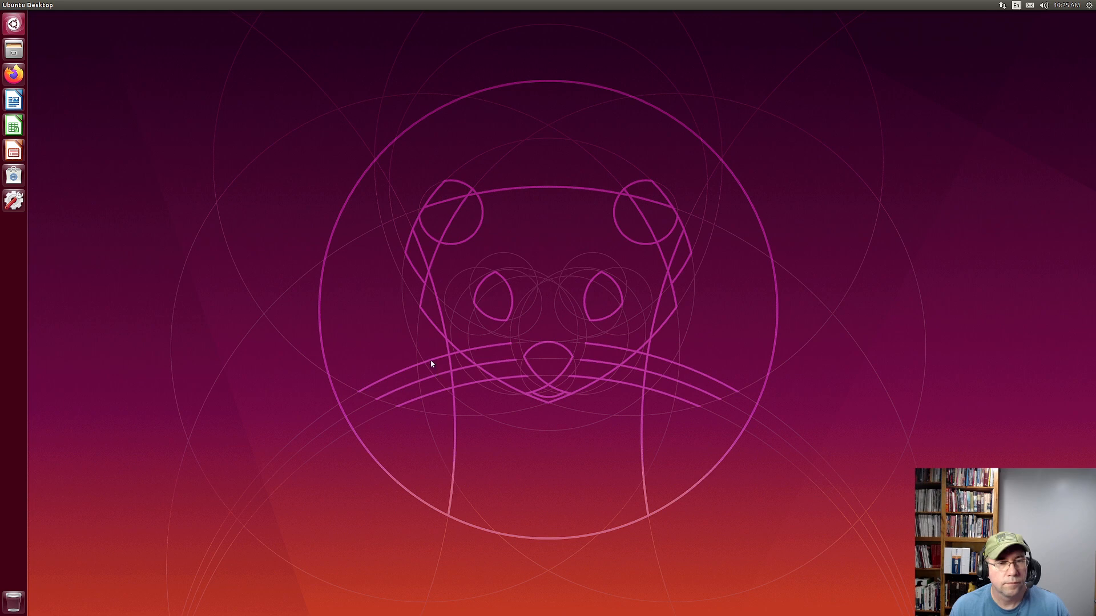
{"action": "mouse_move", "coordinate": [135, 220]}
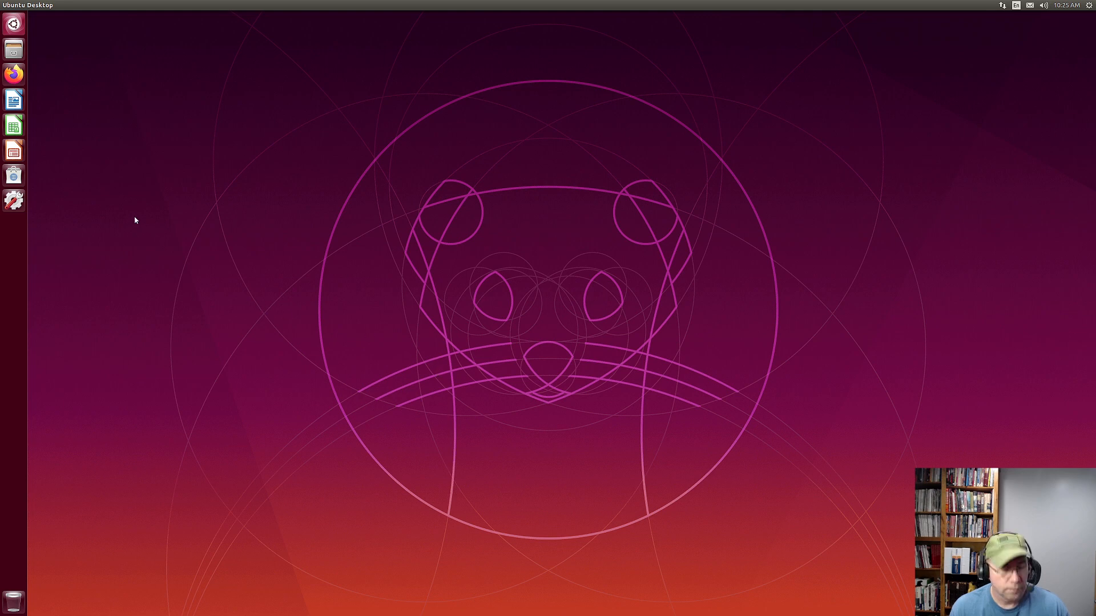
{"action": "left_click", "coordinate": [14, 23]}
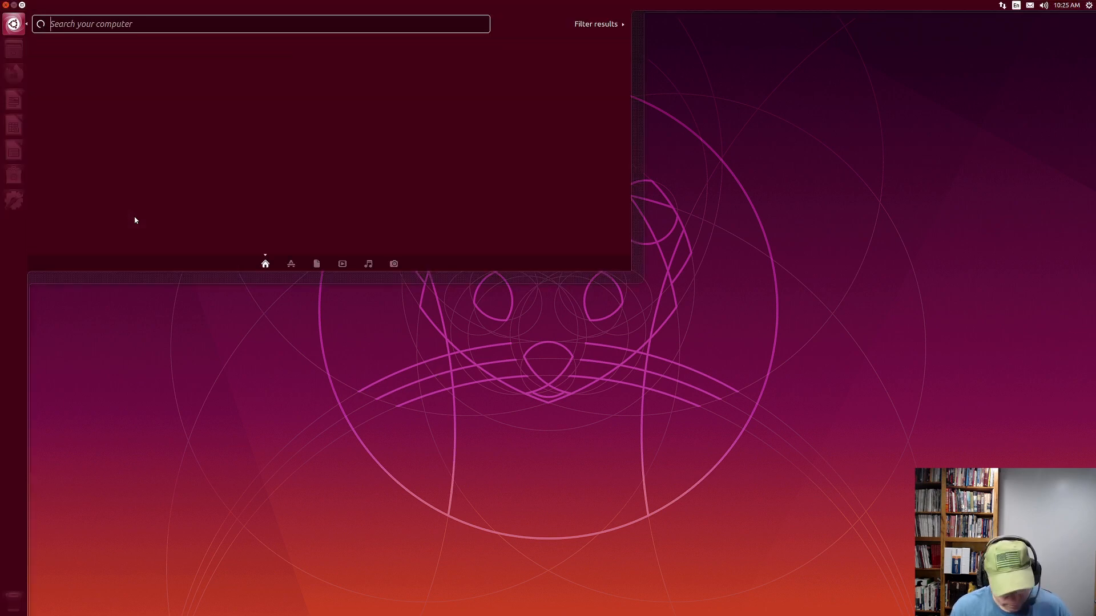
{"action": "type", "text": "ge"}
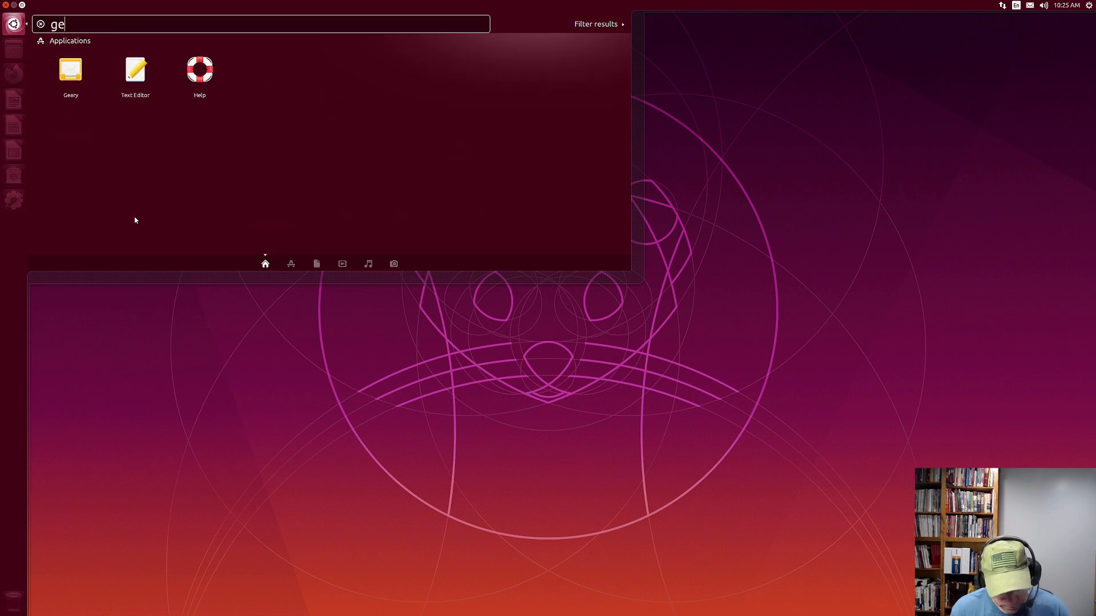
{"action": "key", "text": "Escape"}
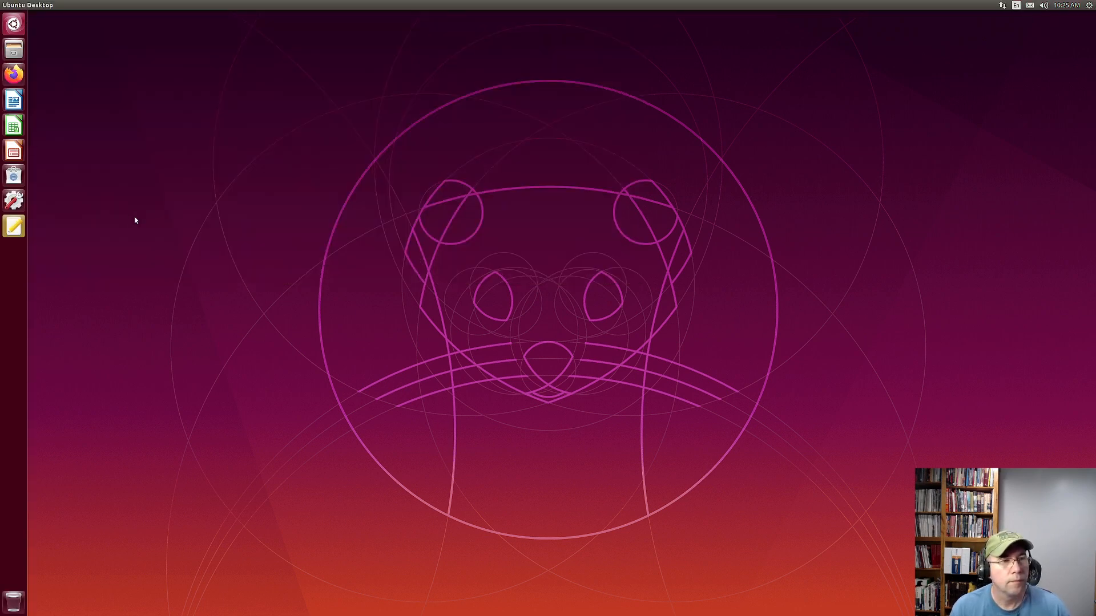
{"action": "left_click", "coordinate": [12, 226]}
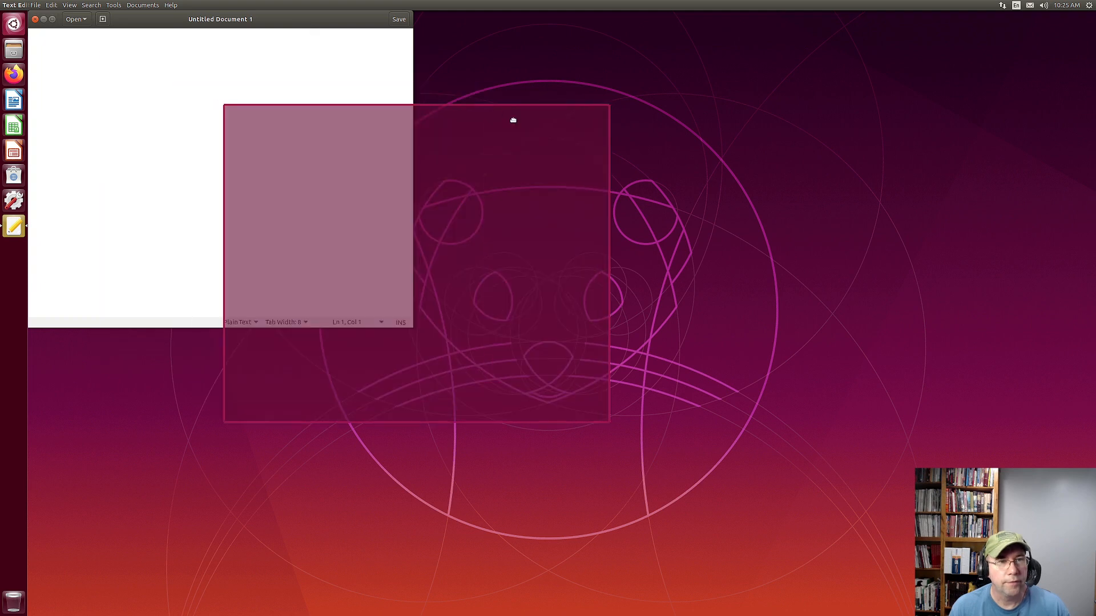
{"action": "left_click_drag", "start_coordinate": [221, 19], "coordinate": [434, 115]}
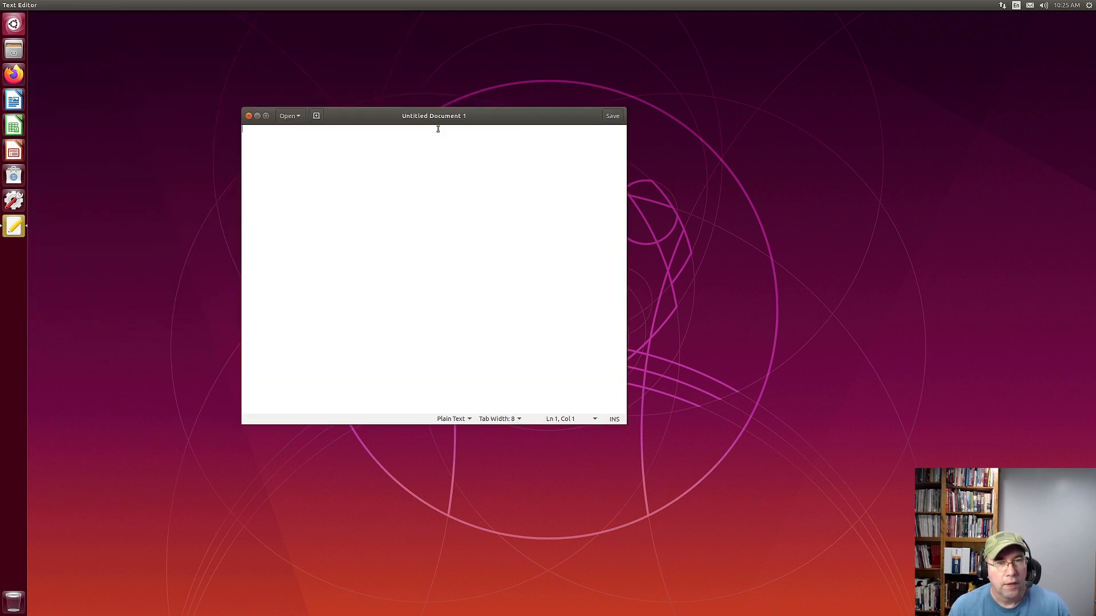
{"action": "mouse_move", "coordinate": [351, 126]}
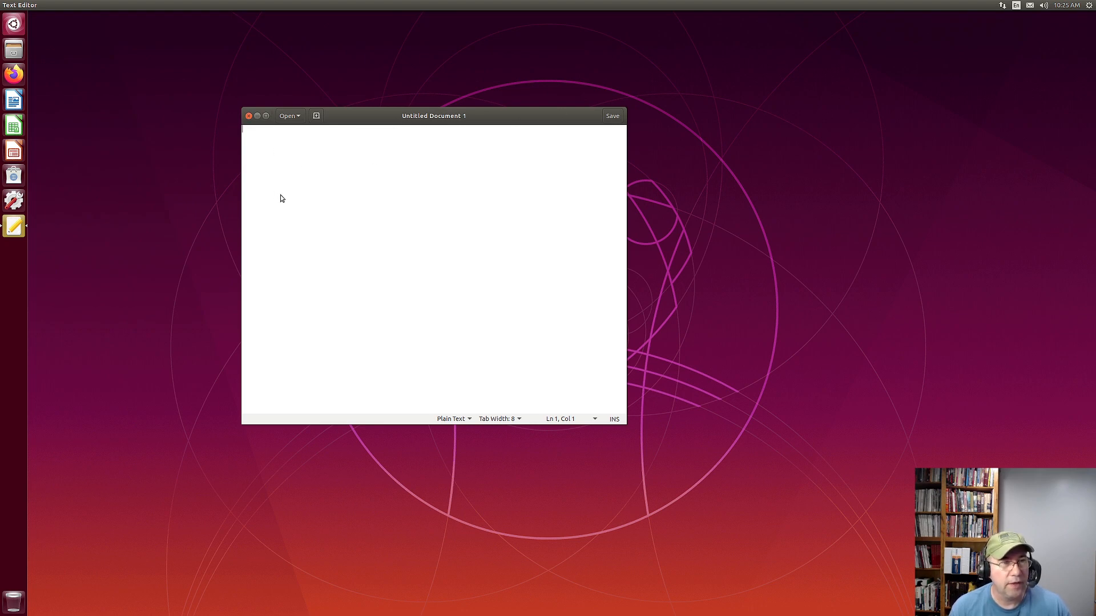
{"action": "left_click", "coordinate": [248, 115]}
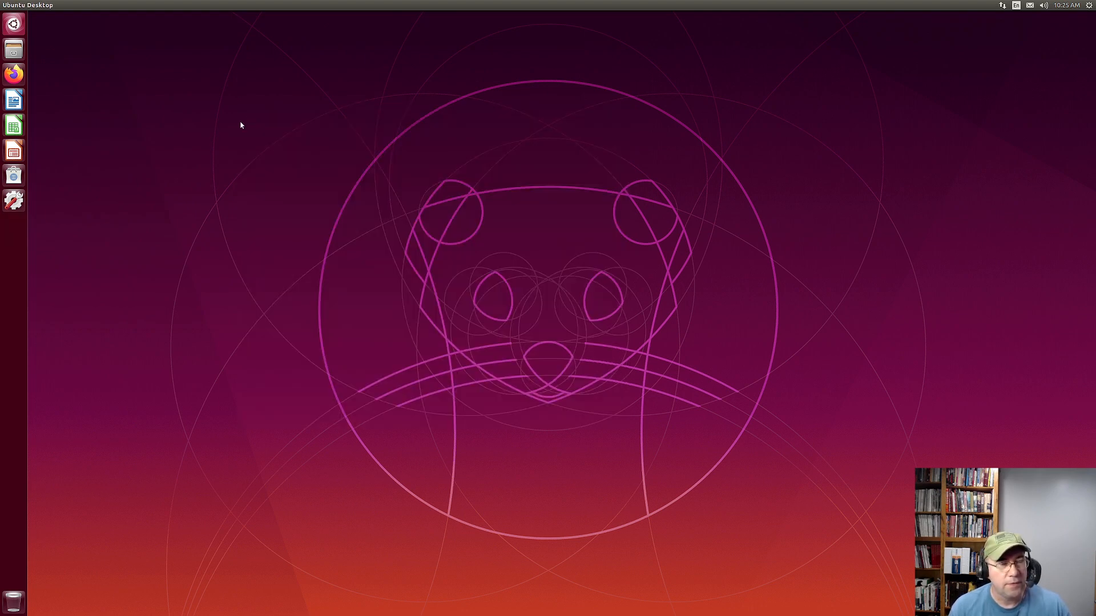
{"action": "mouse_move", "coordinate": [480, 428]}
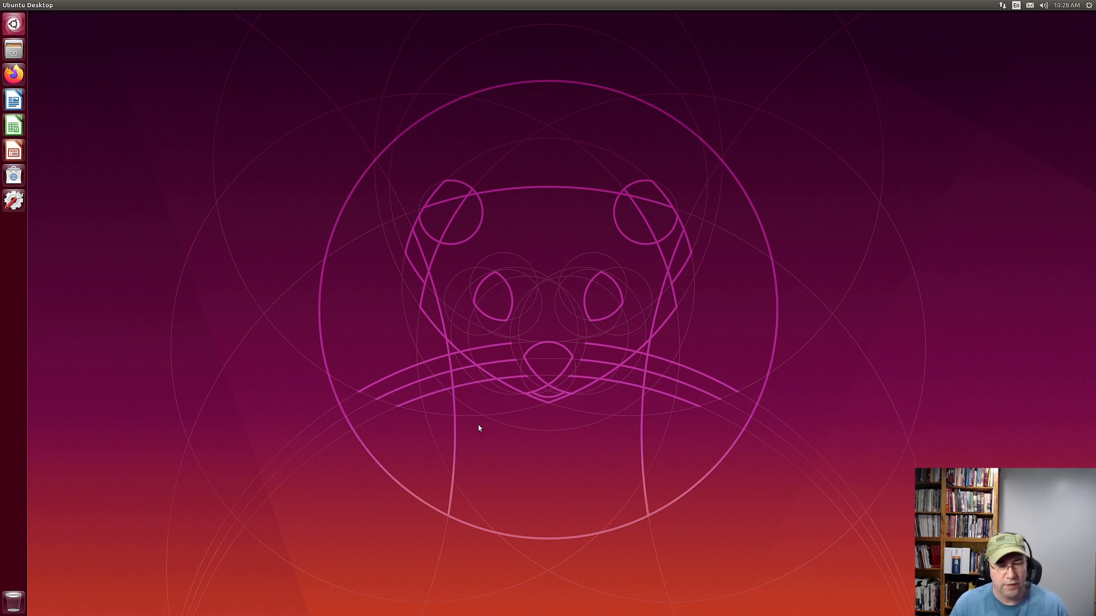
{"action": "mouse_move", "coordinate": [544, 464]}
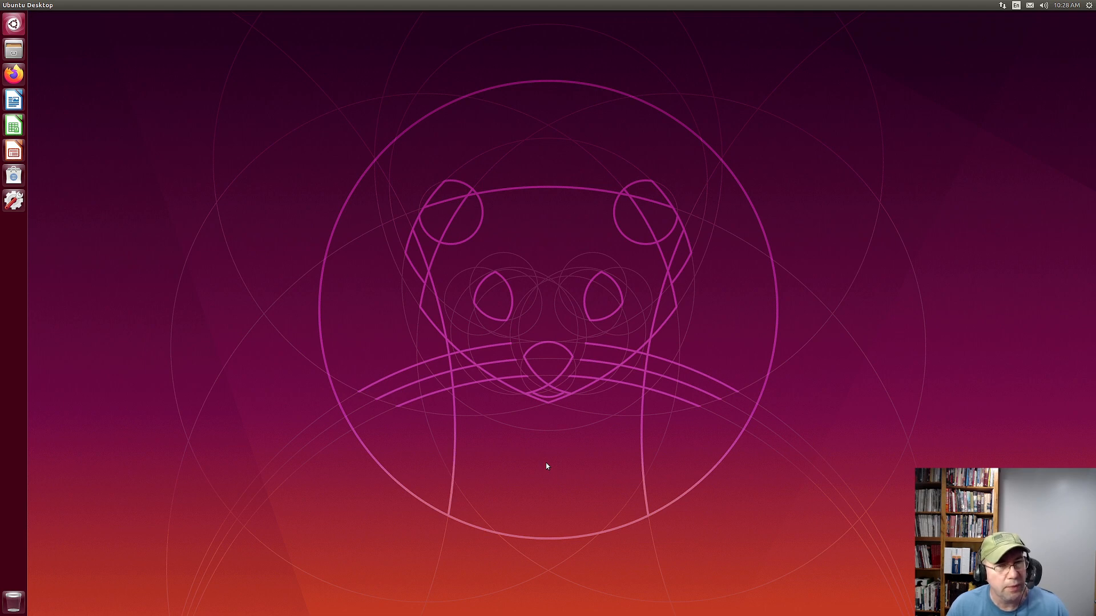
{"action": "mouse_move", "coordinate": [408, 350]}
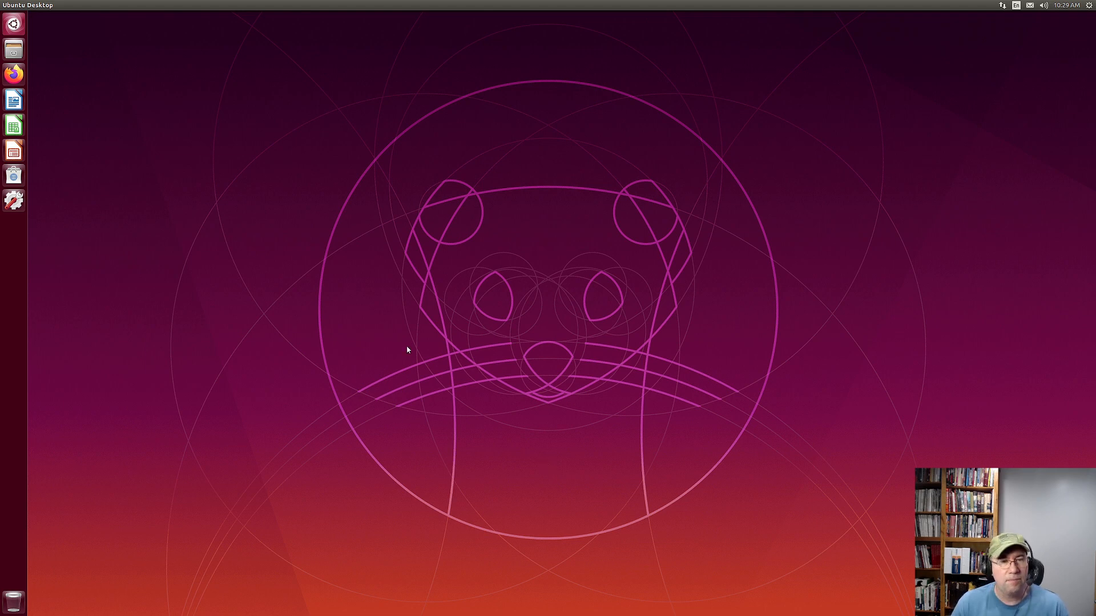